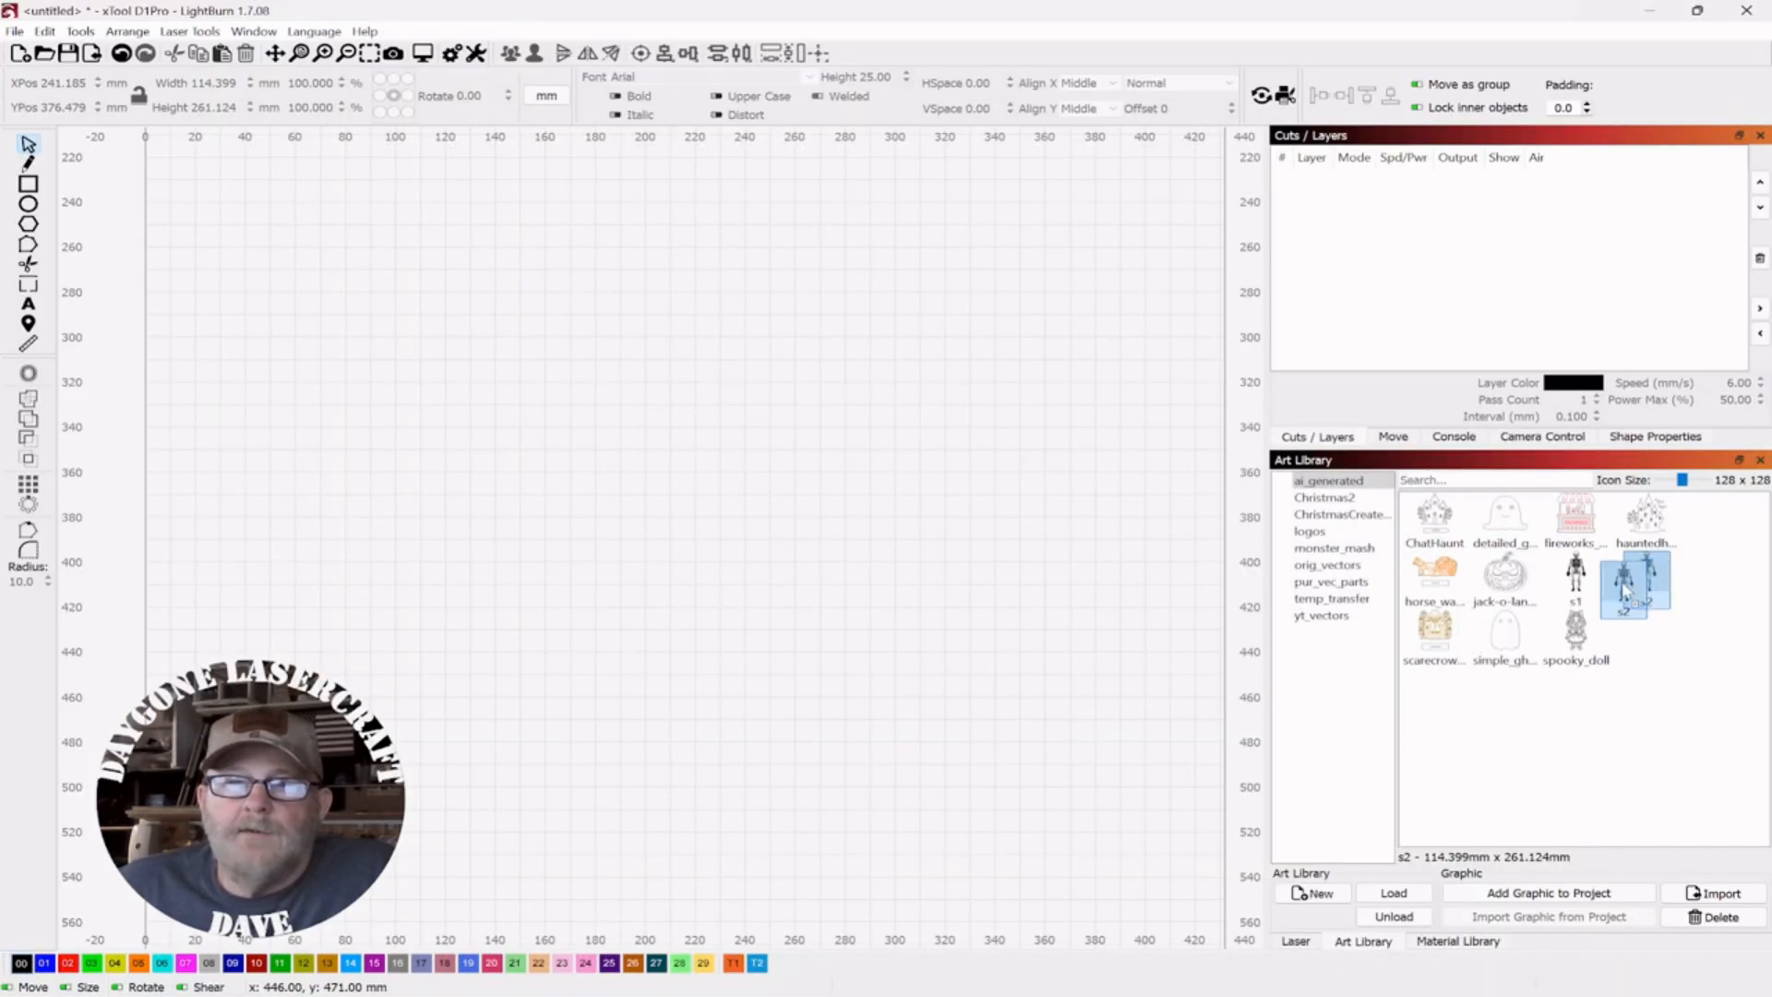
- Add a skeleton graphic from the Art Library and move the left skeleton into place
double_click(1645, 579)
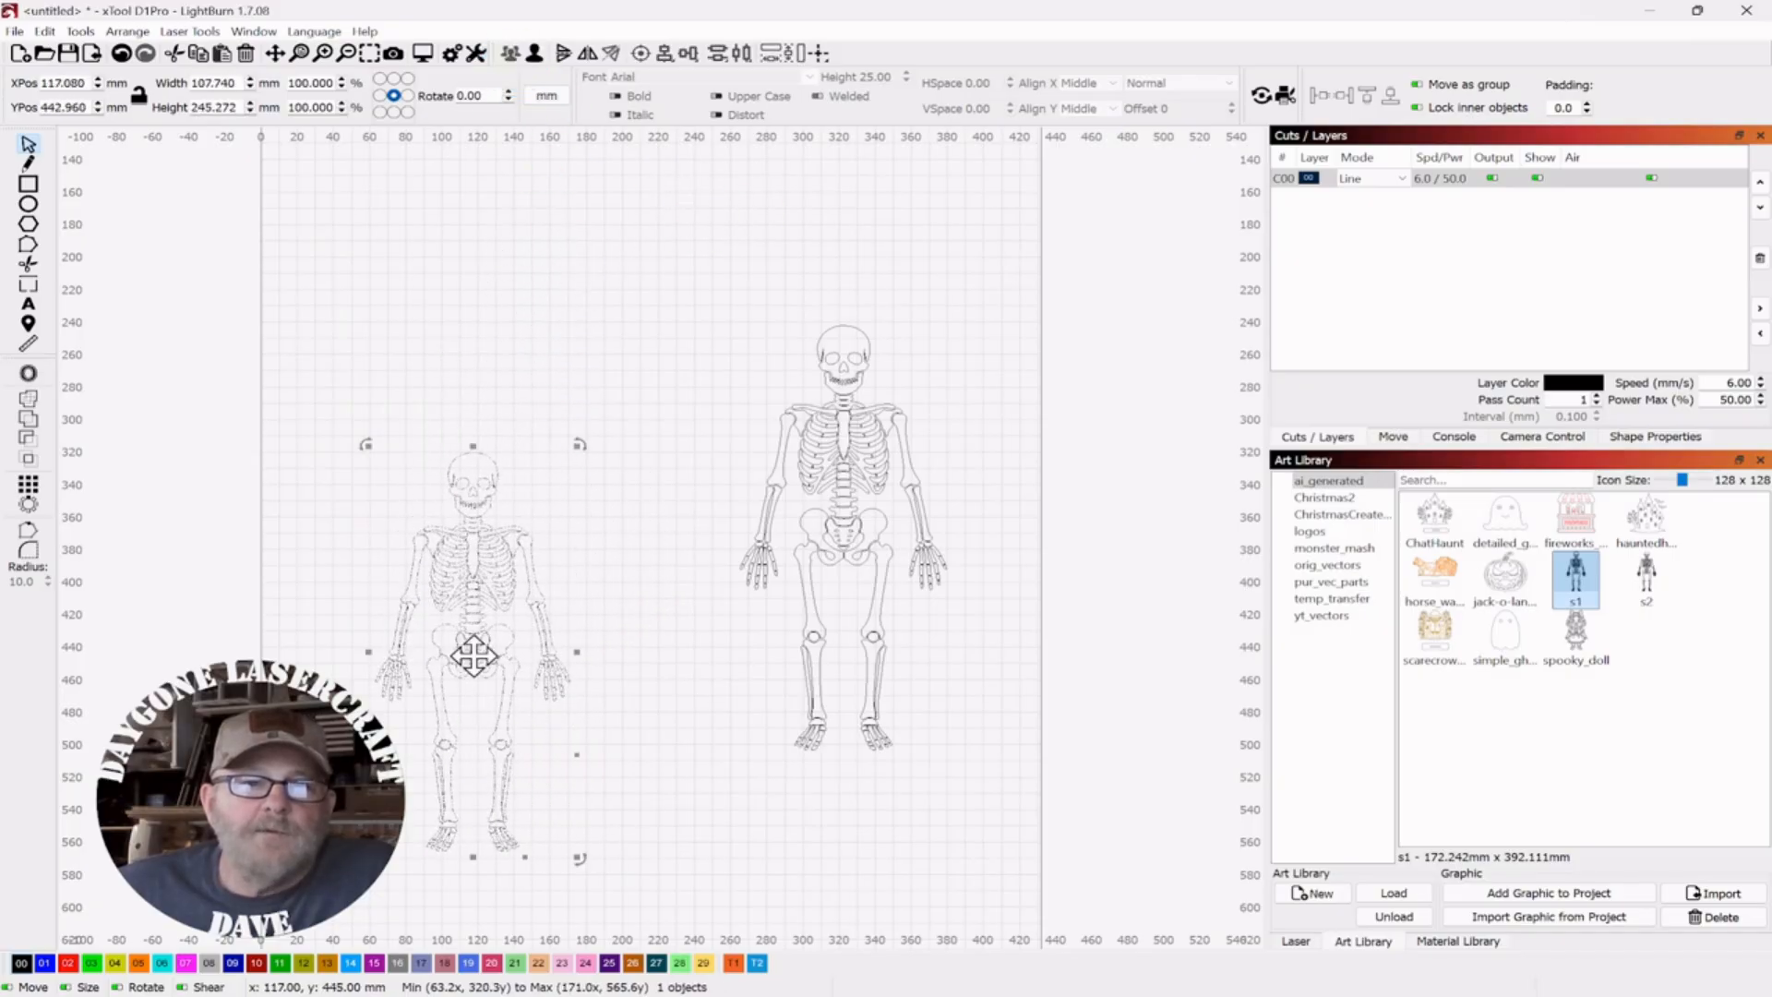
drag(472, 660, 655, 401)
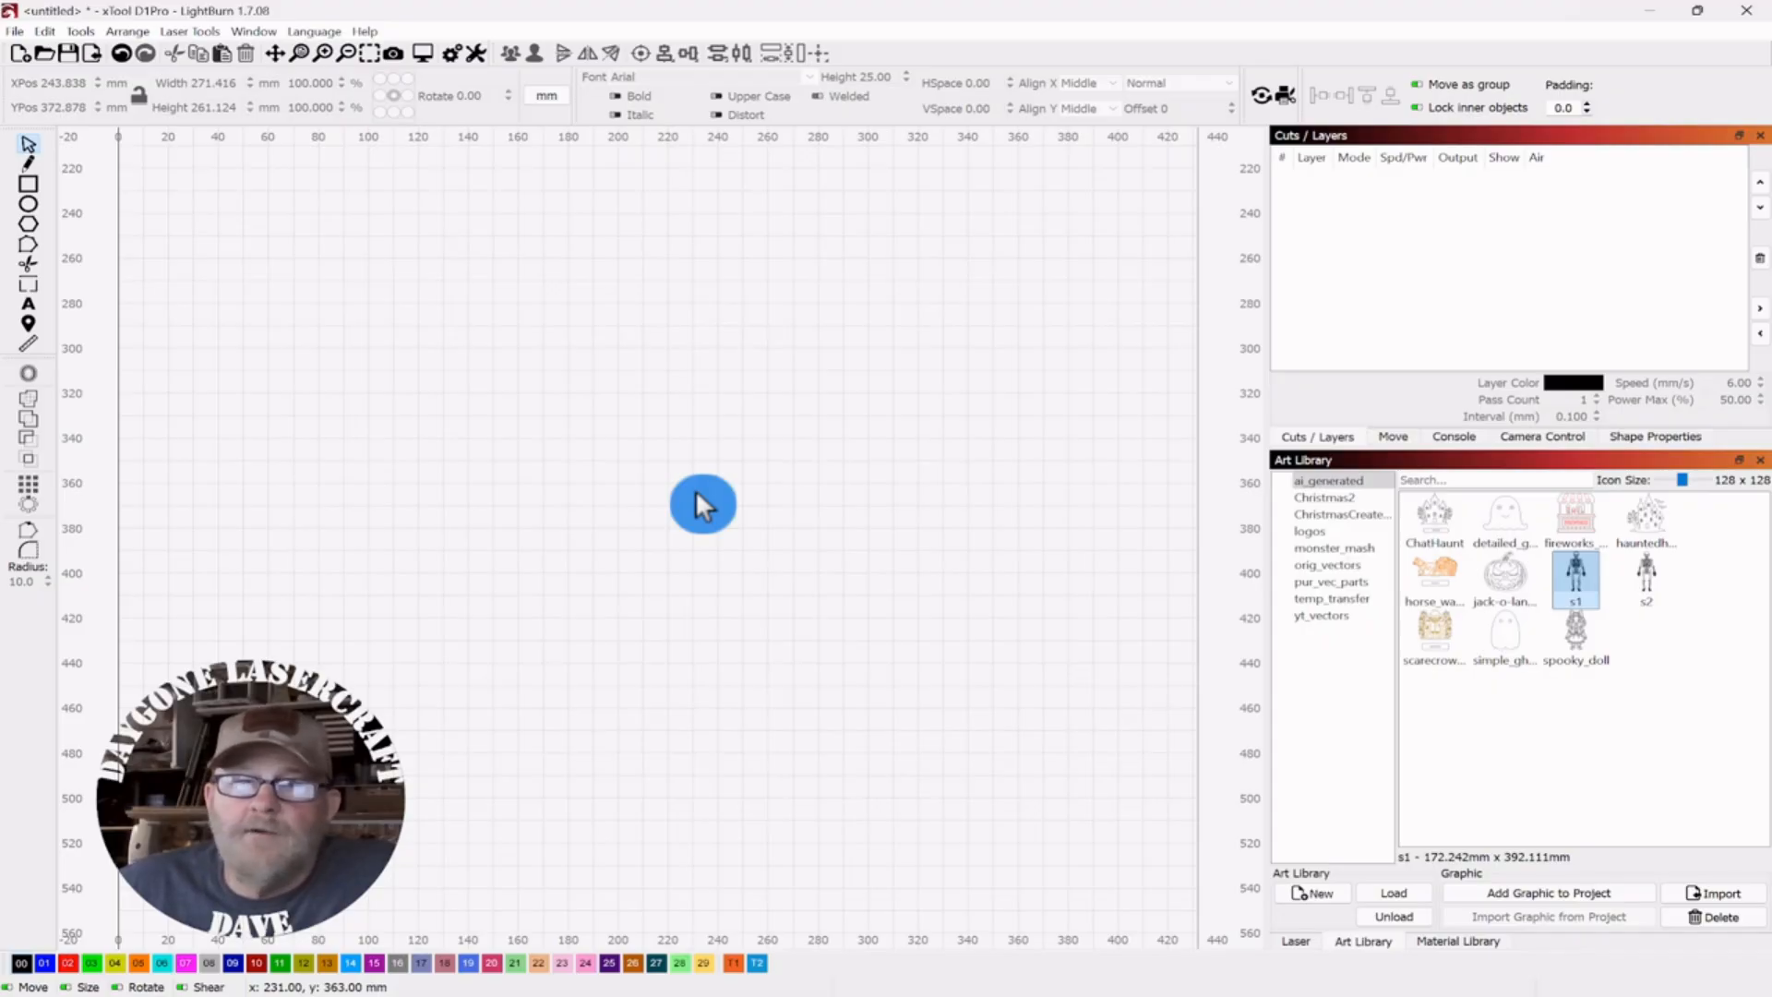
mouse_move(884, 648)
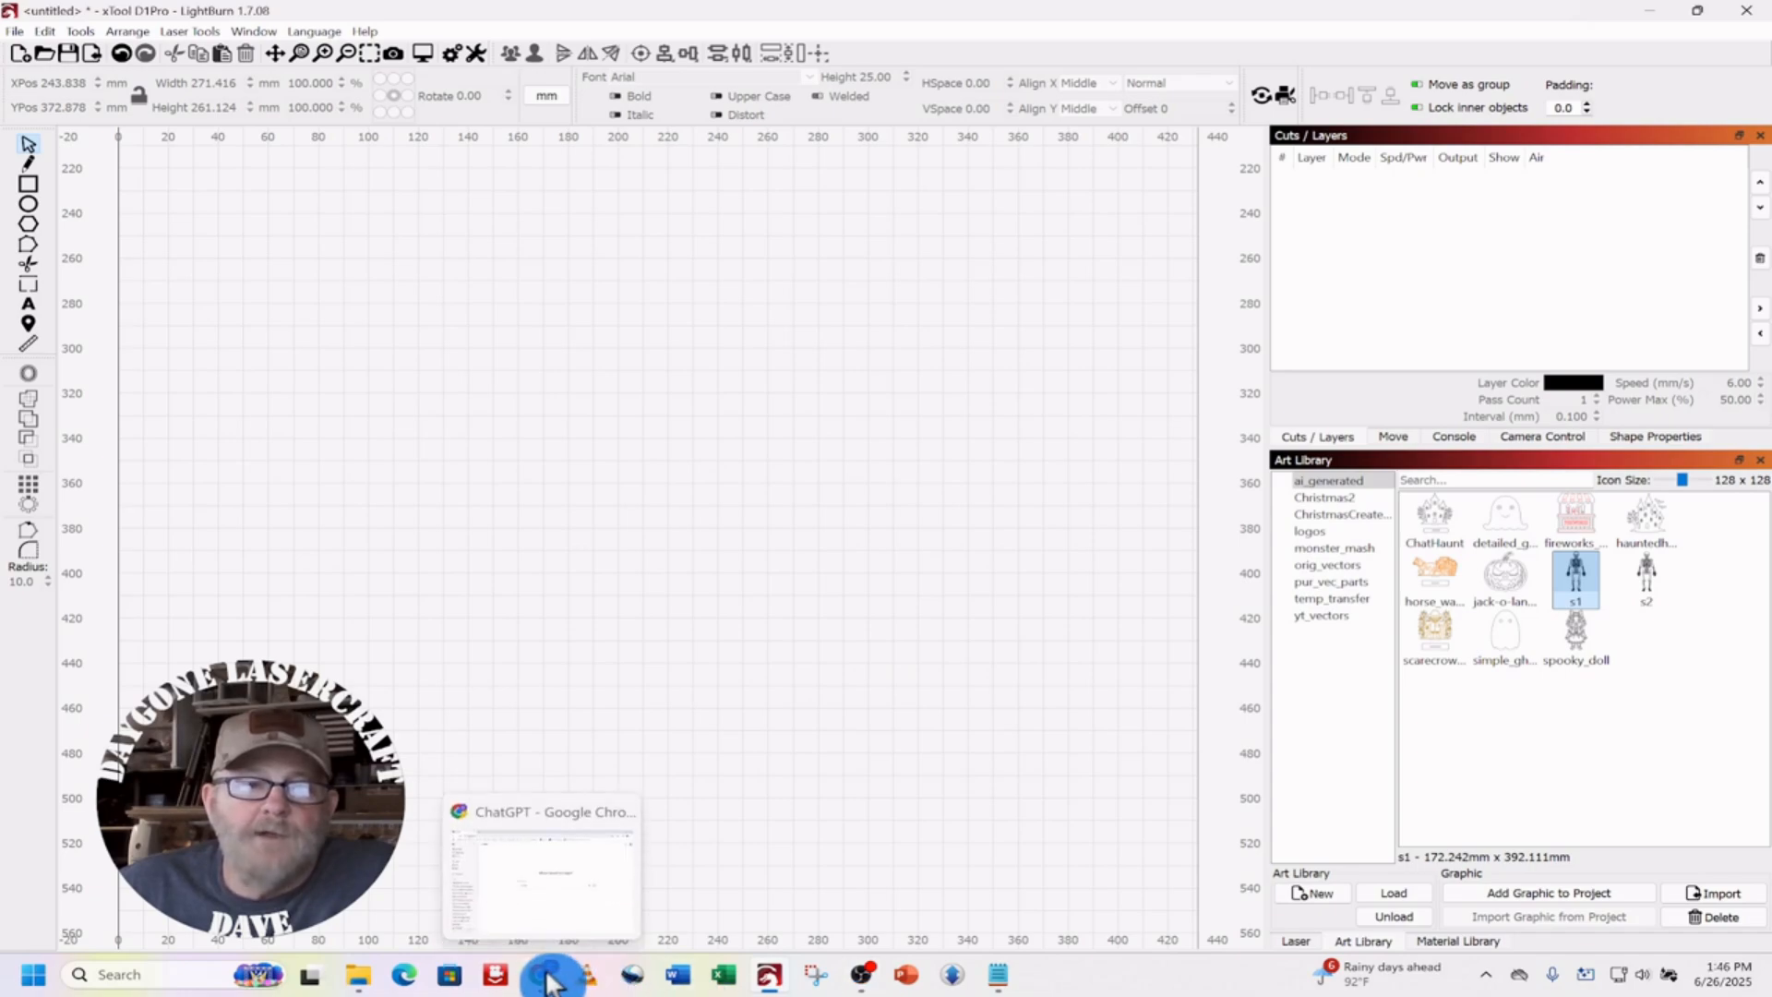
- Enter a ChatGPT prompt for one silhouette-style skeleton SVG for diode laser cutting
click(550, 975)
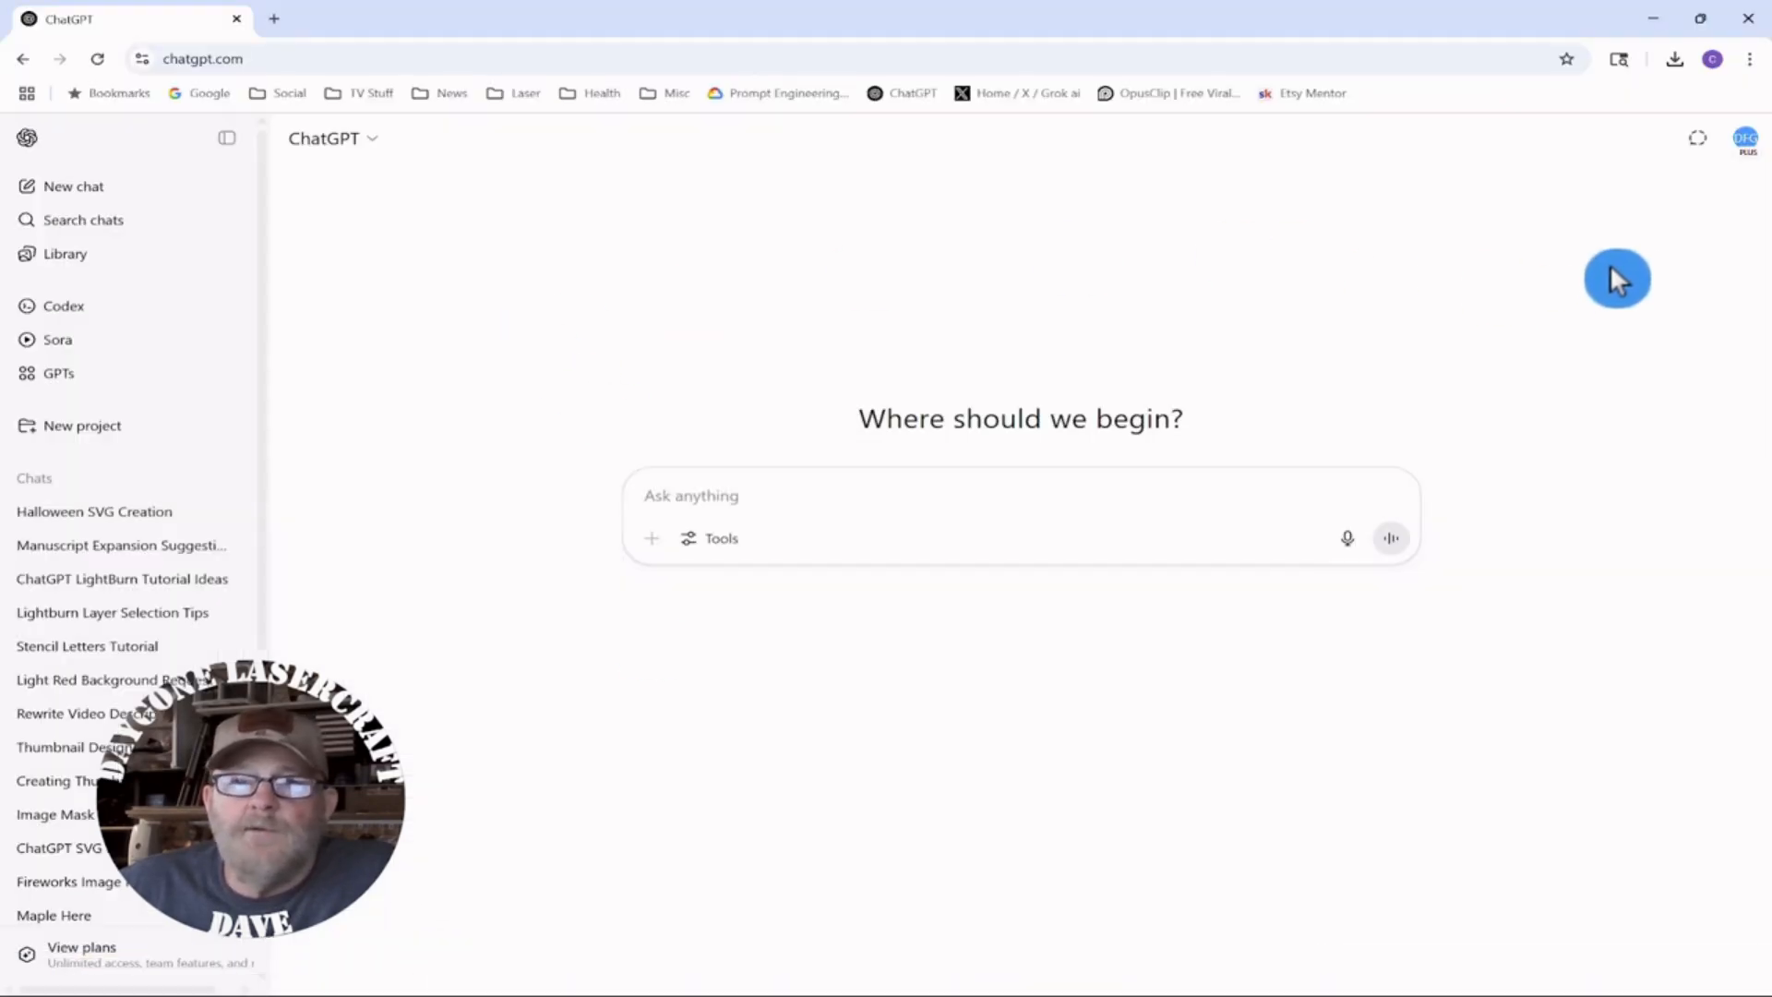
mouse_move(1746, 207)
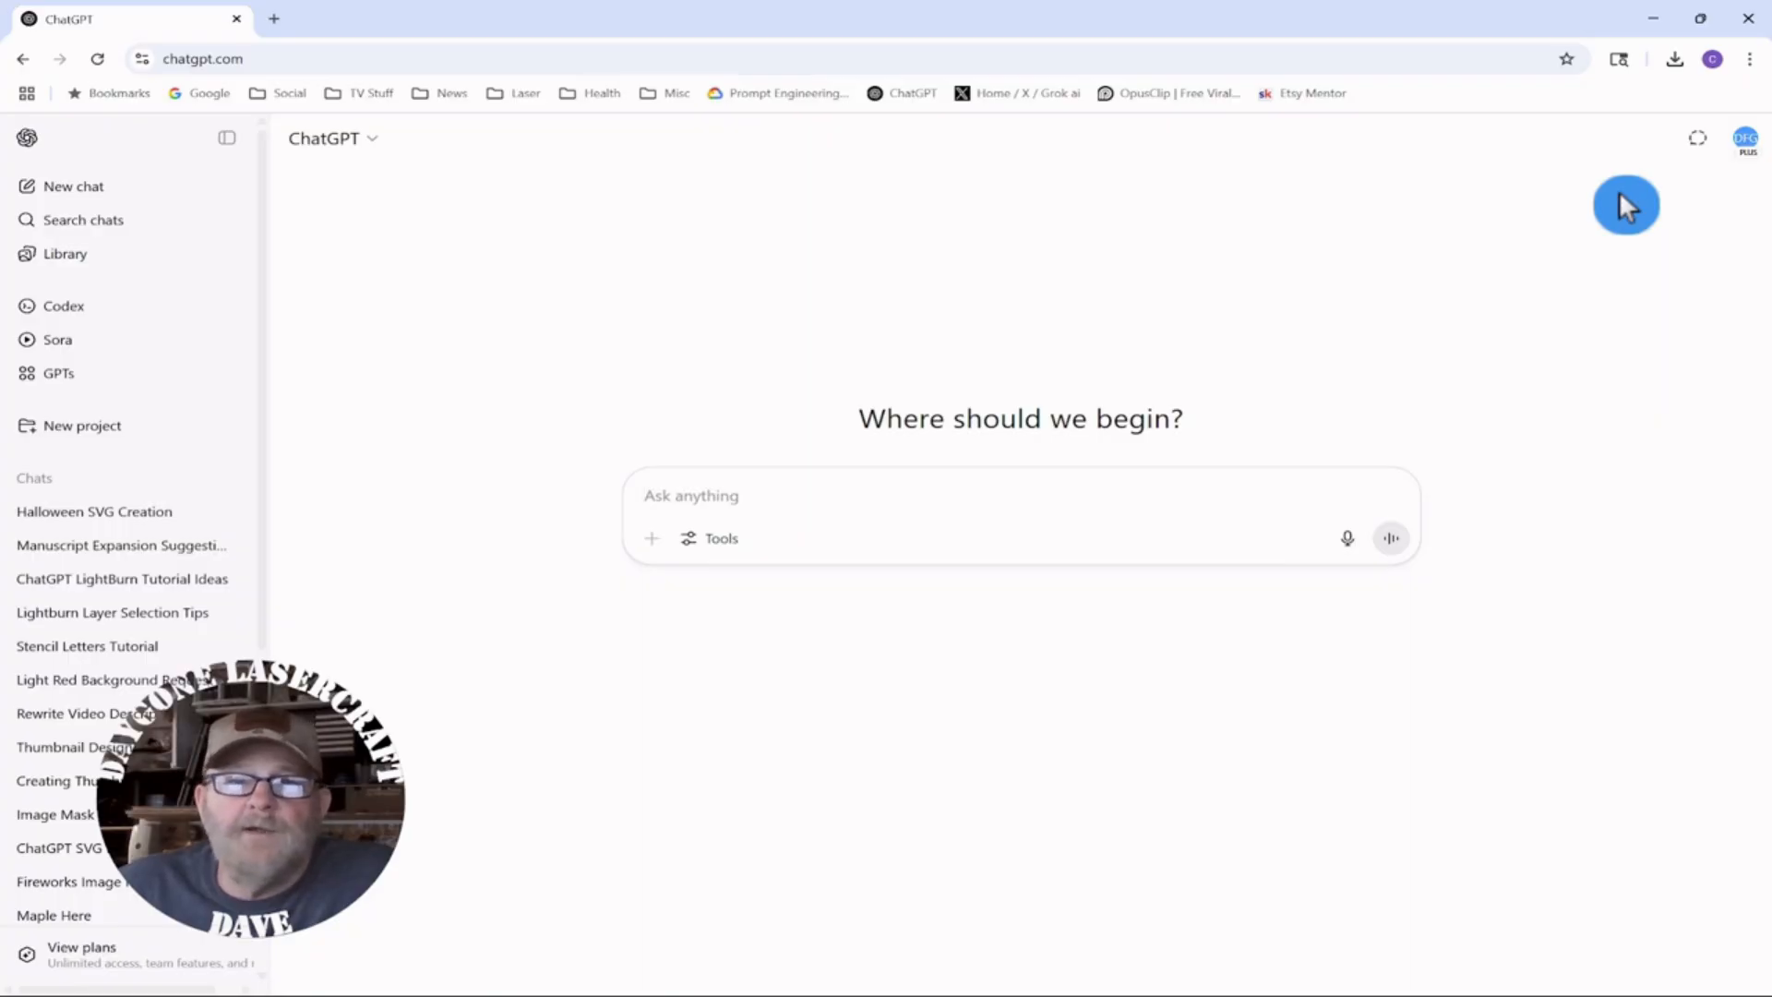
mouse_move(649, 511)
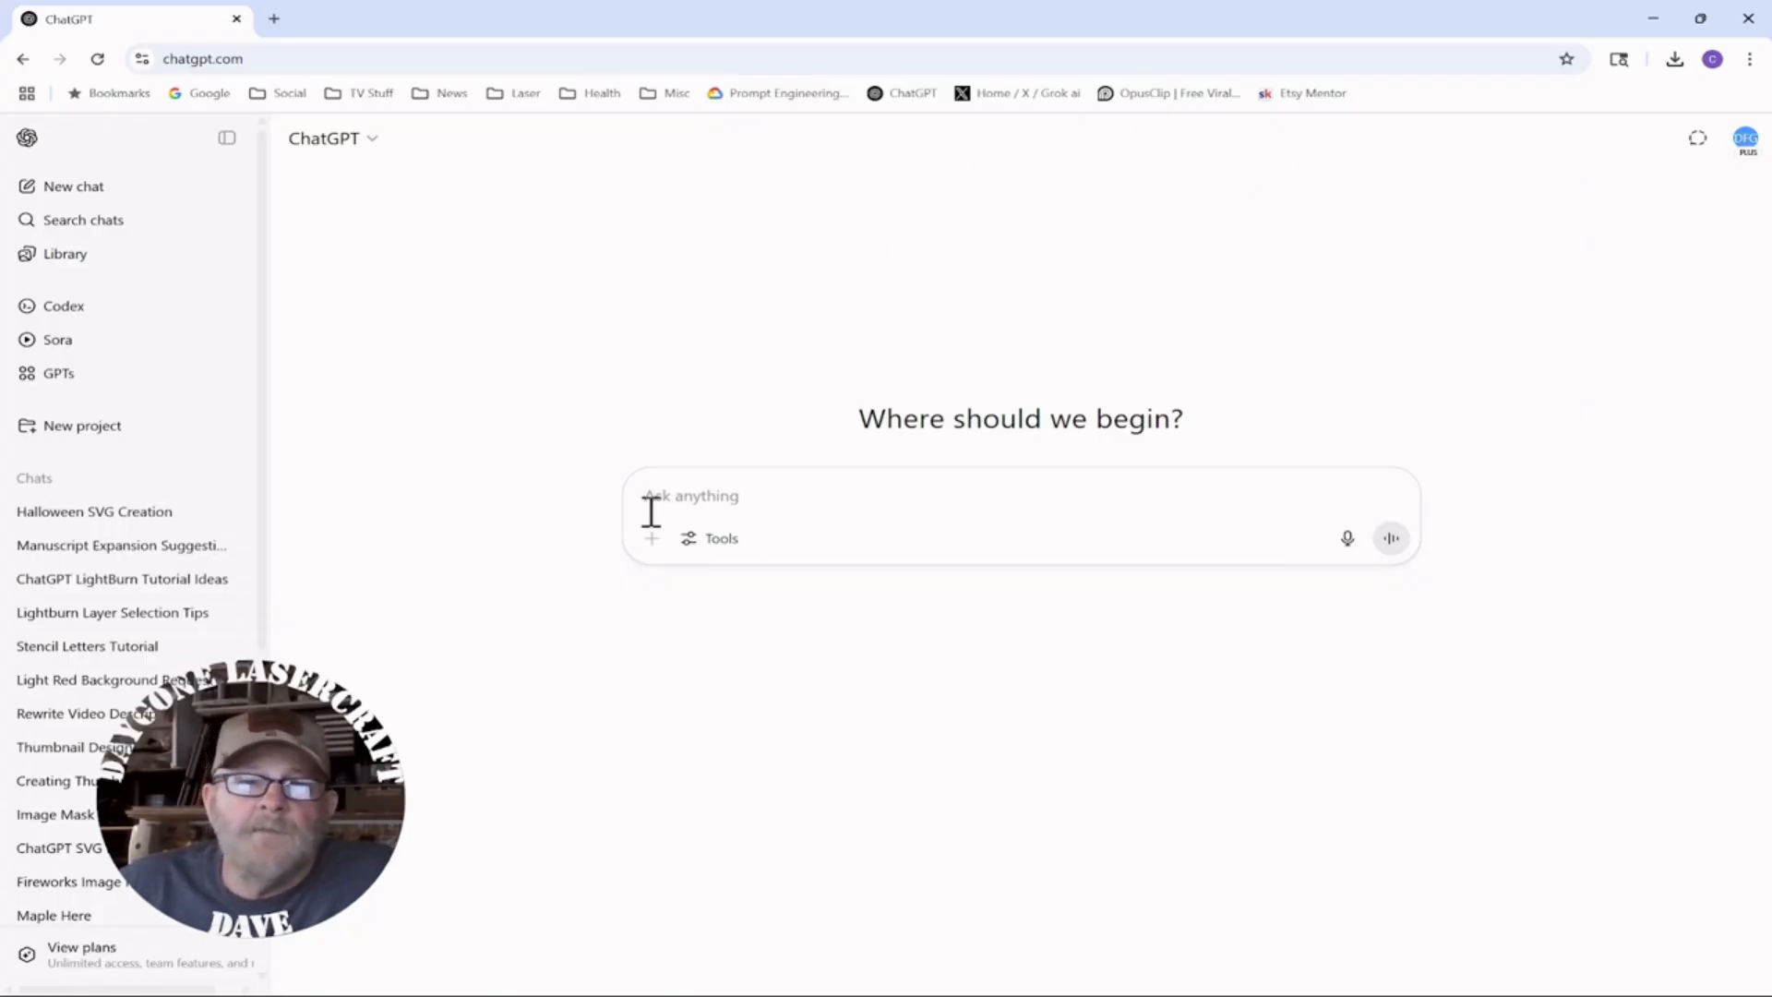
right_click(655, 510)
text(please create a single silhouette style skeleton SVG file for laser cutting on a diode laser)
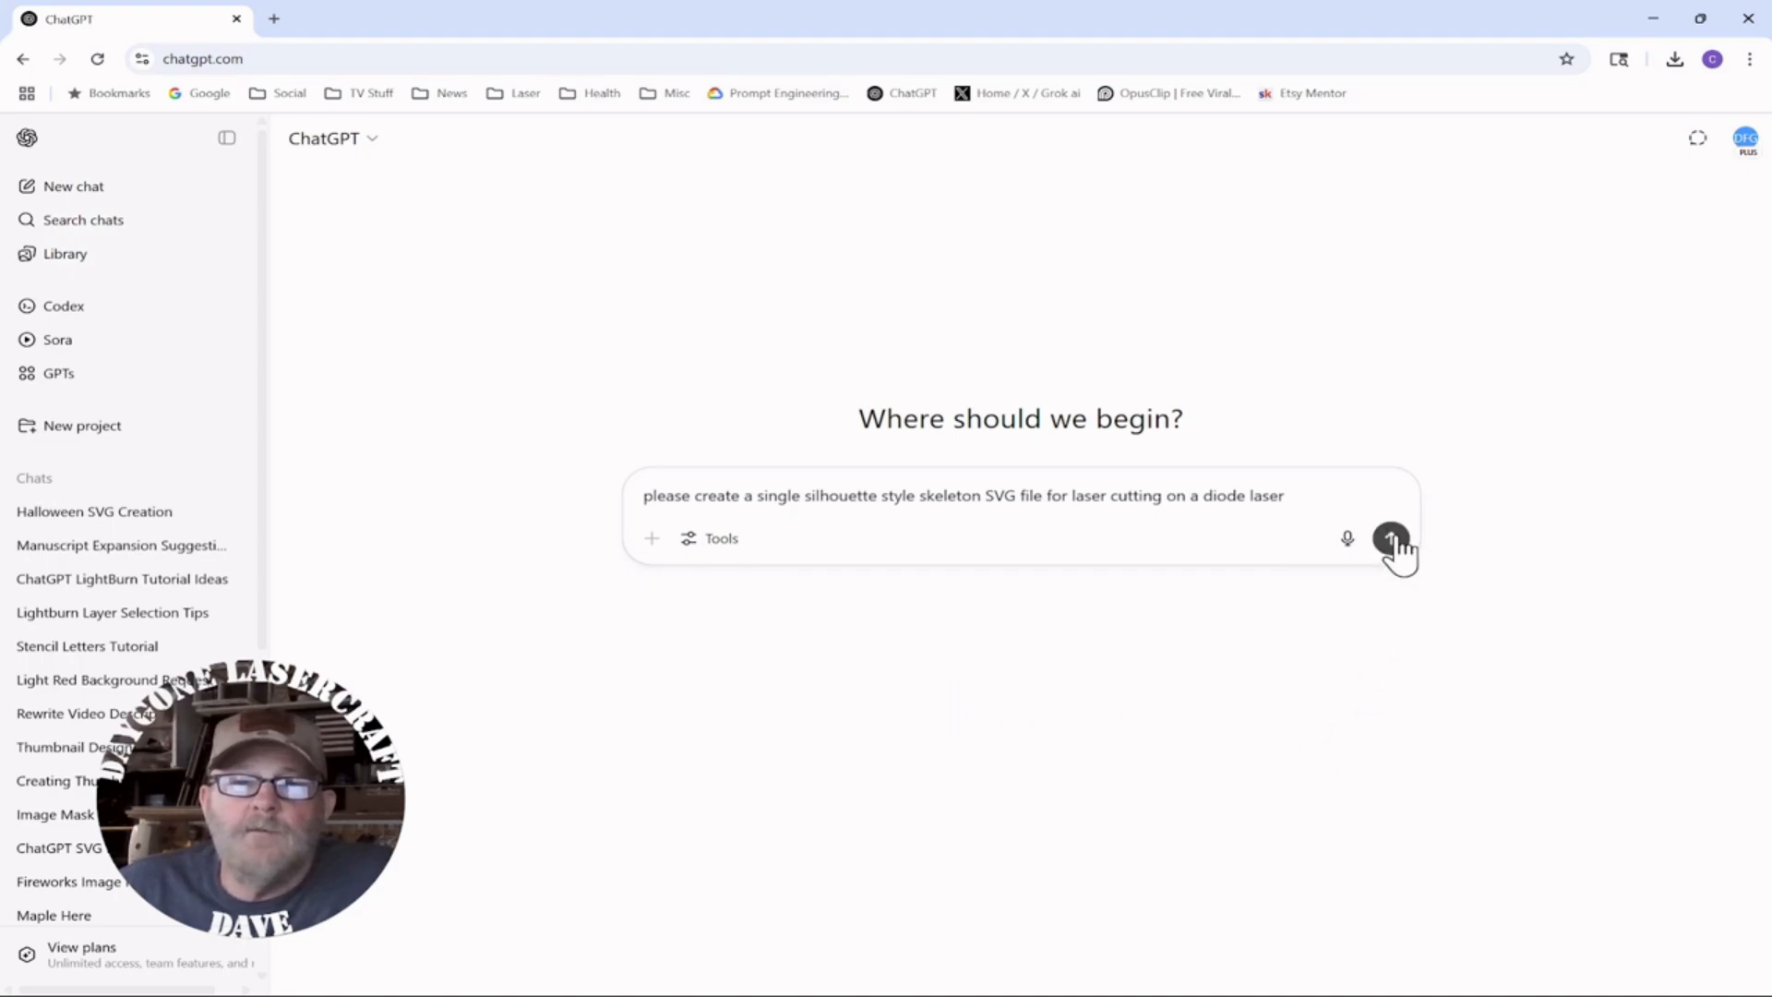
- Send the skeleton SVG request and watch the image generate
click(1391, 539)
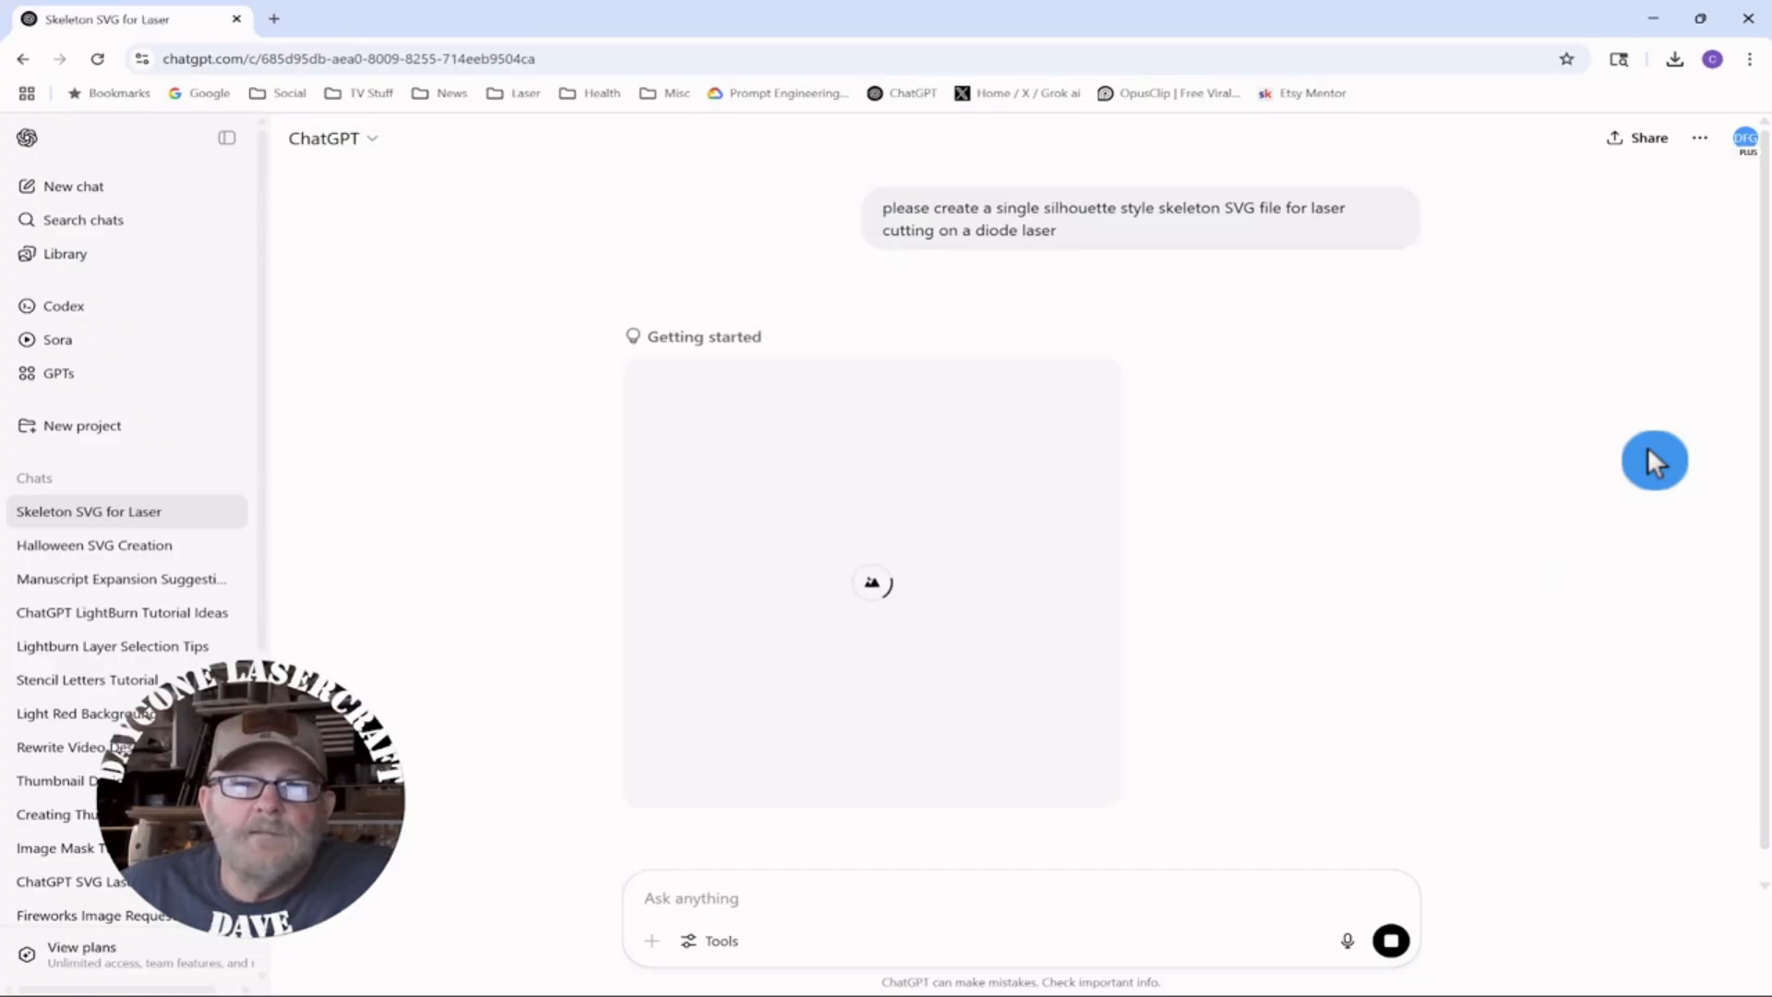
mouse_move(1637, 460)
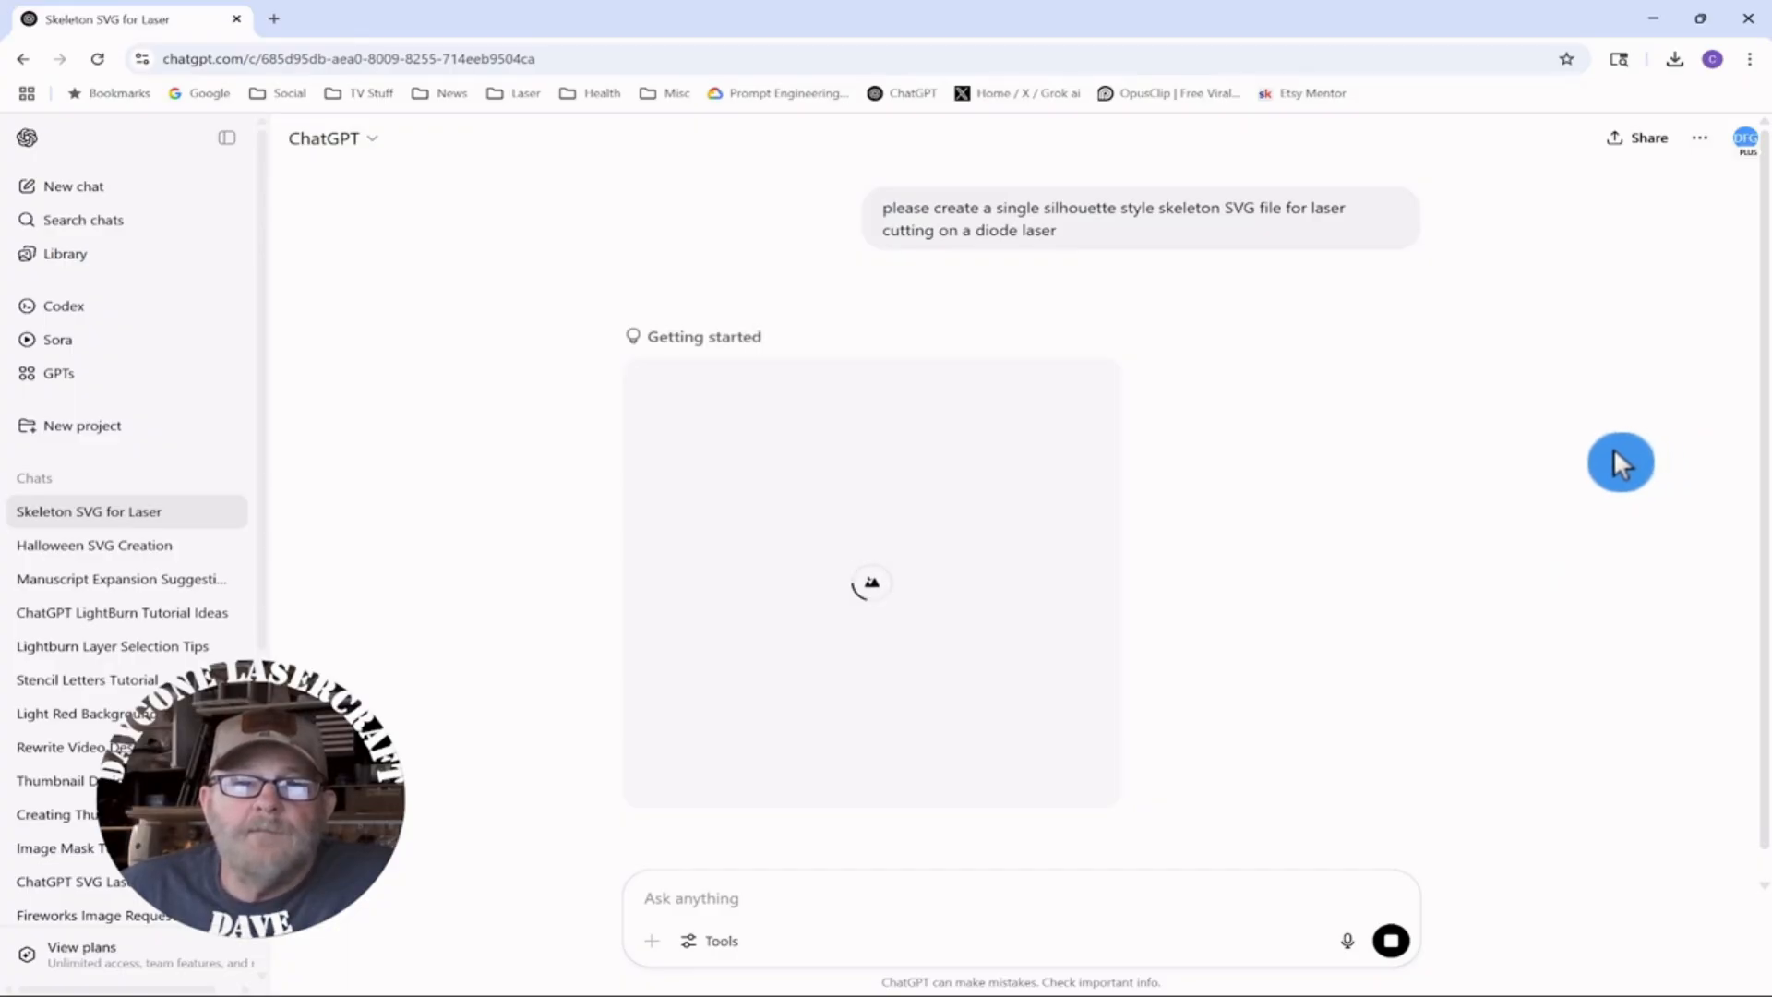
mouse_move(1570, 454)
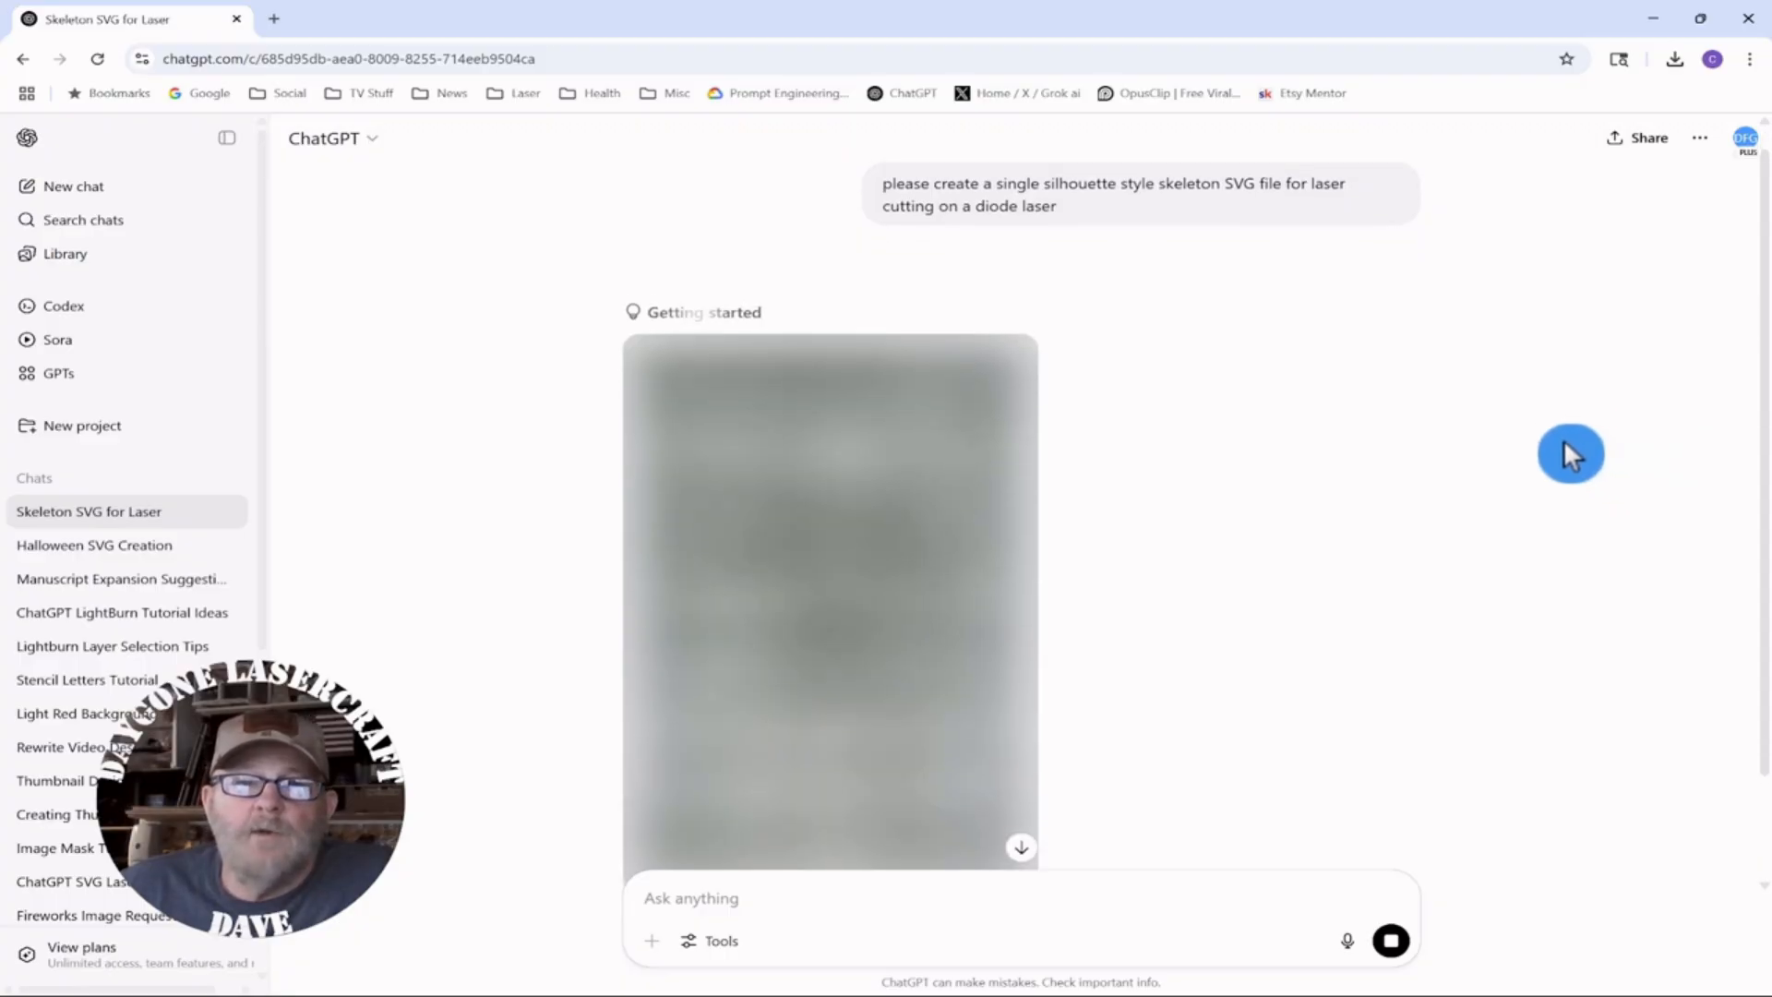
scroll(down, 3)
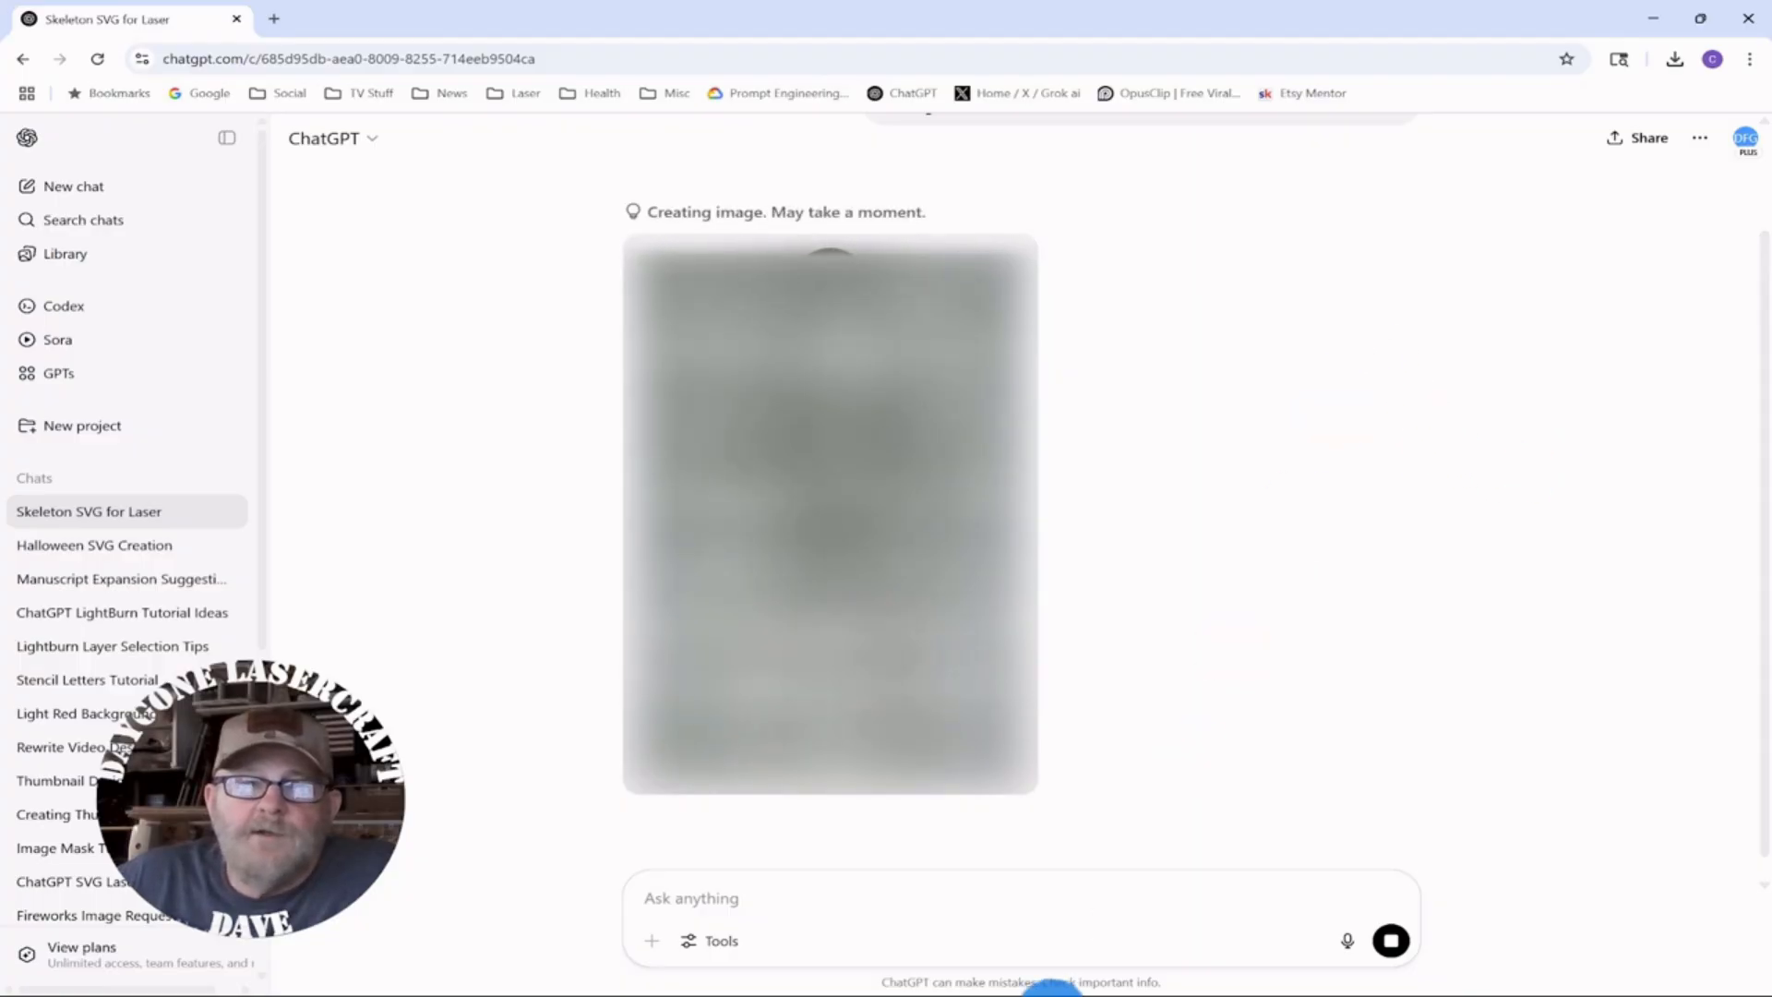
mouse_move(773, 975)
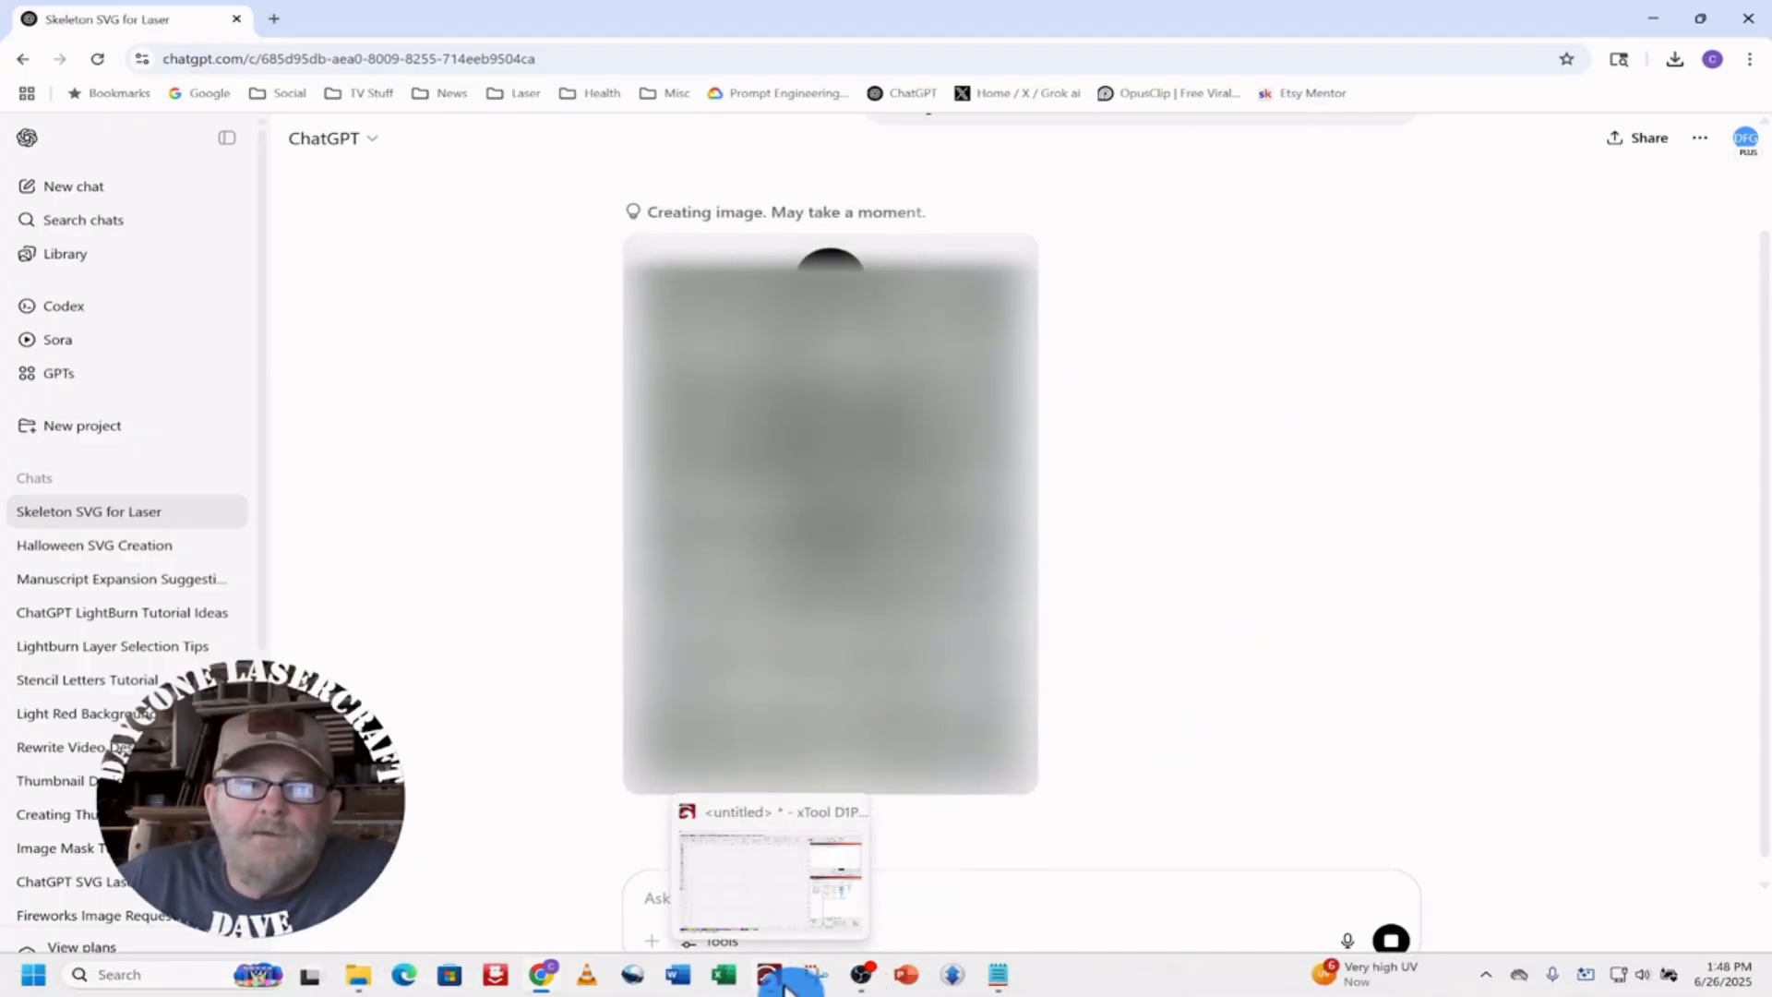
- Back in LightBurn, add the spooky_doll graphic from the Art Library to the canvas
click(788, 973)
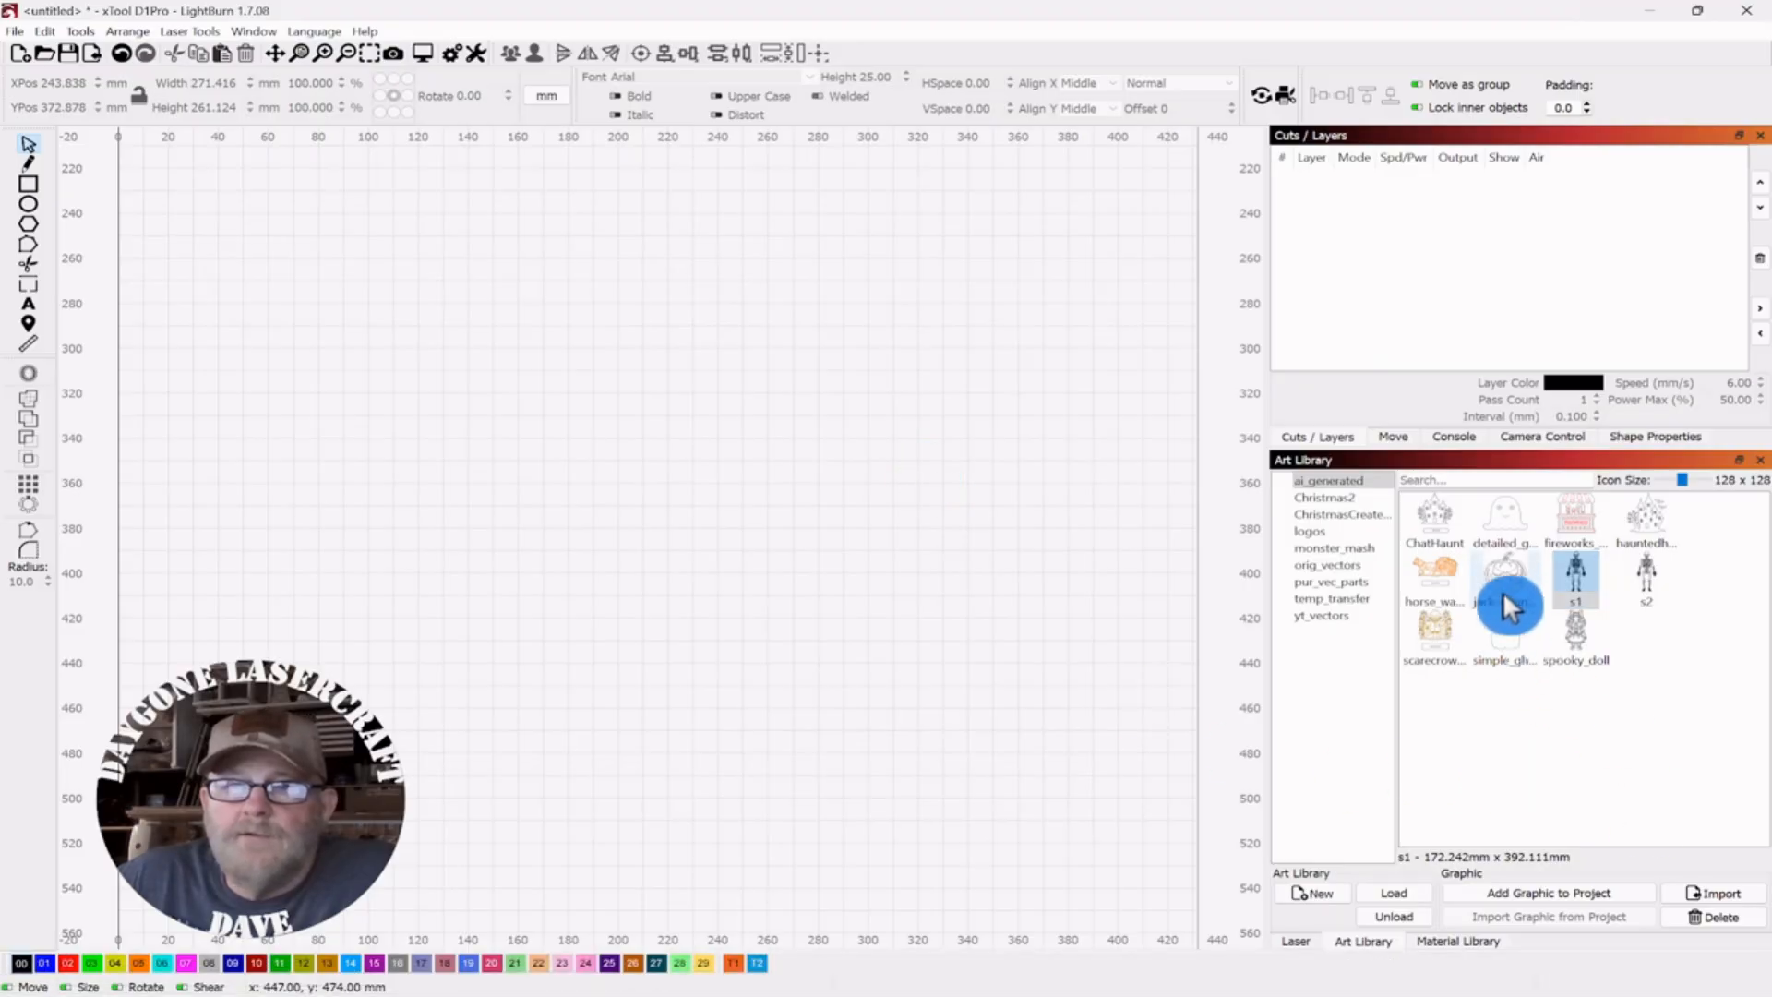
double_click(1503, 572)
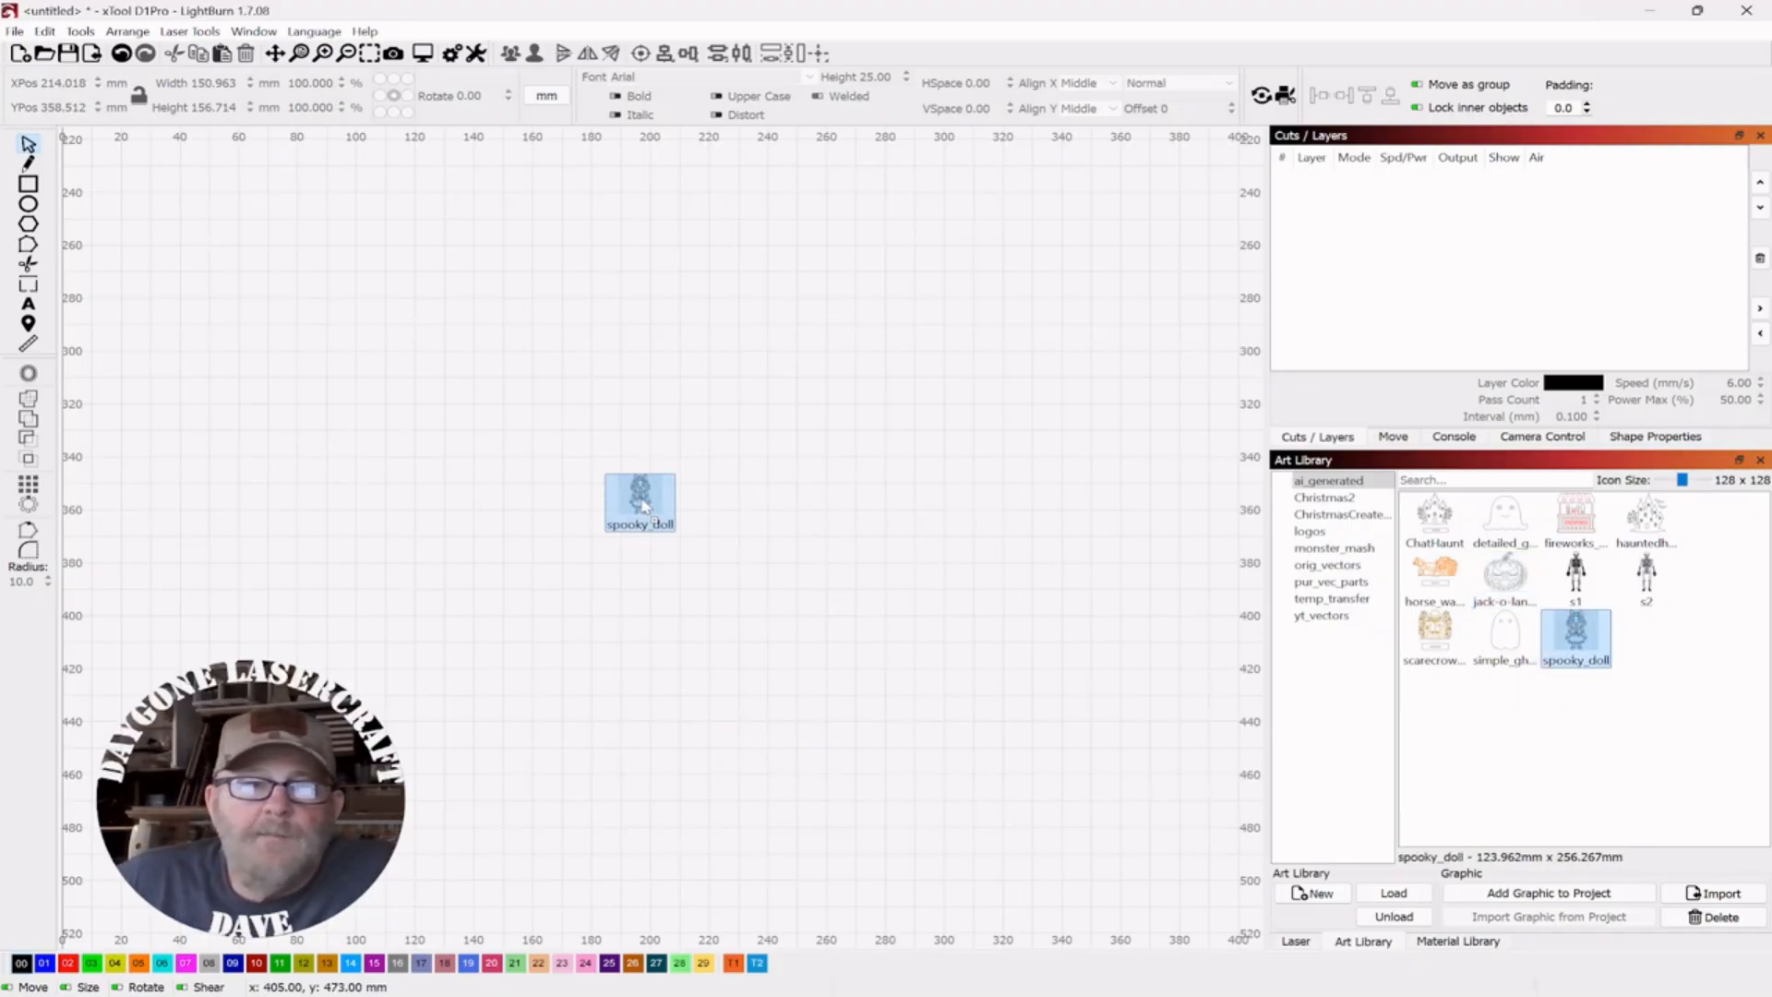
double_click(1574, 639)
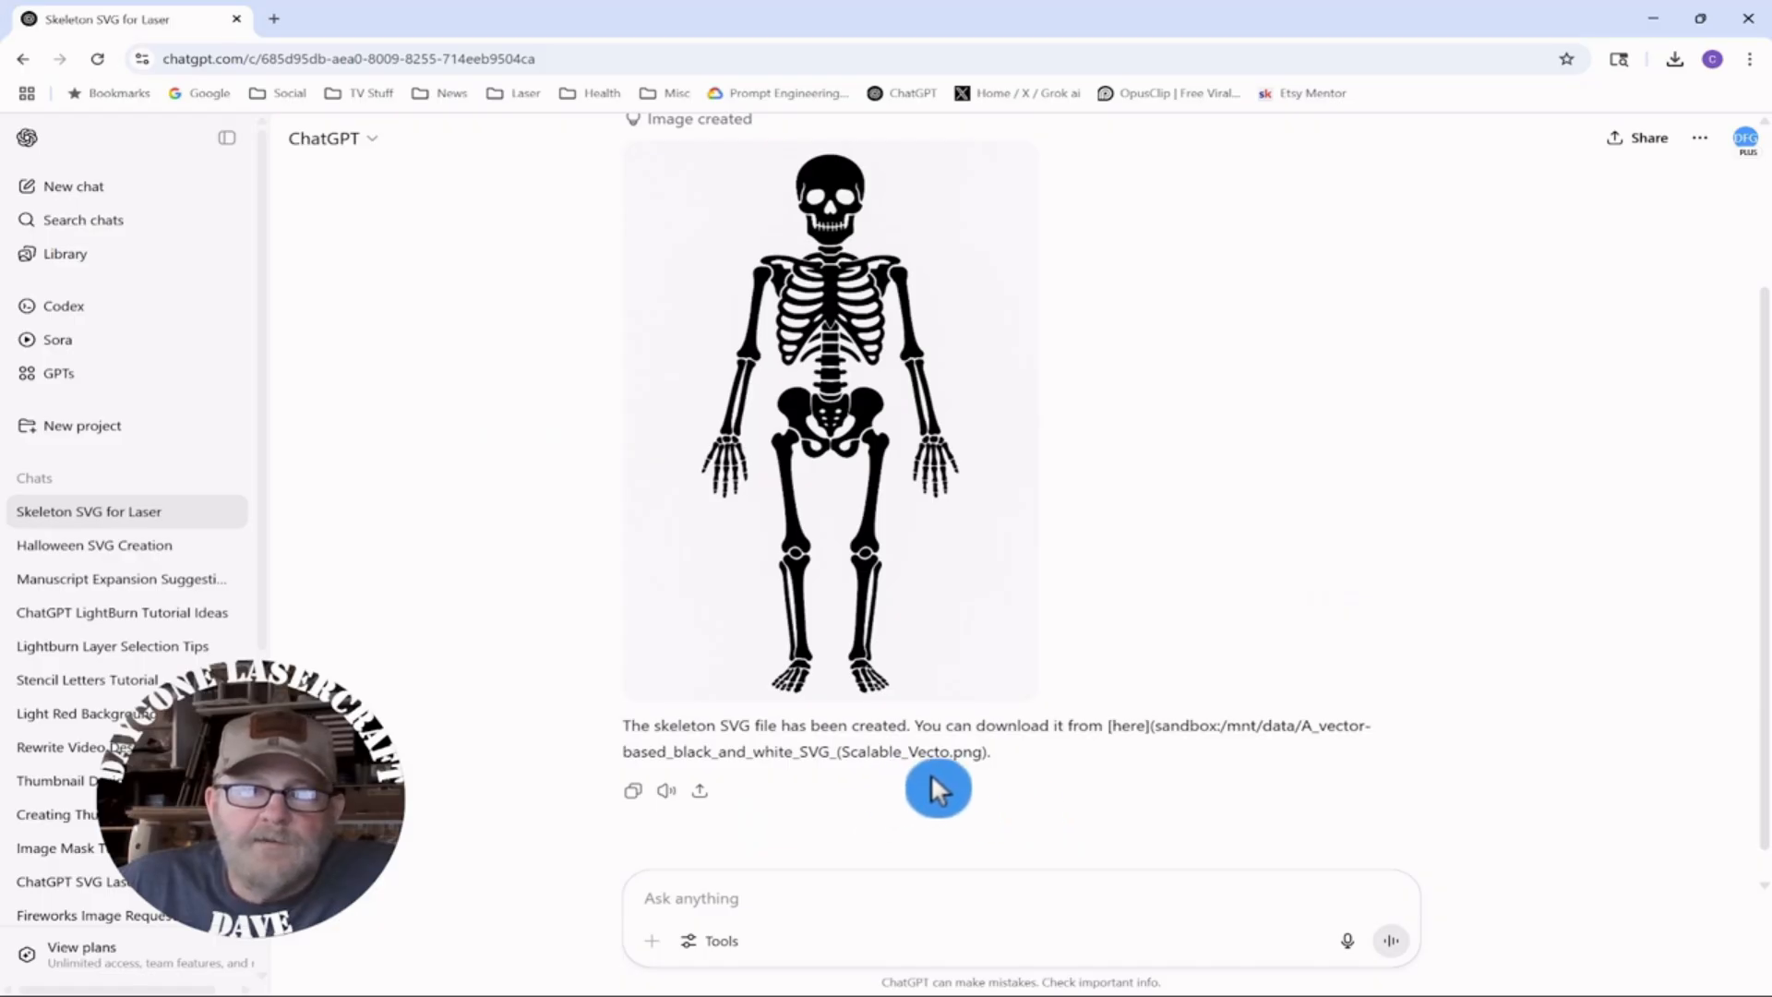
- Download the generated black skeleton silhouette image from ChatGPT and save it
scroll(down, 3)
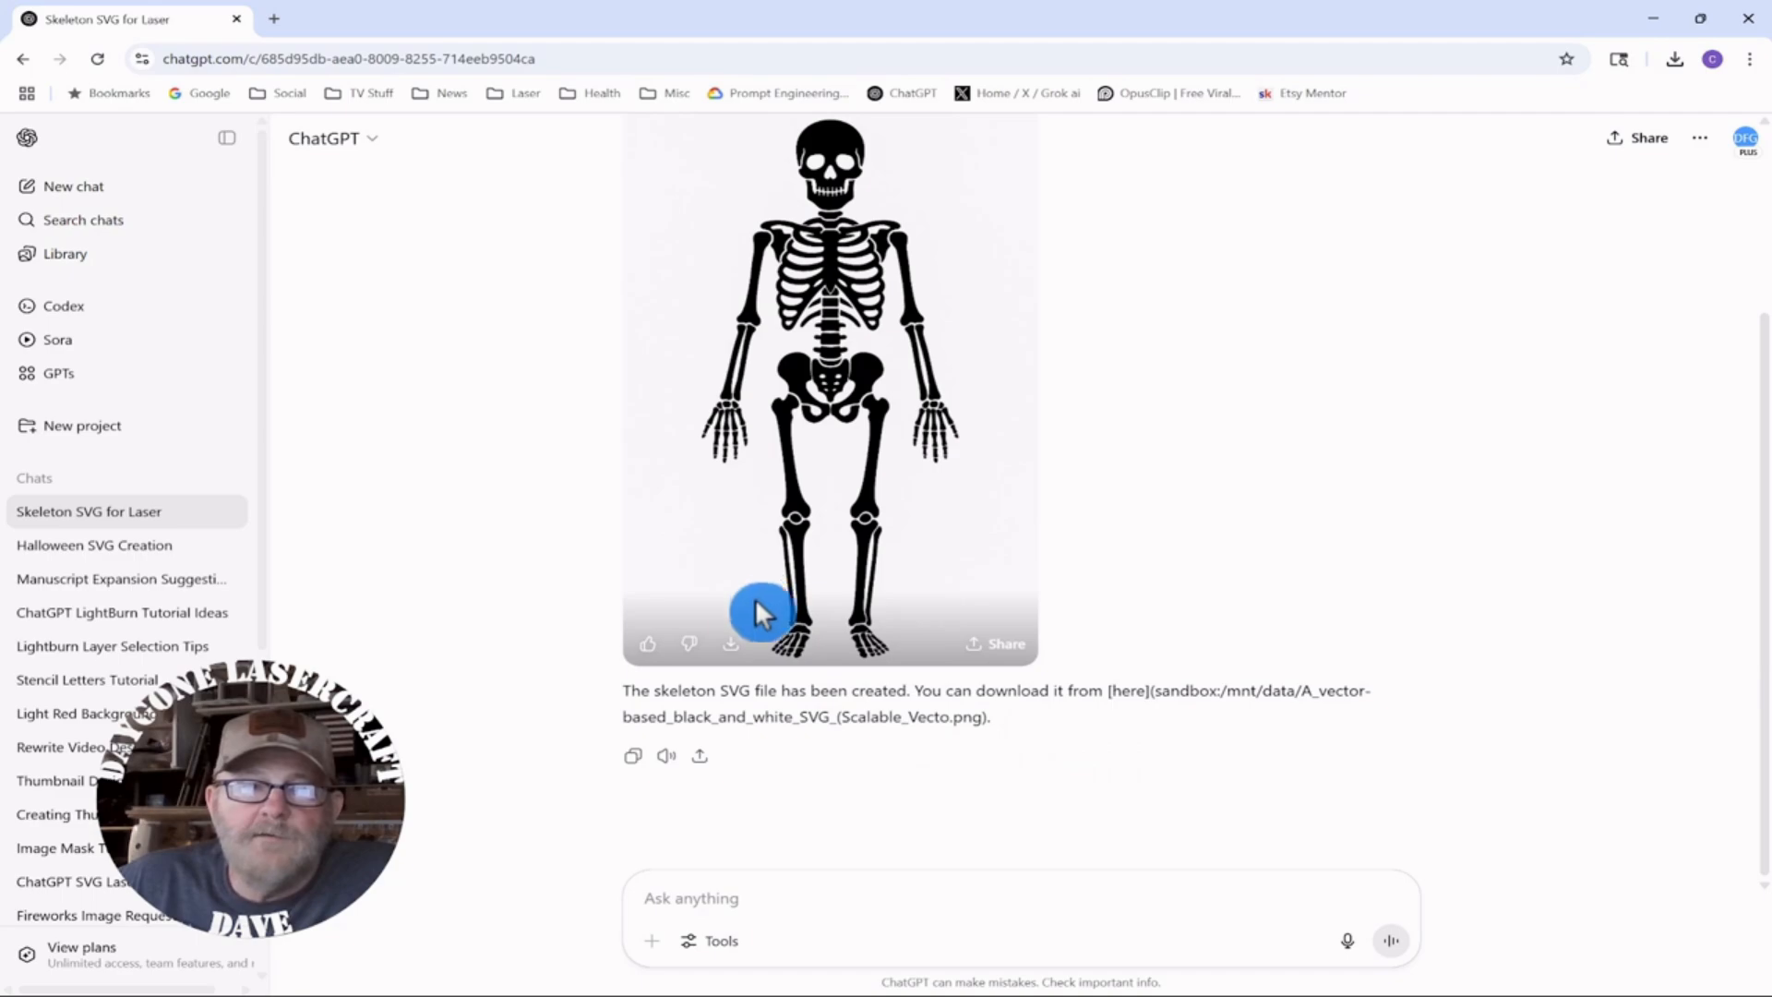
mouse_move(731, 644)
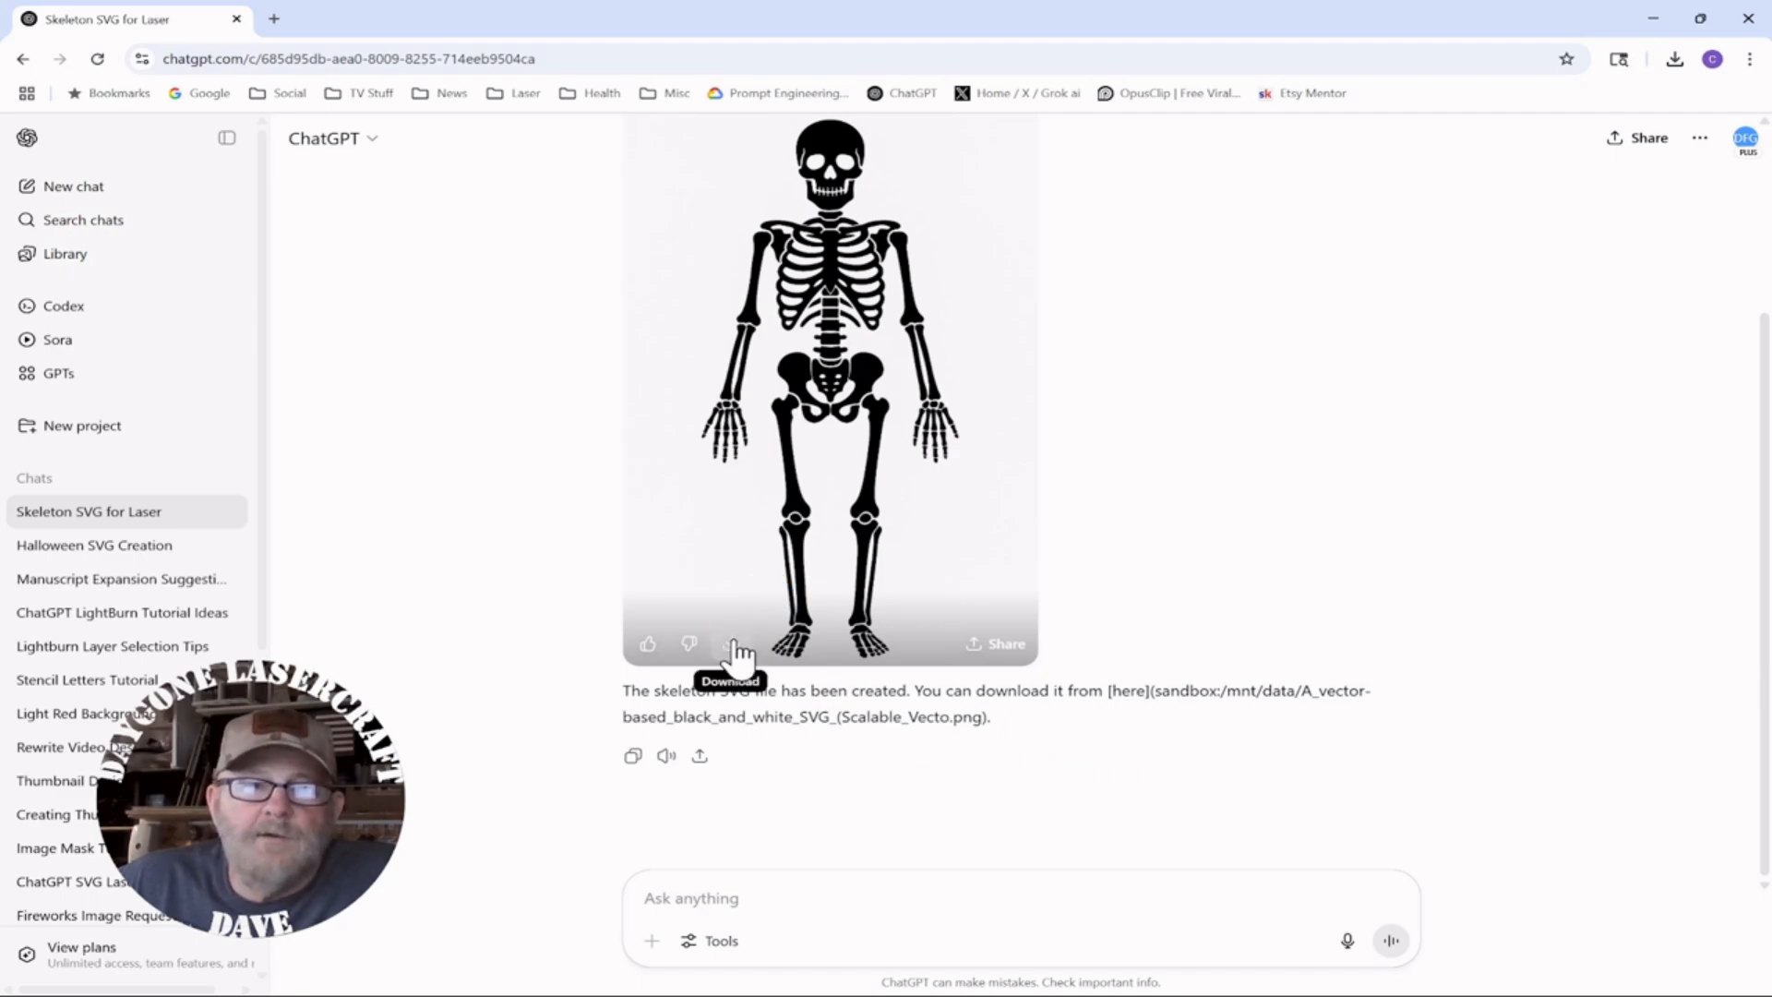
click(733, 642)
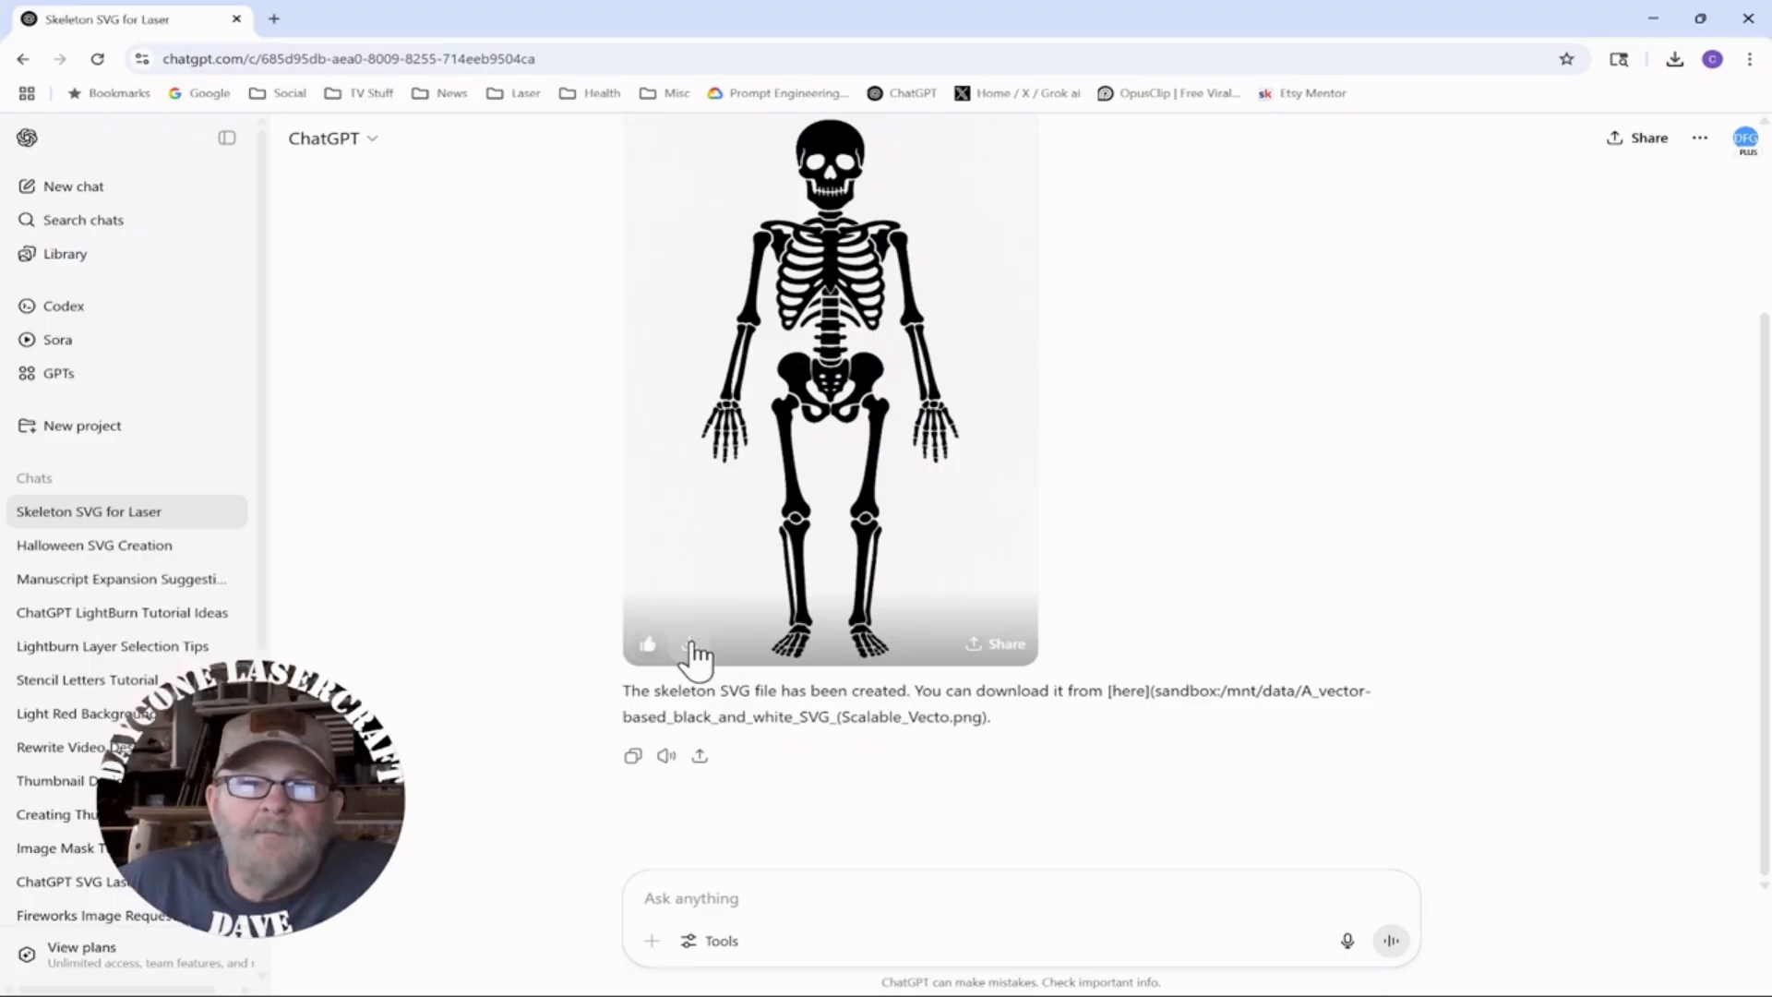
click(688, 644)
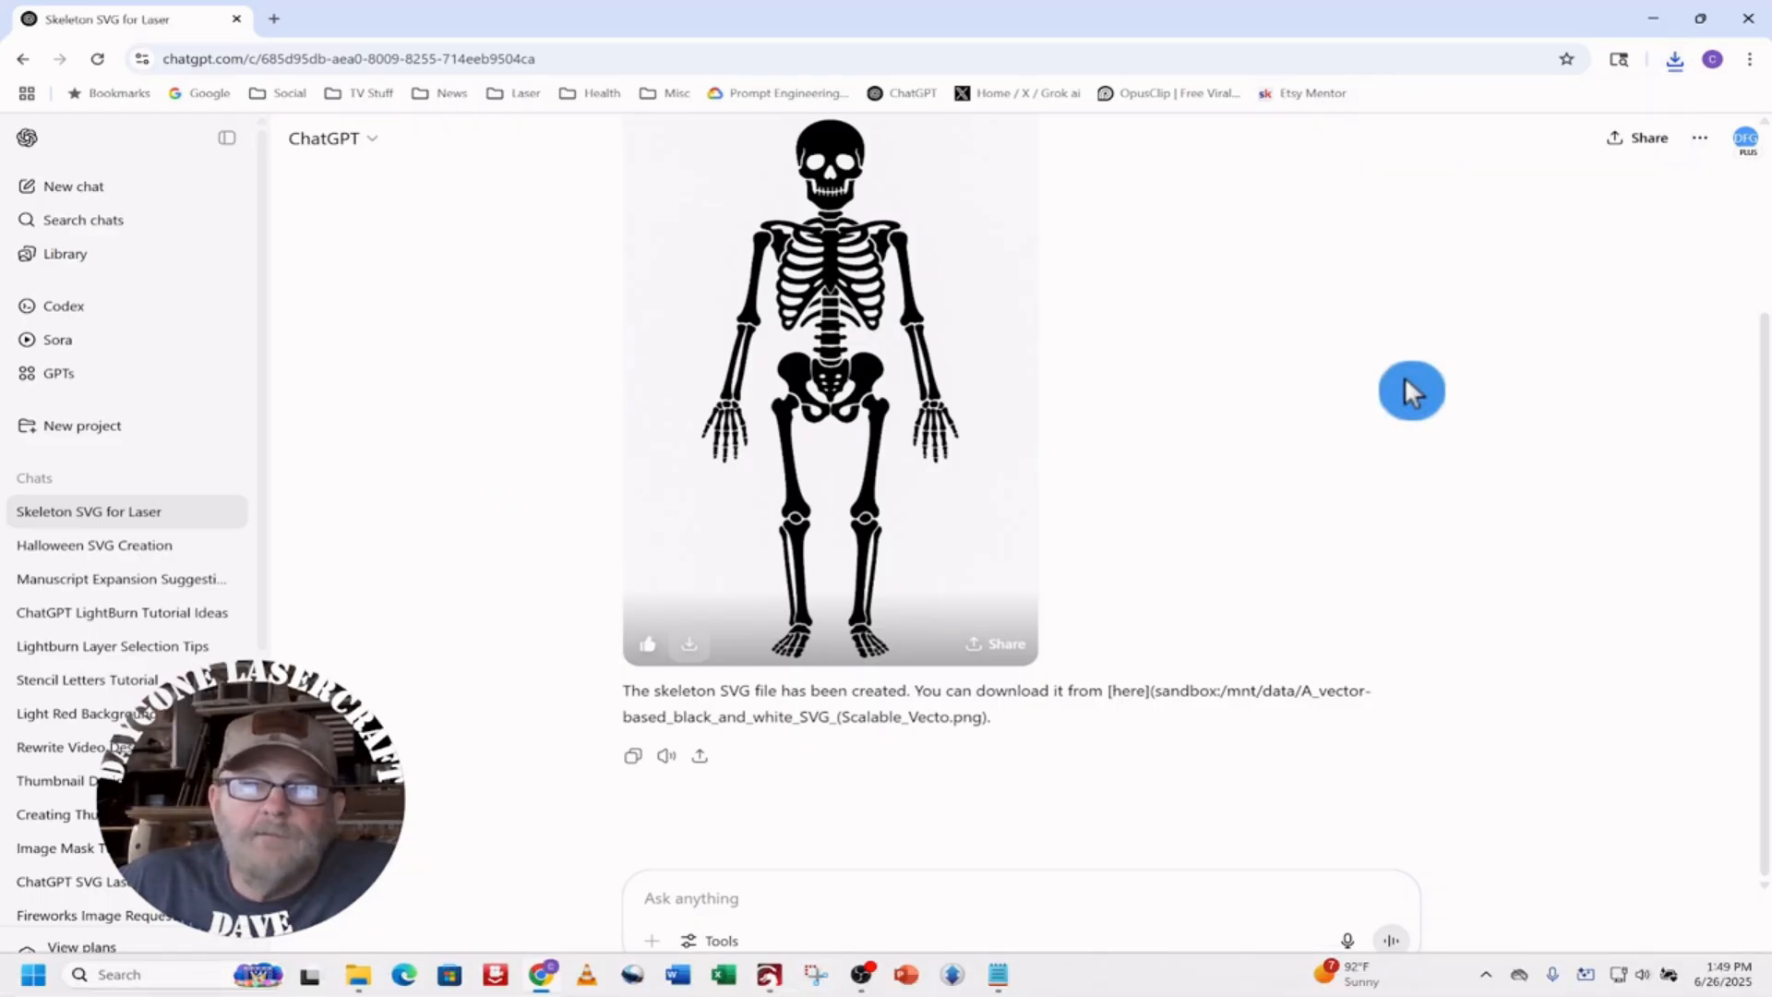
- Import the downloaded skeleton image onto the LightBurn canvas and select it
click(782, 973)
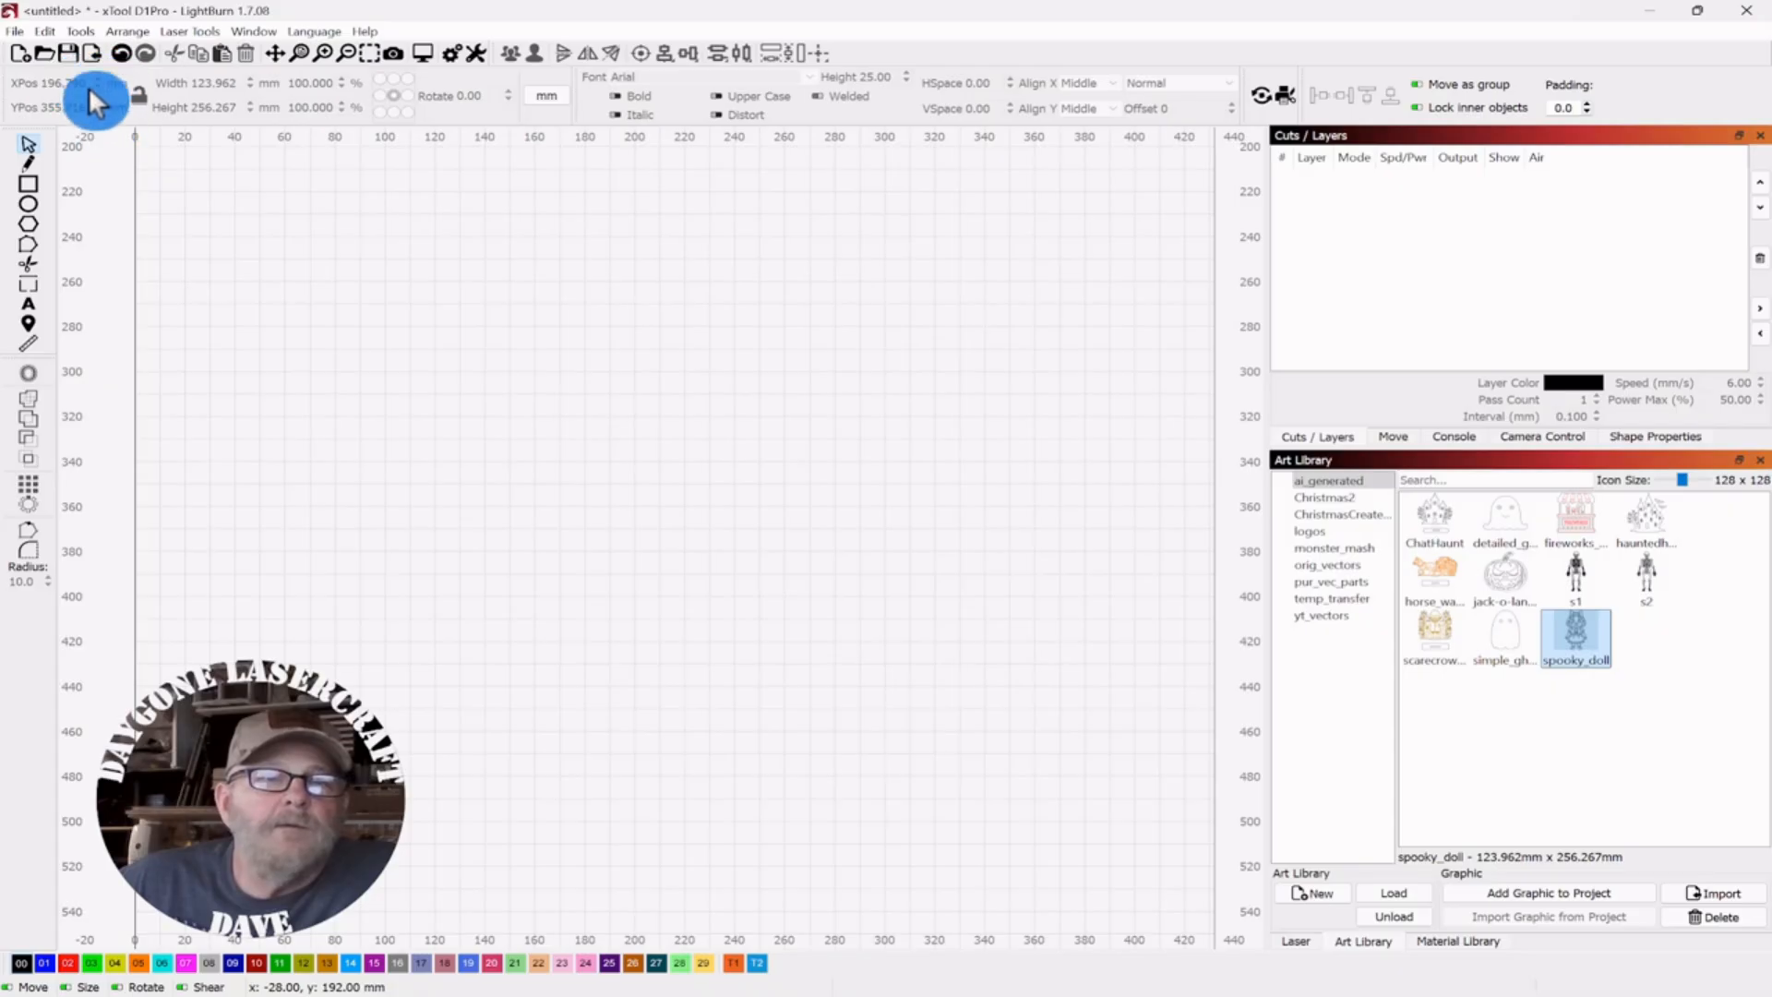
click(1716, 893)
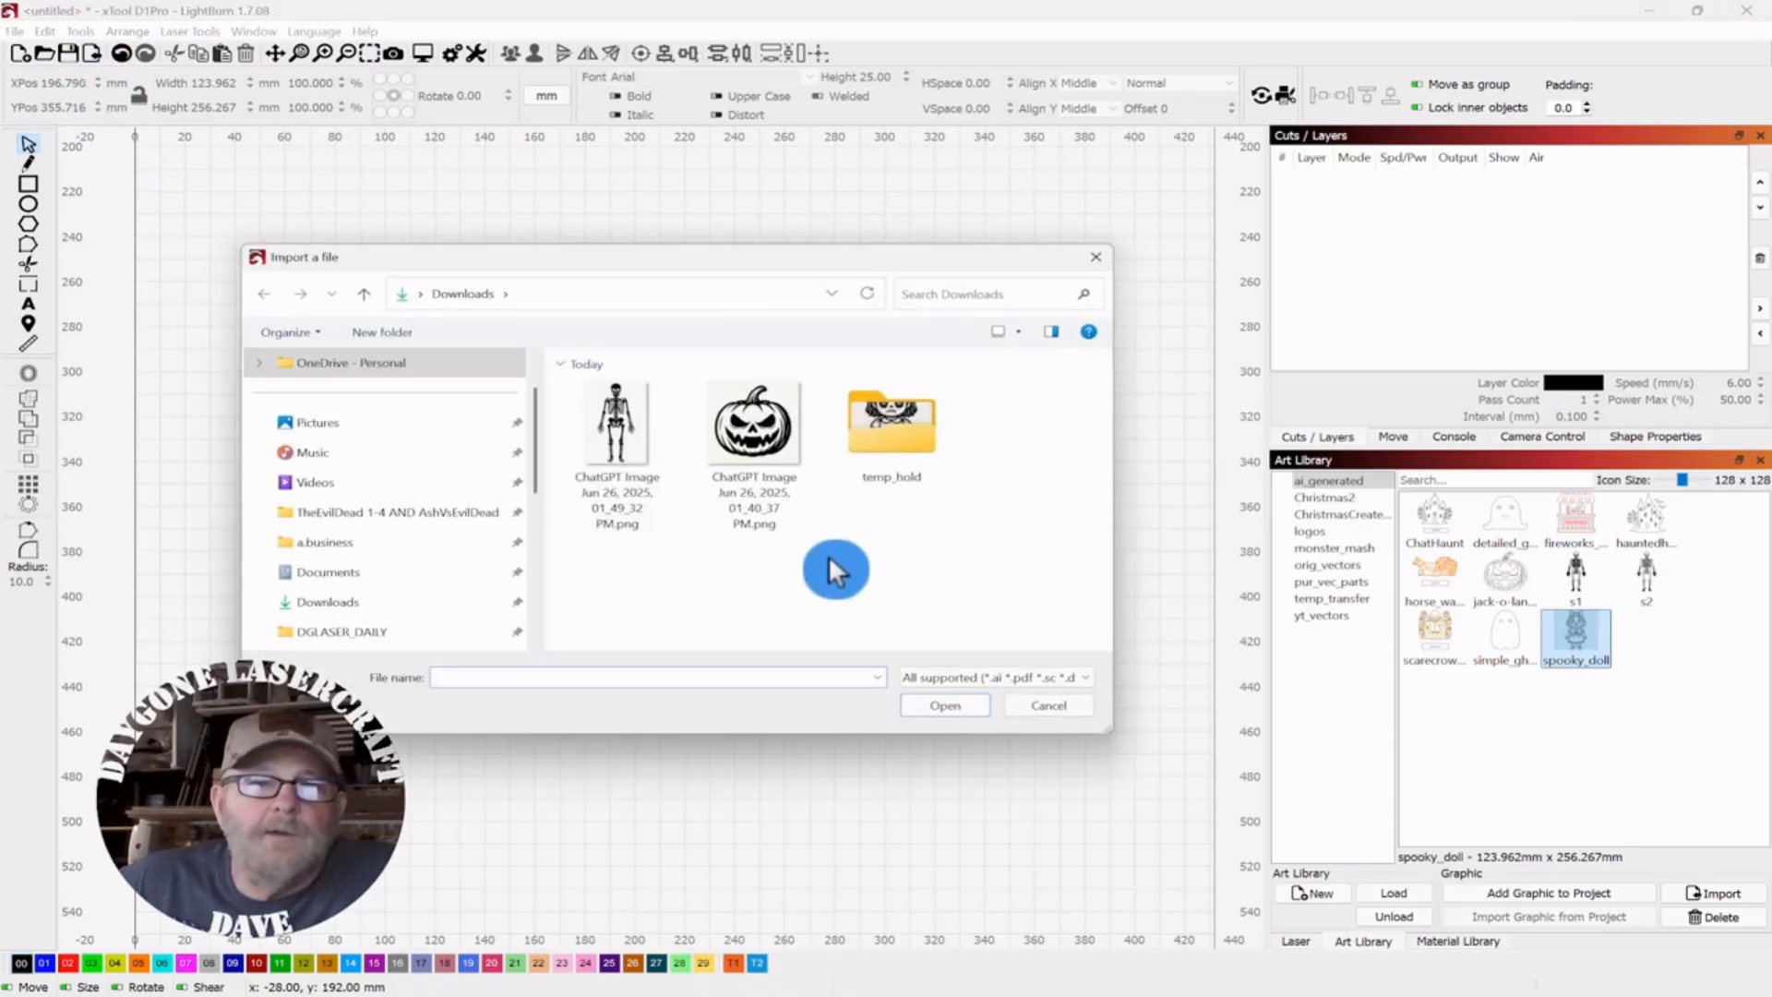
click(1044, 703)
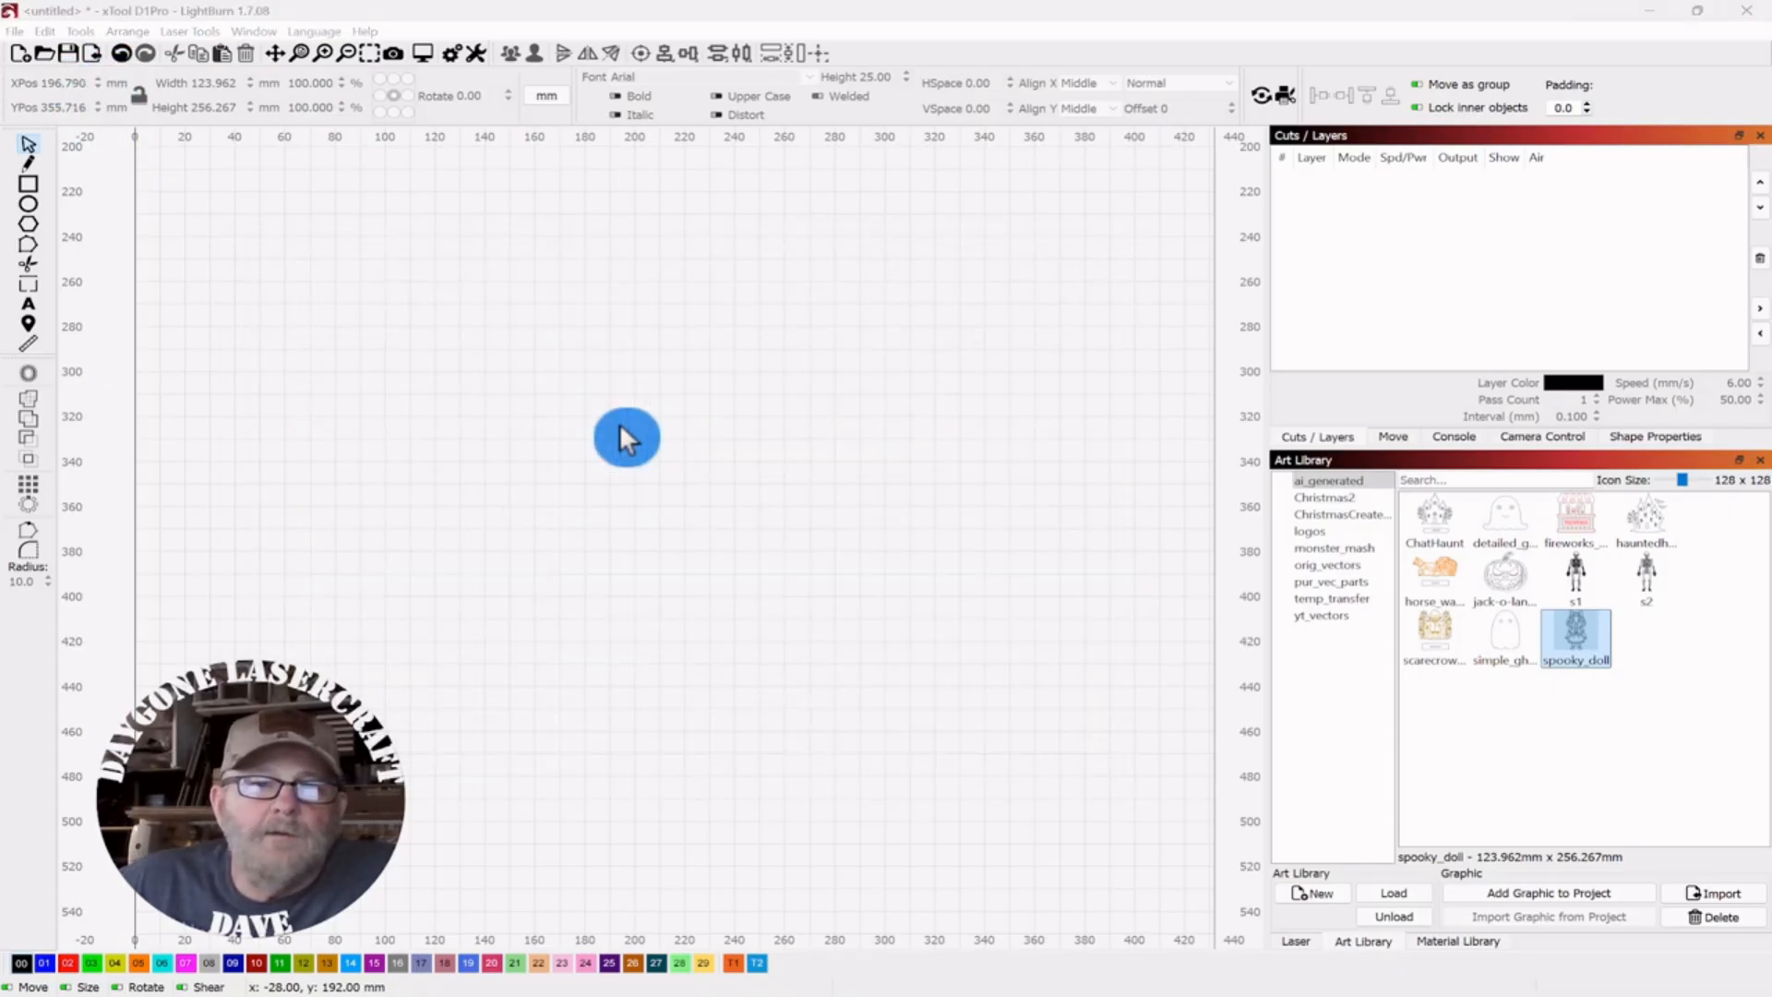
mouse_move(683, 439)
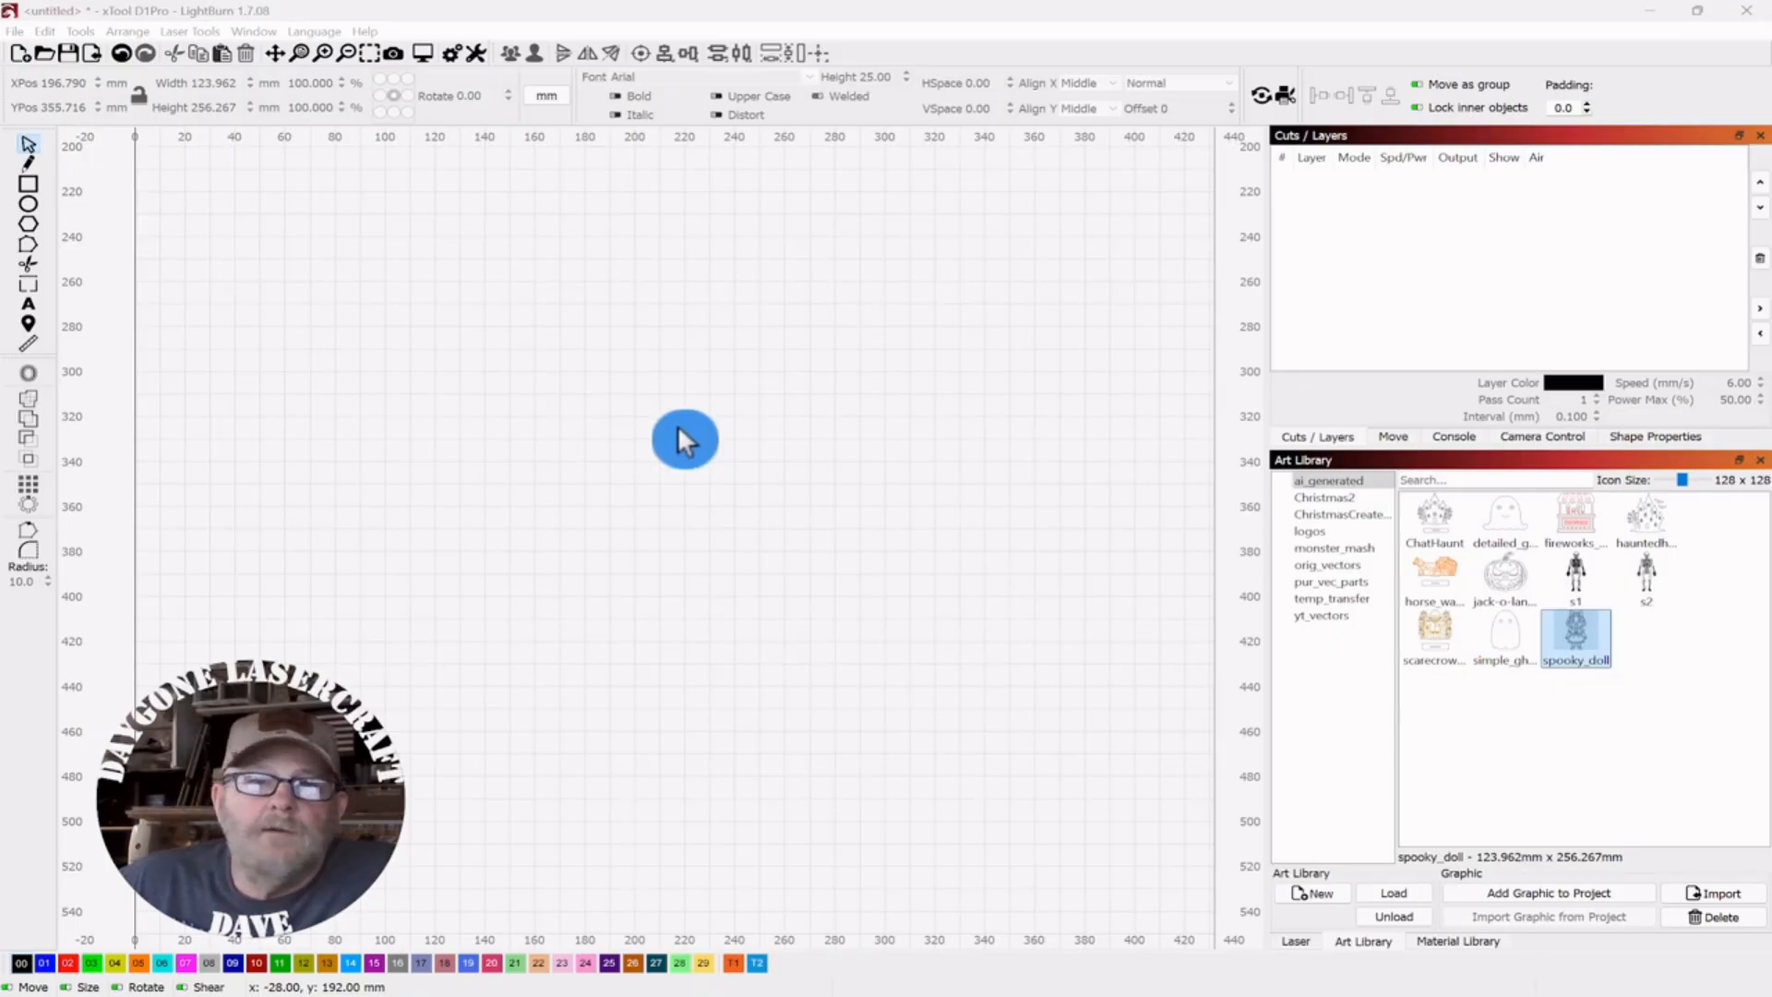
mouse_move(747, 435)
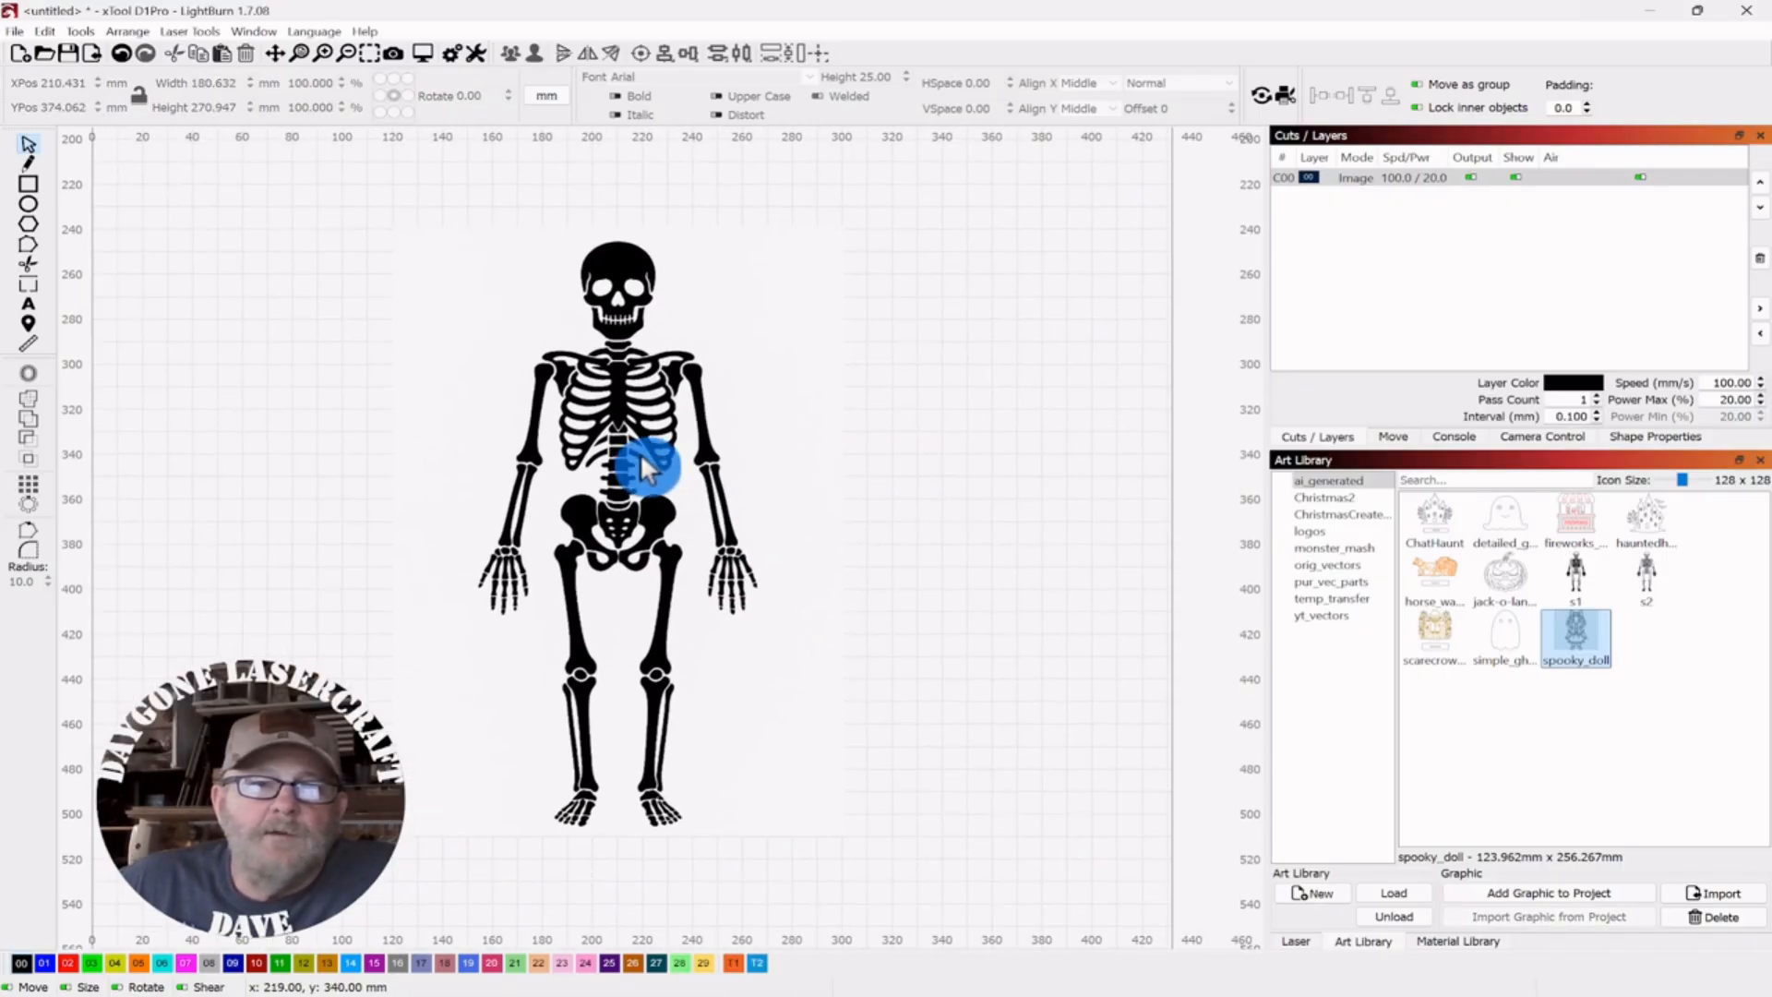
click(644, 463)
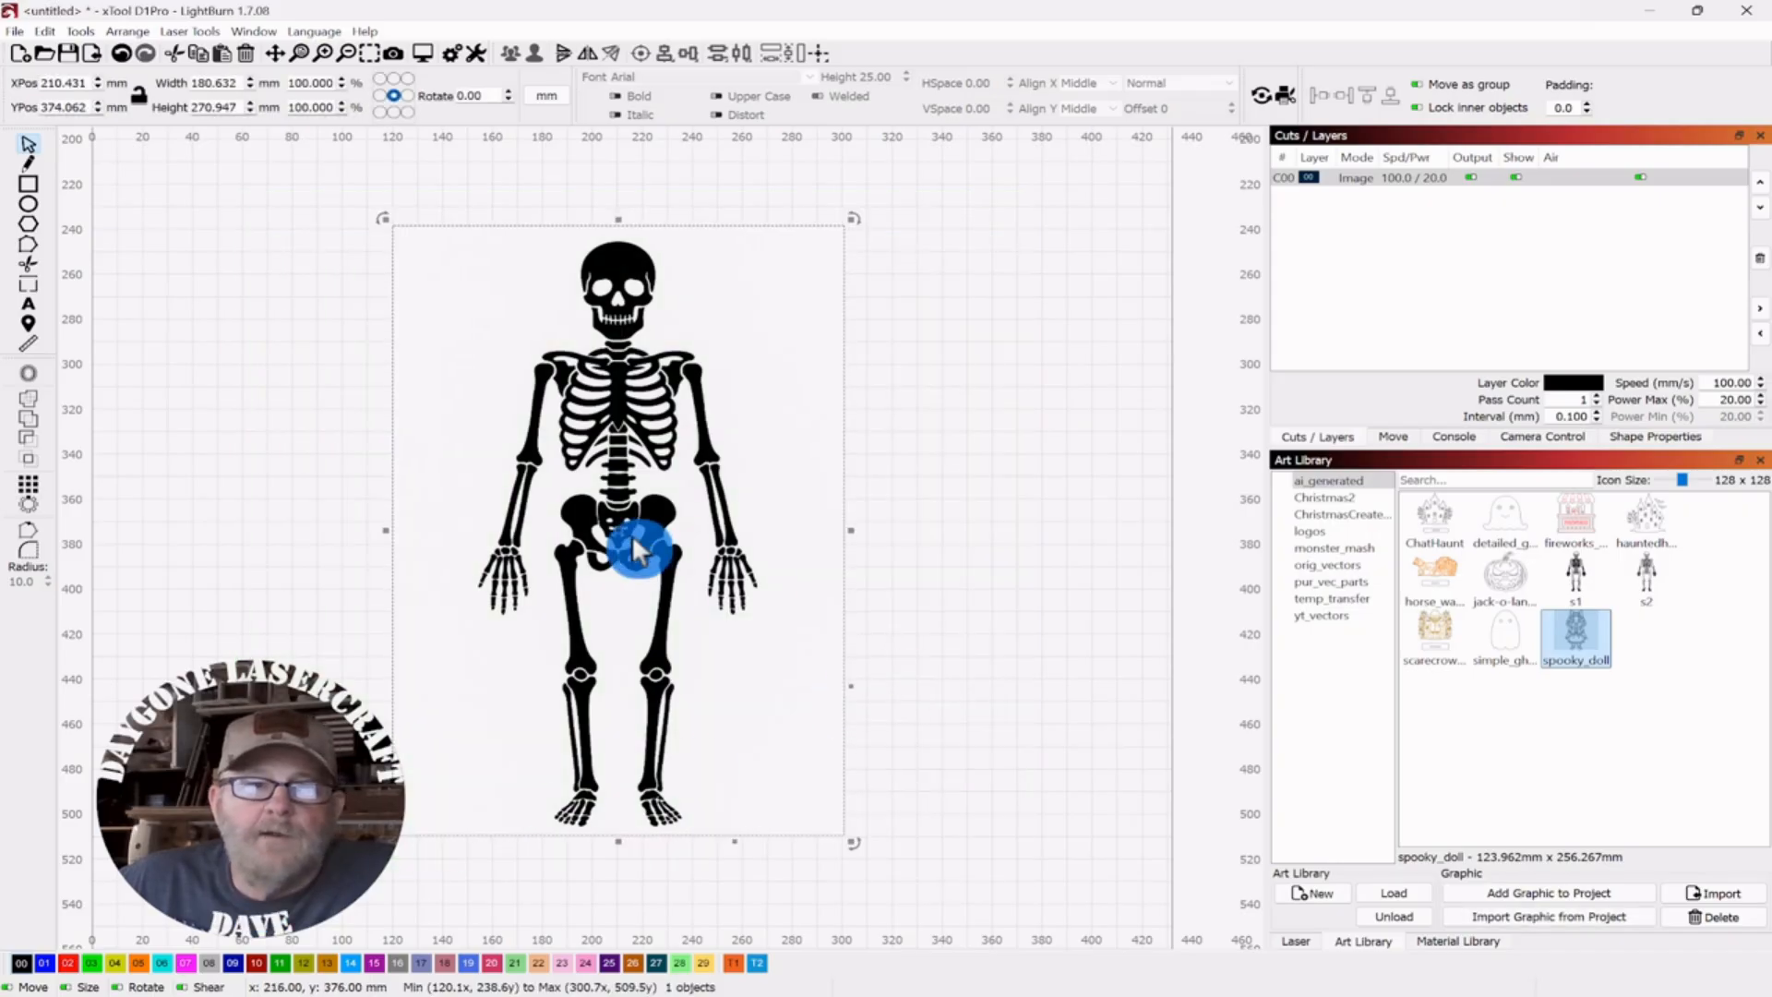
- Run Trace Image on the skeleton picture and enlarge the trace preview window
right_click(639, 550)
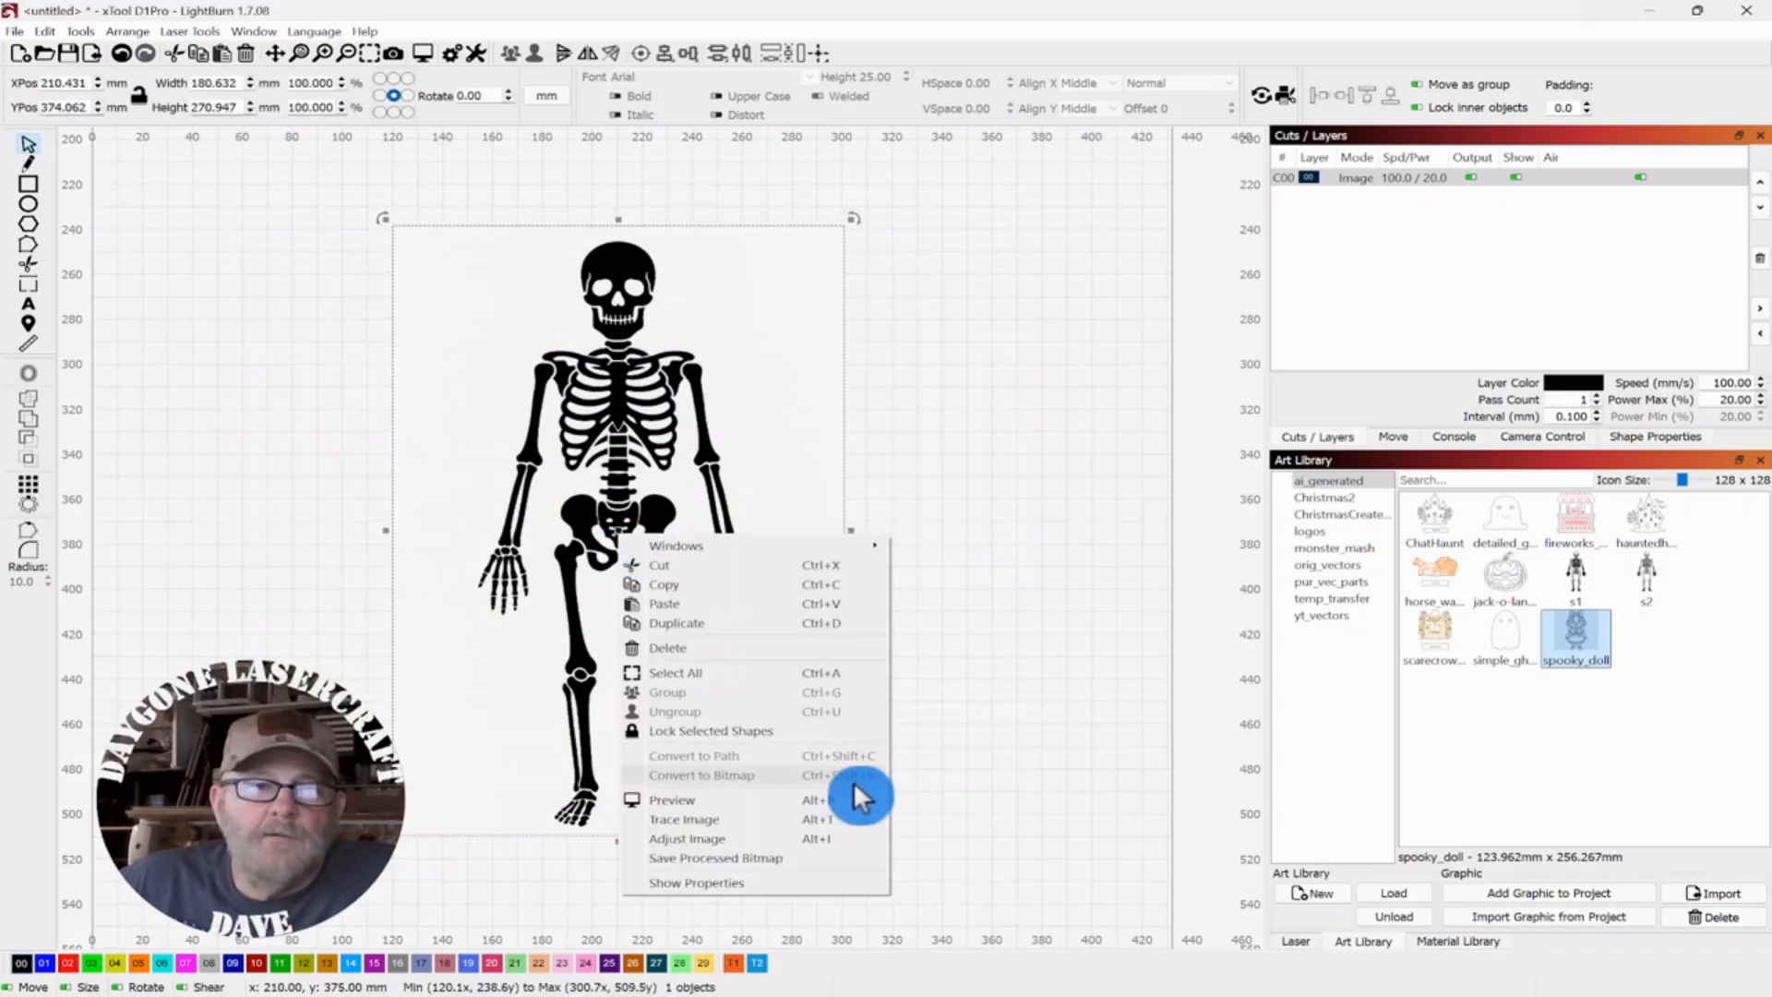
click(683, 817)
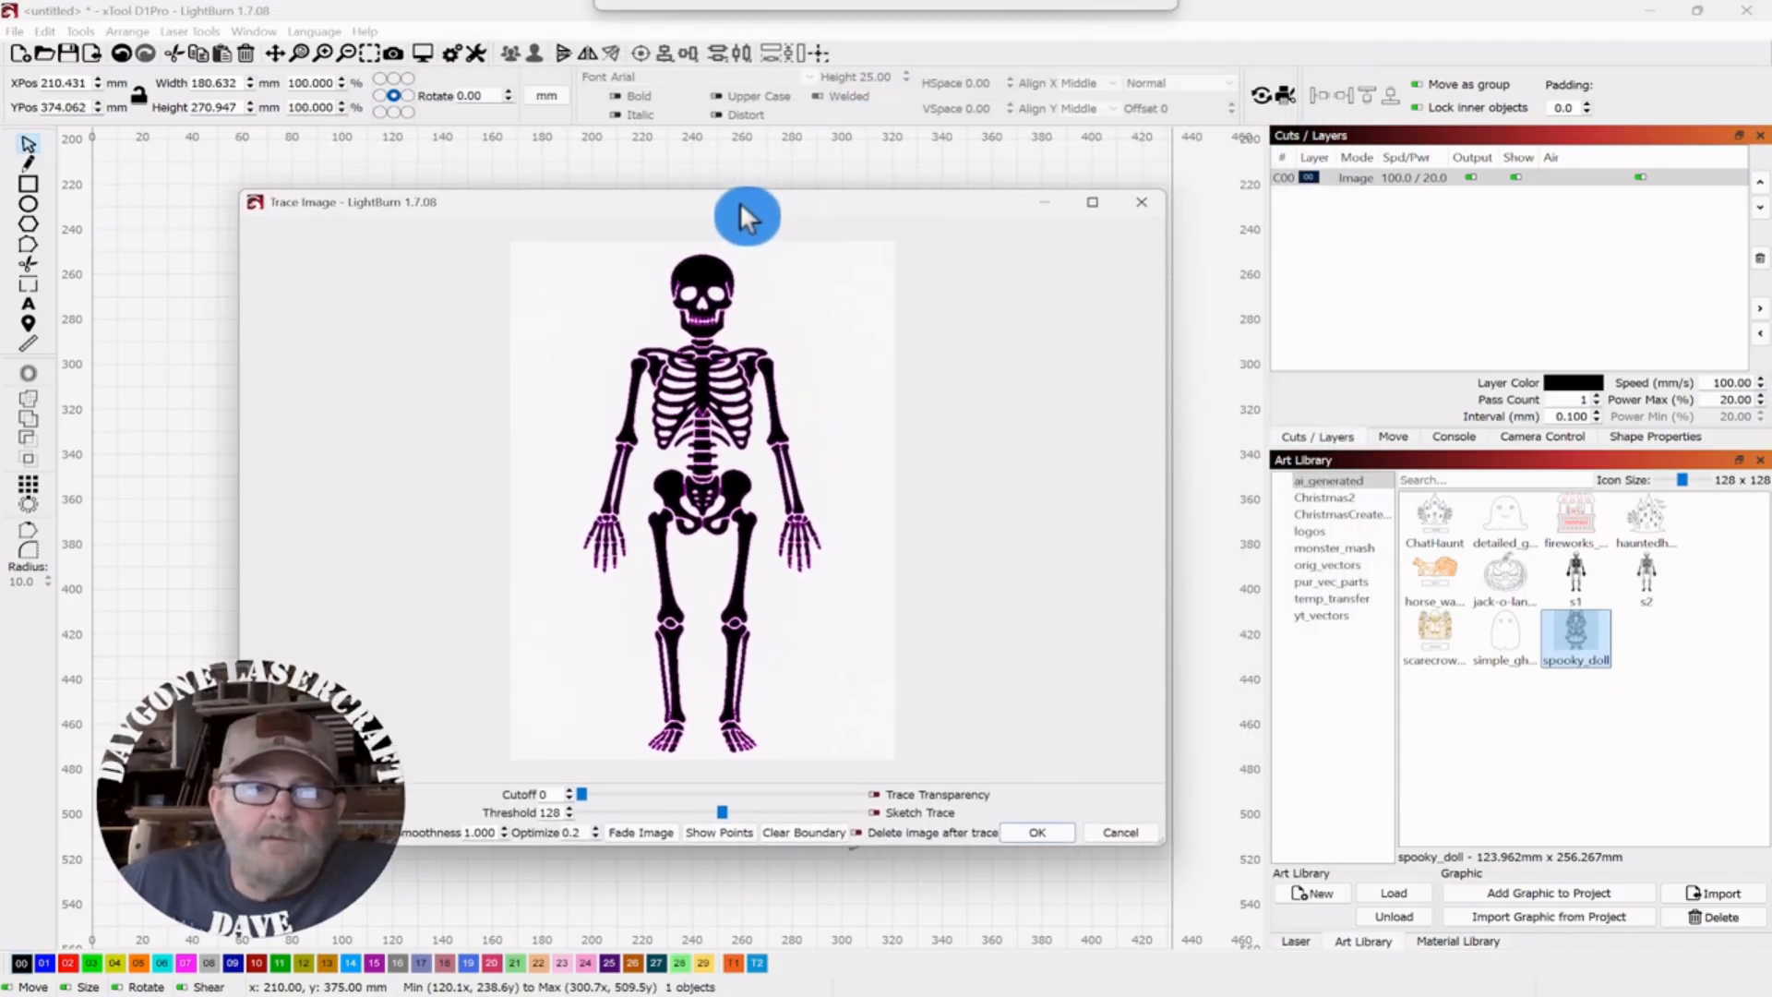
mouse_move(1127, 462)
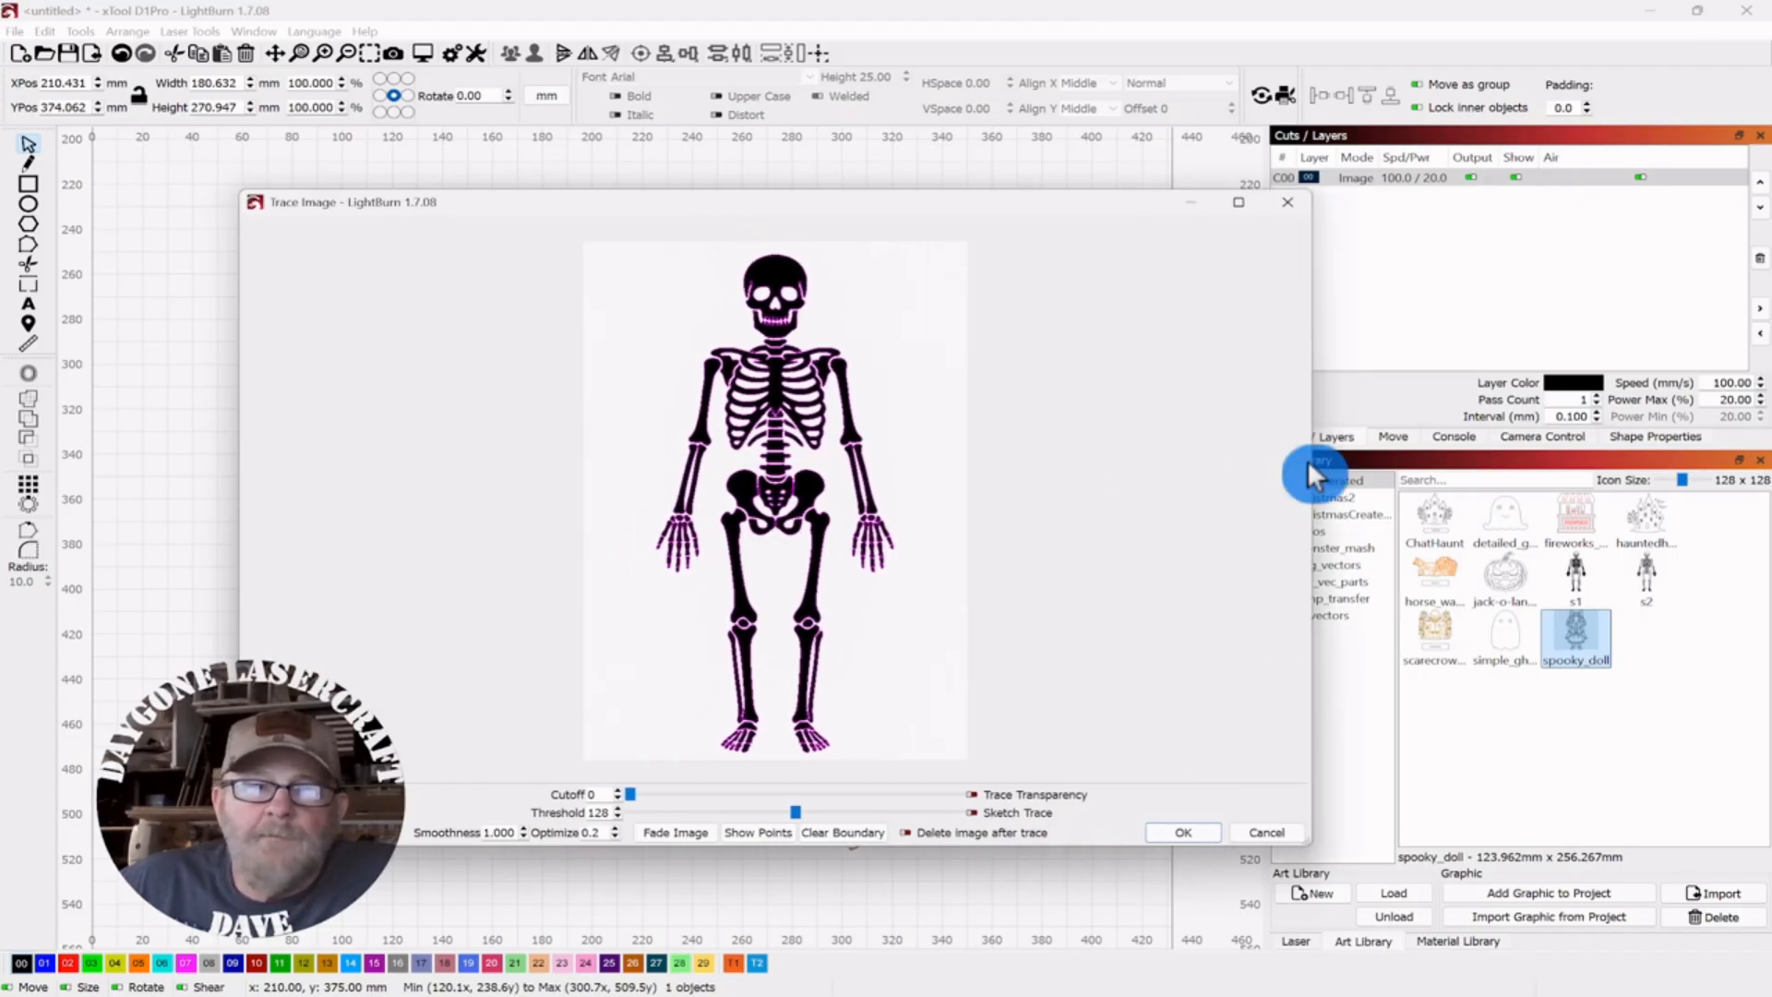
mouse_move(1189, 451)
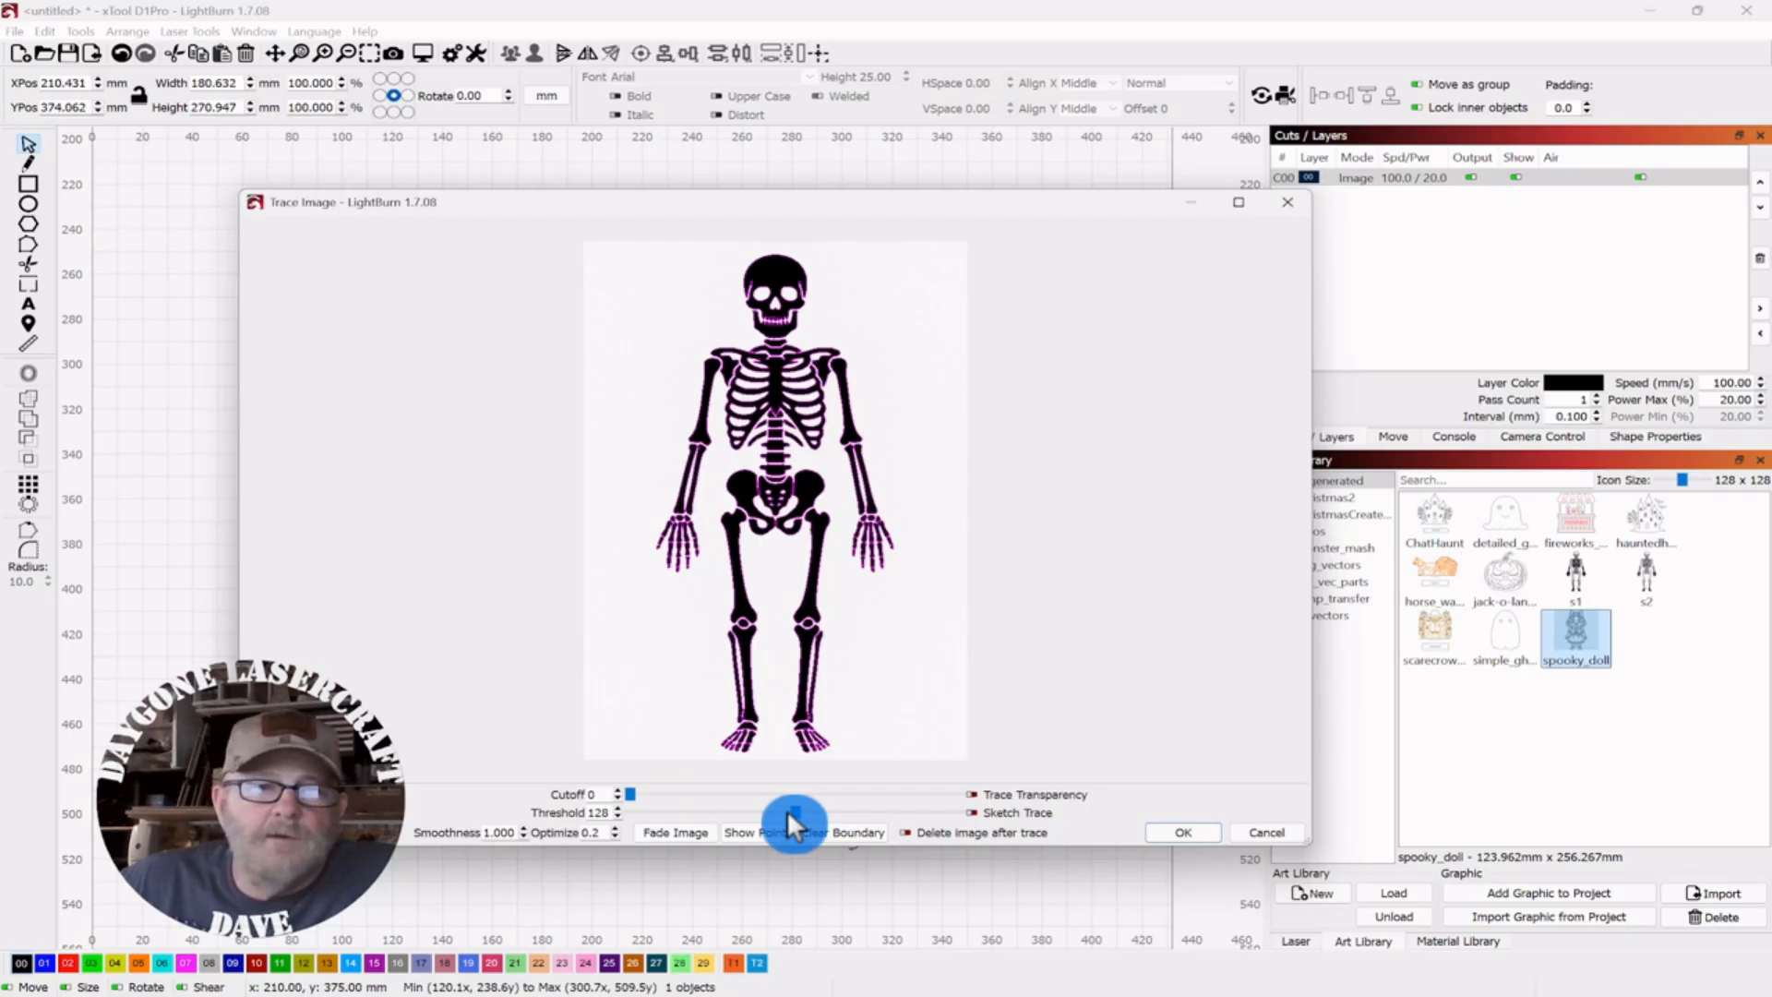
click(793, 823)
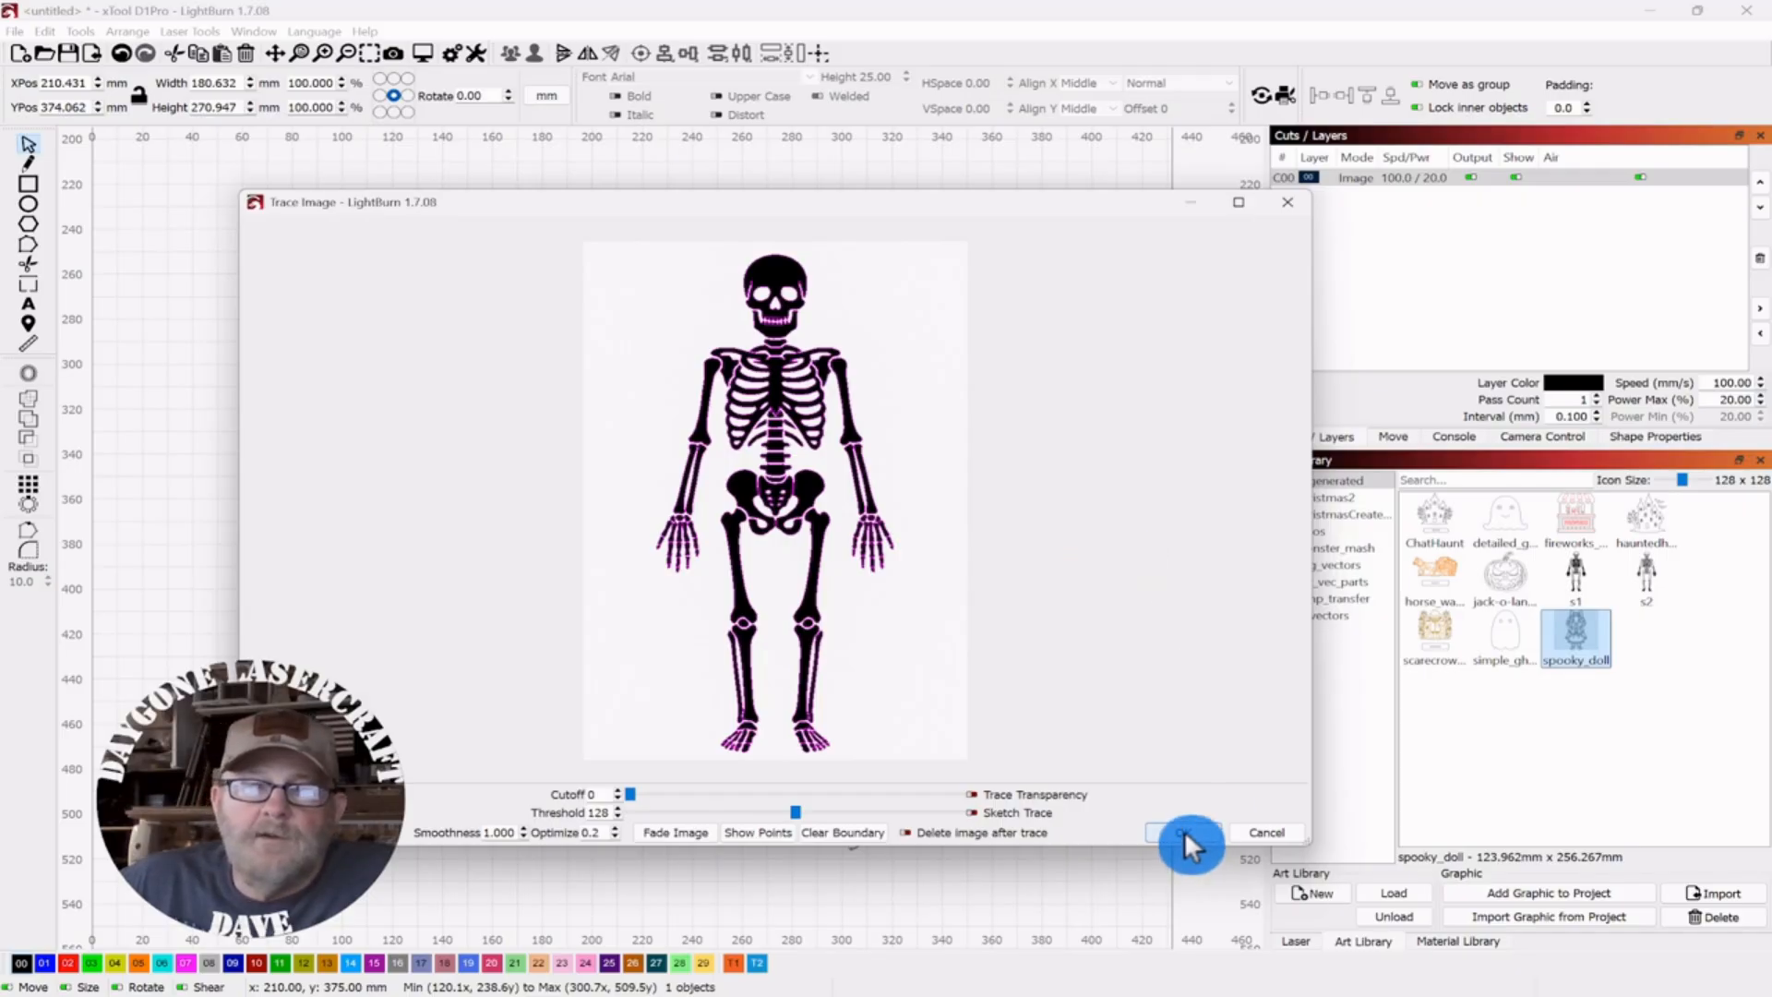
- Accept the trace, delete the original bitmap, and select the traced skeleton to confirm it is one group
click(1187, 833)
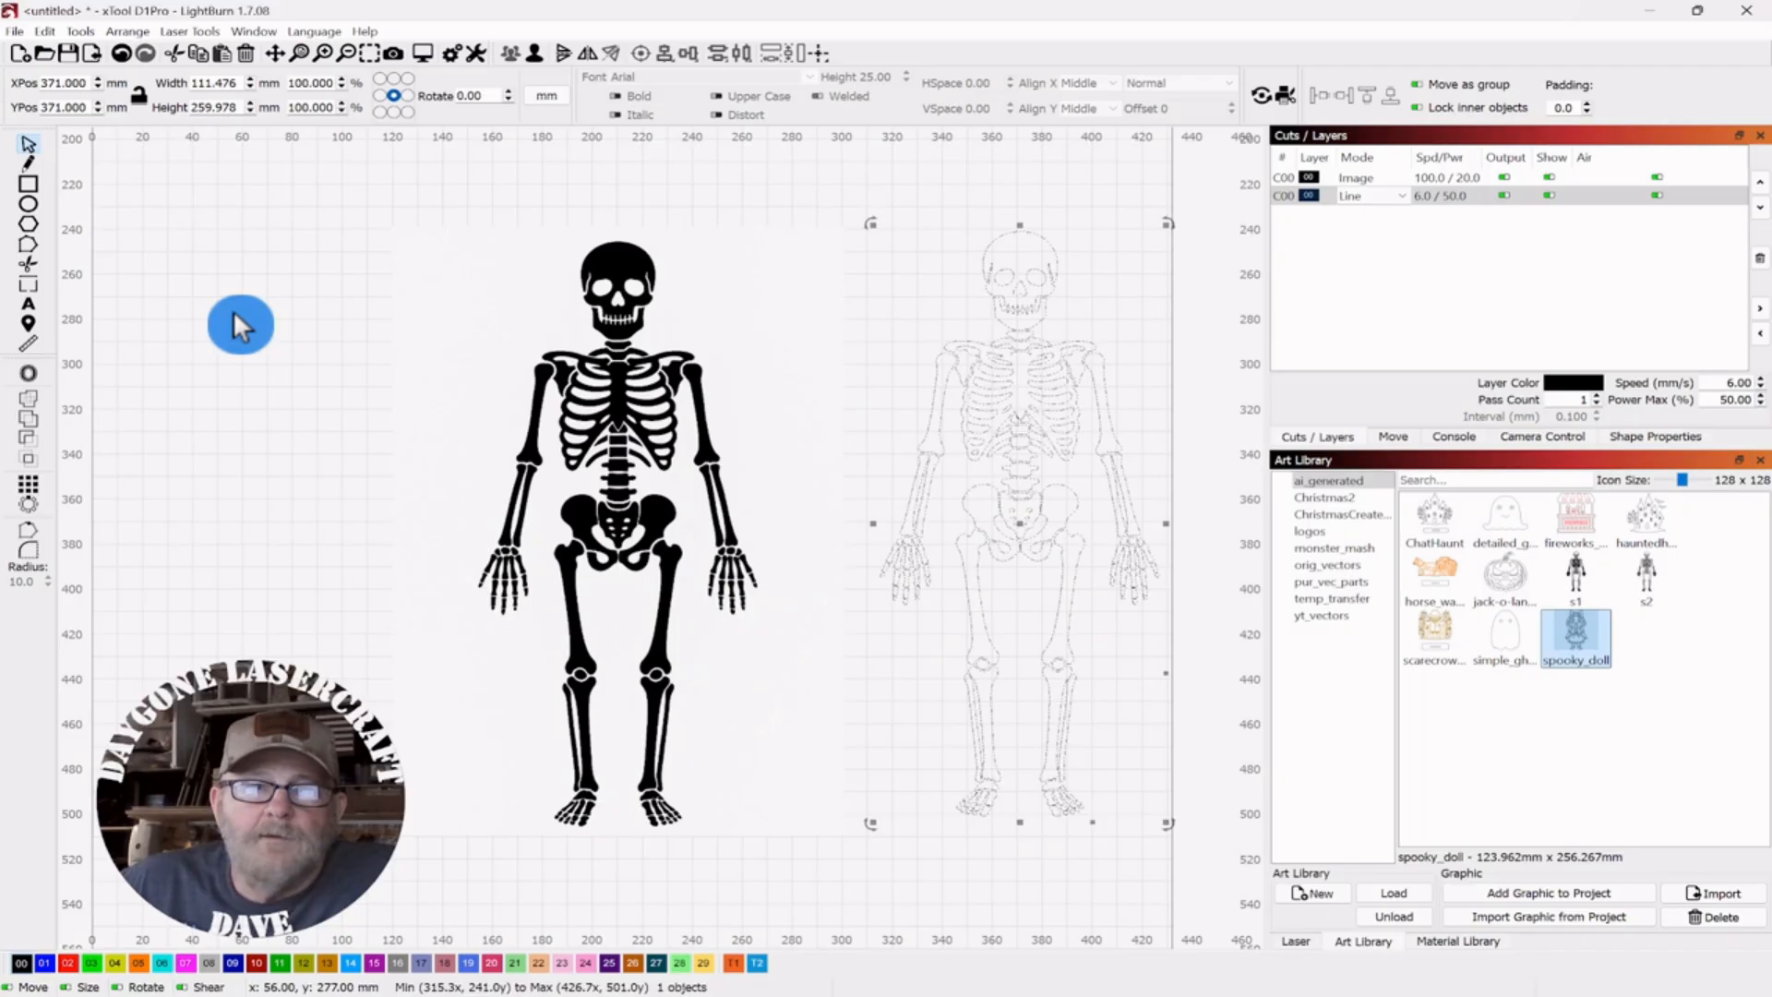
click(479, 553)
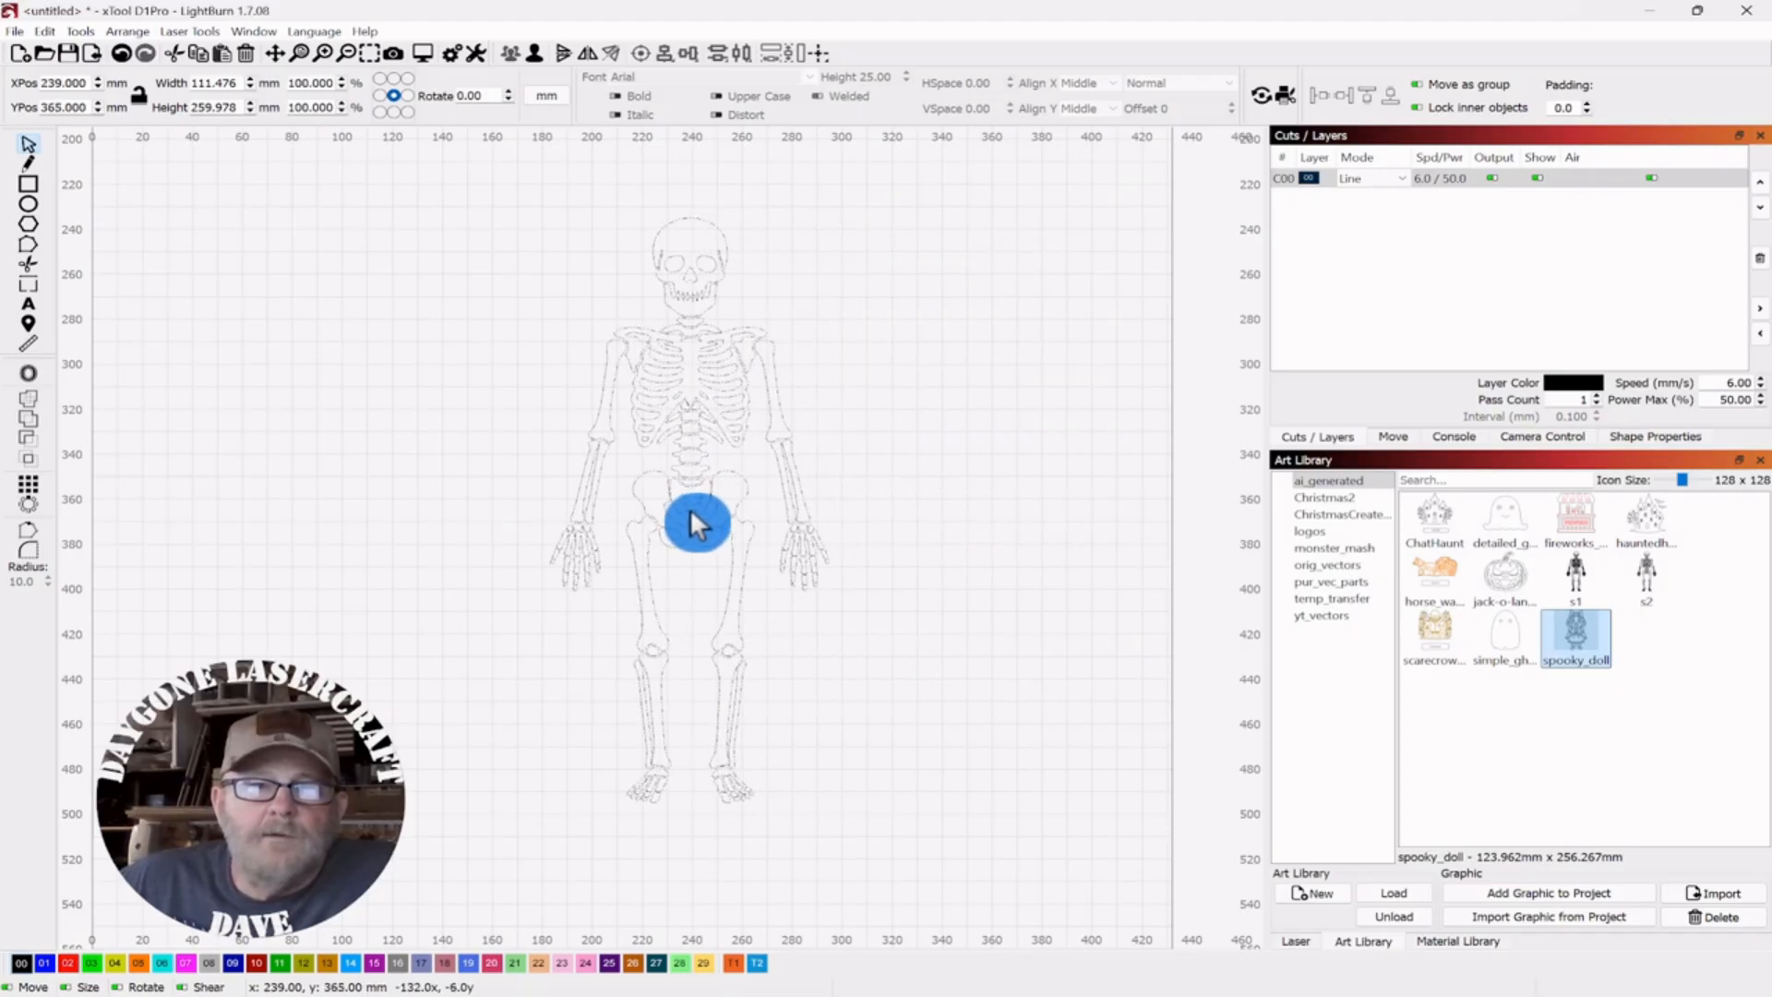
mouse_move(875, 229)
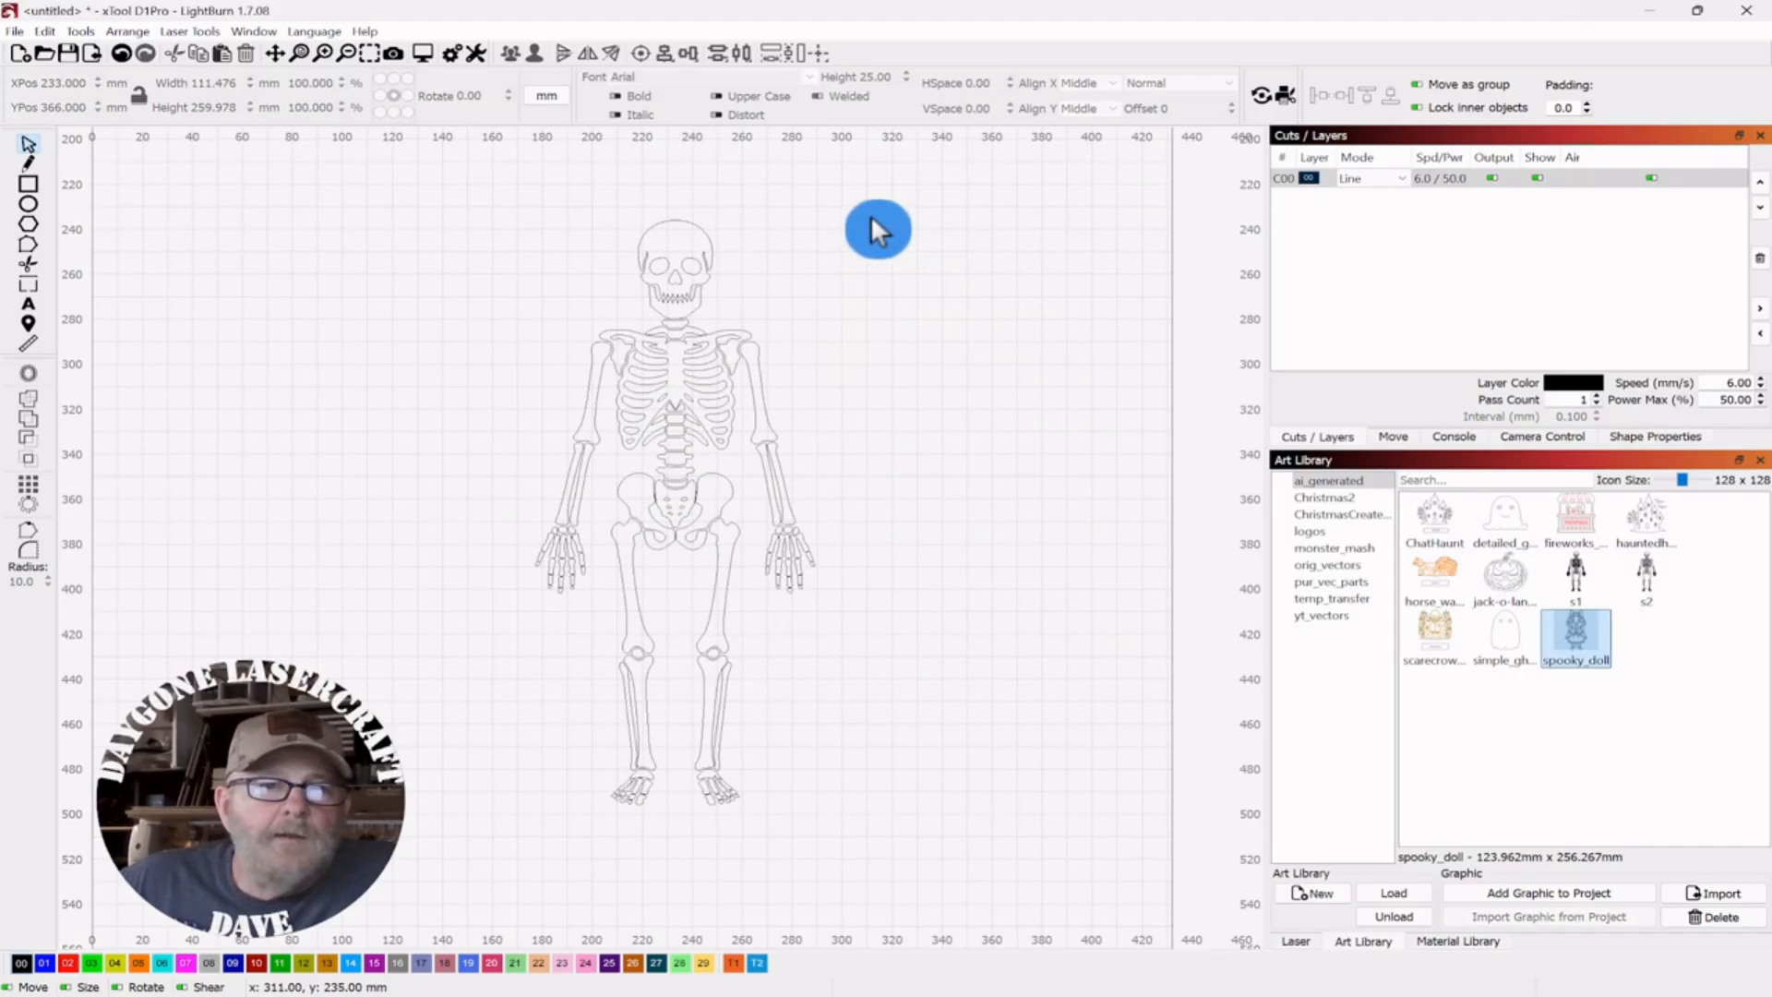
drag(878, 229, 695, 225)
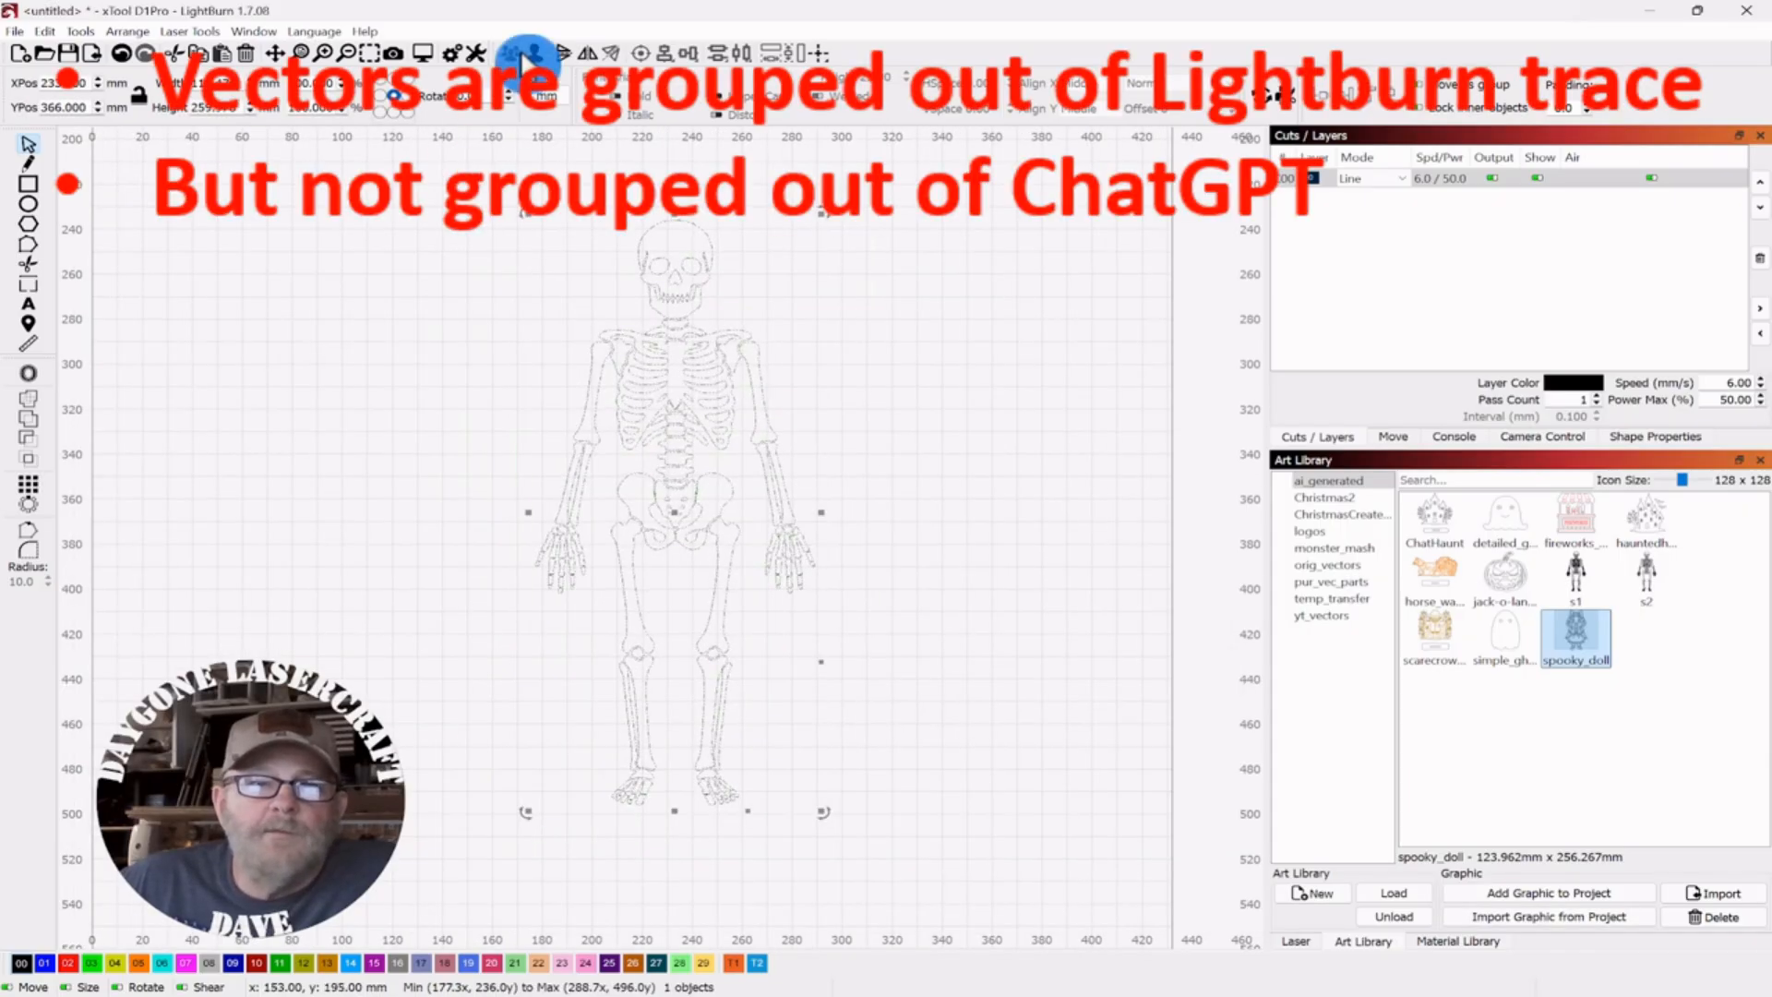
click(928, 409)
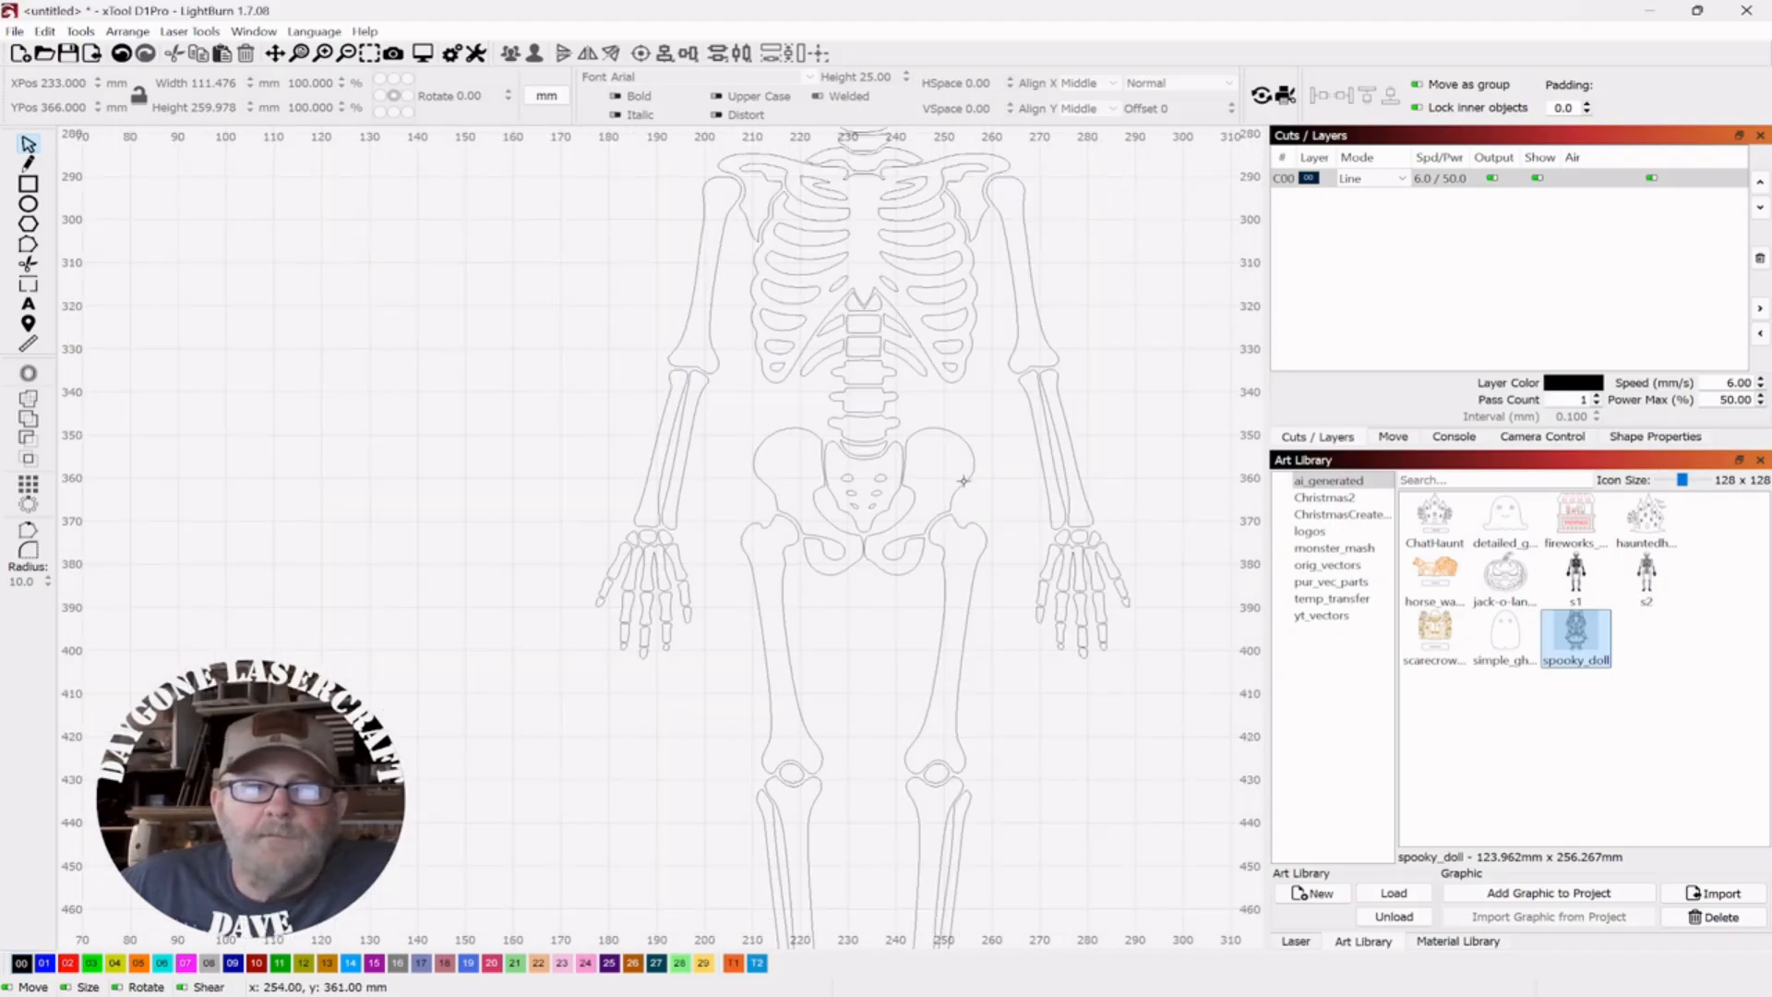
scroll(down, 3)
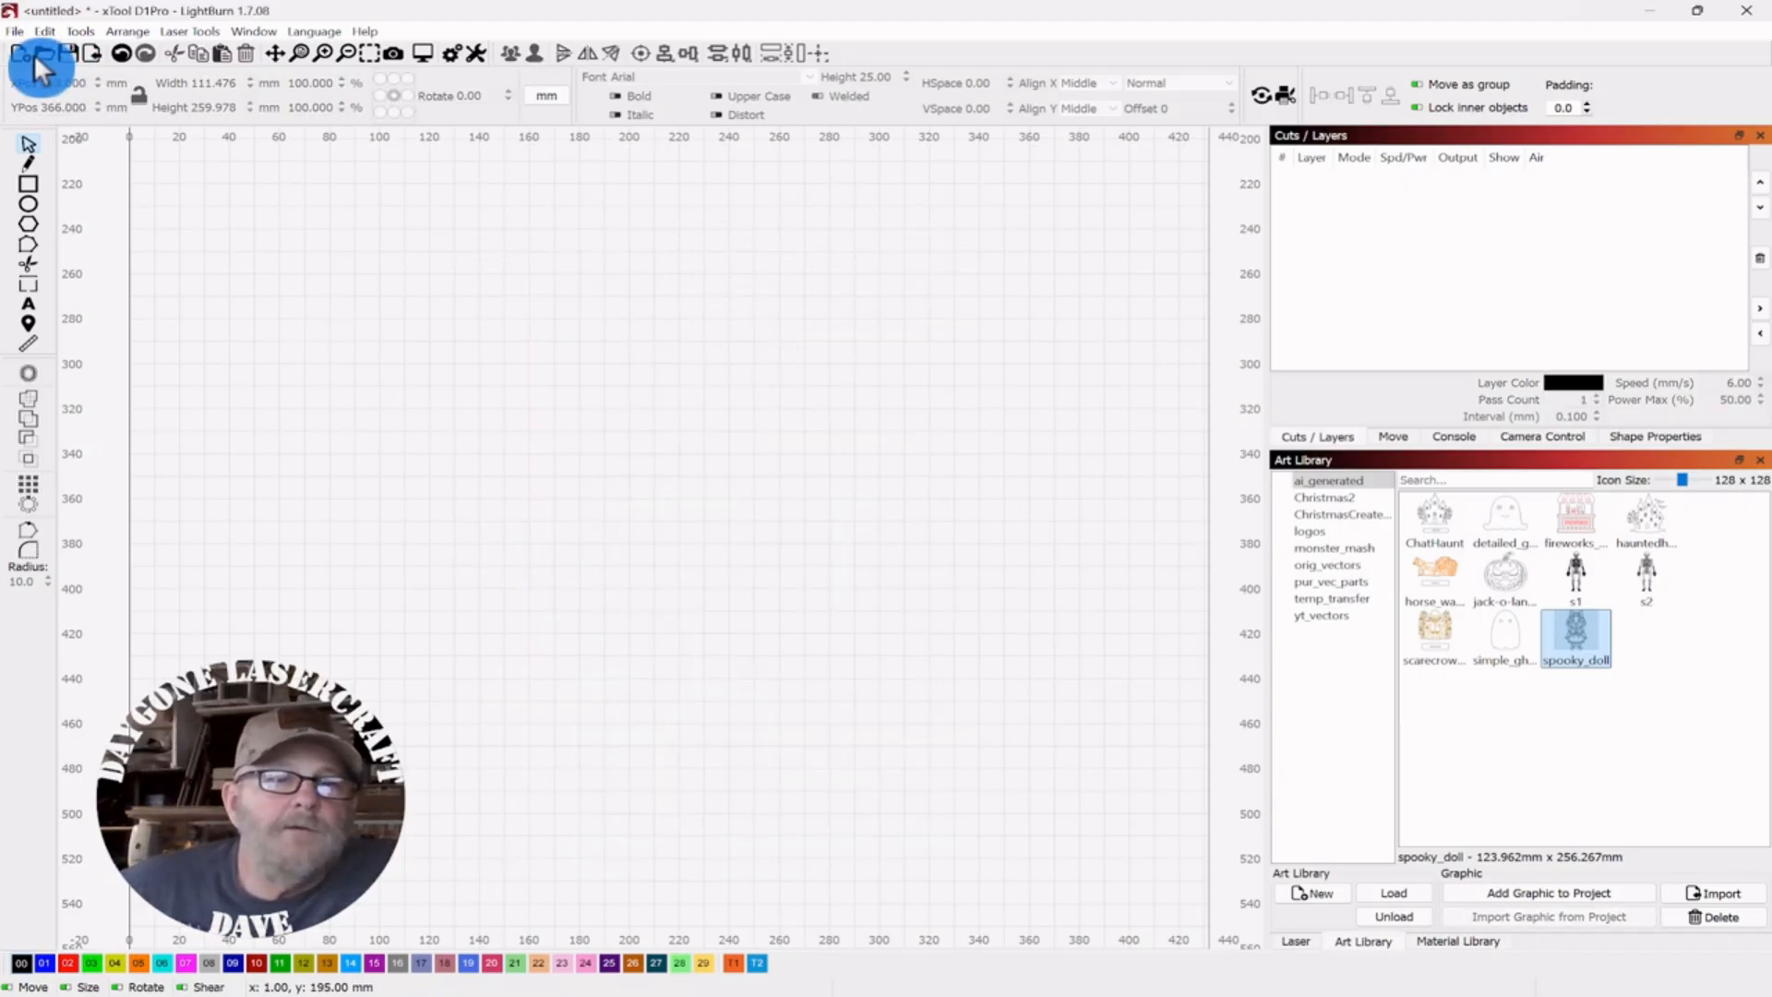
- Open the saved chatSkeleton2.lbm2 project with the red-offset skeleton
click(35, 53)
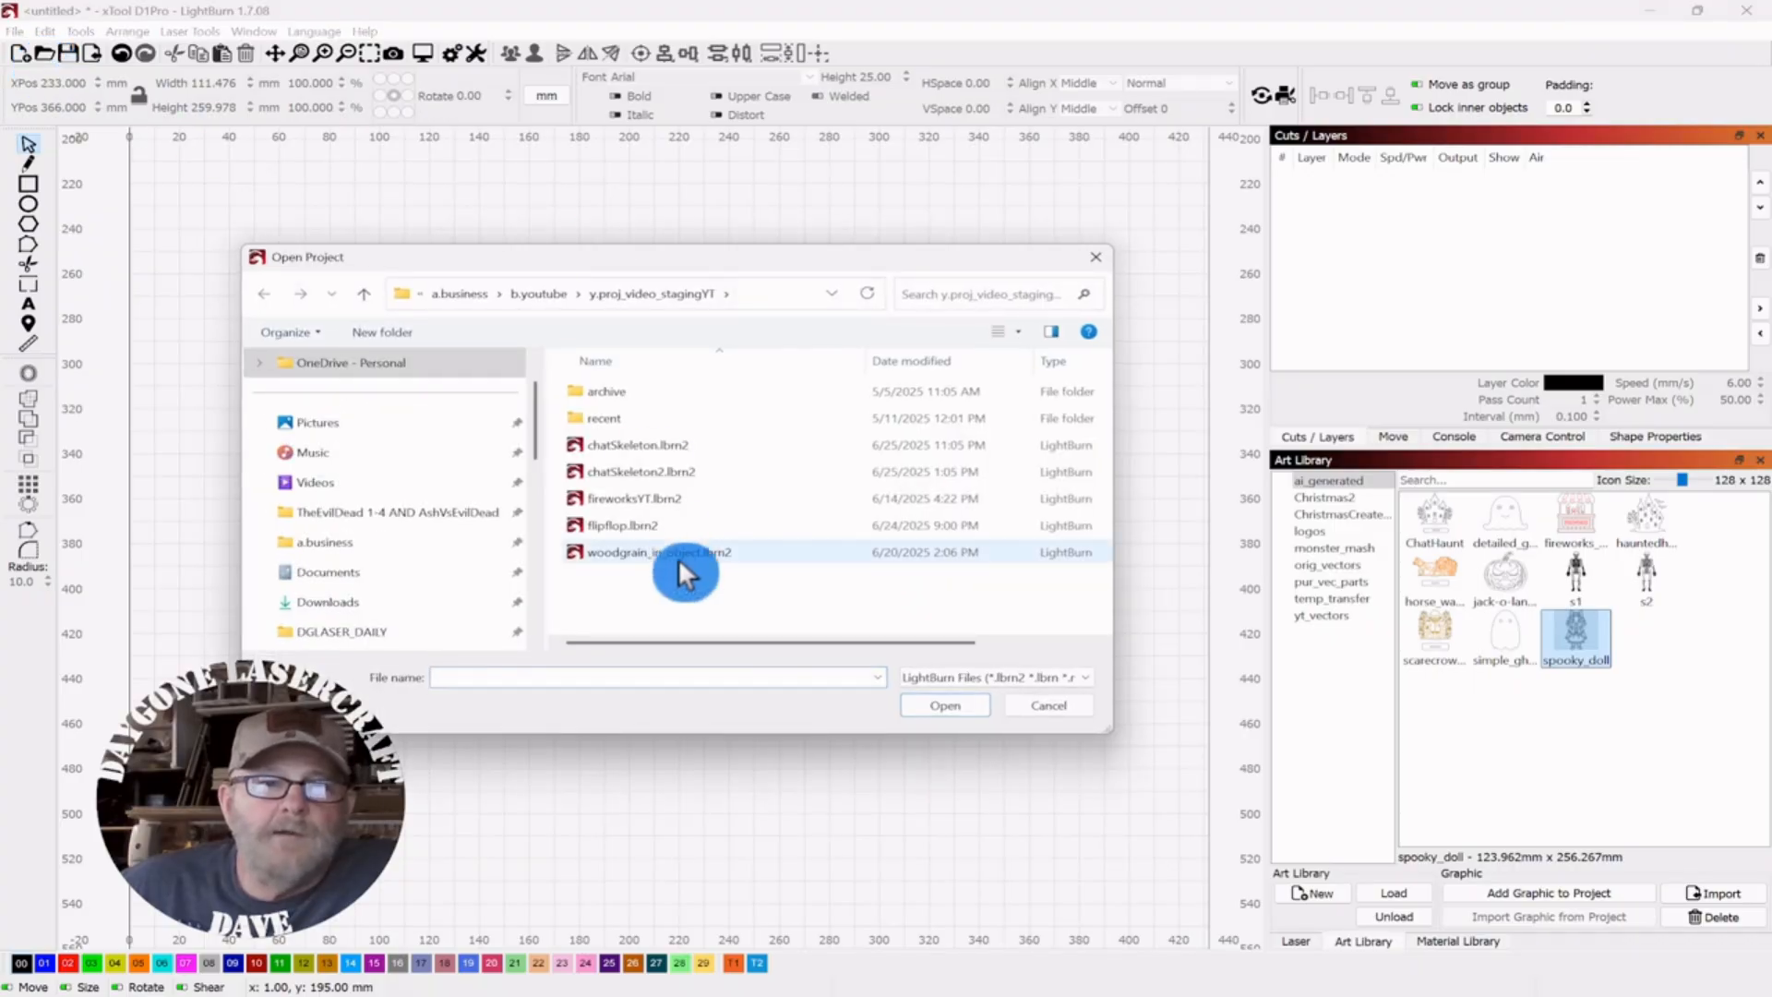
double_click(638, 471)
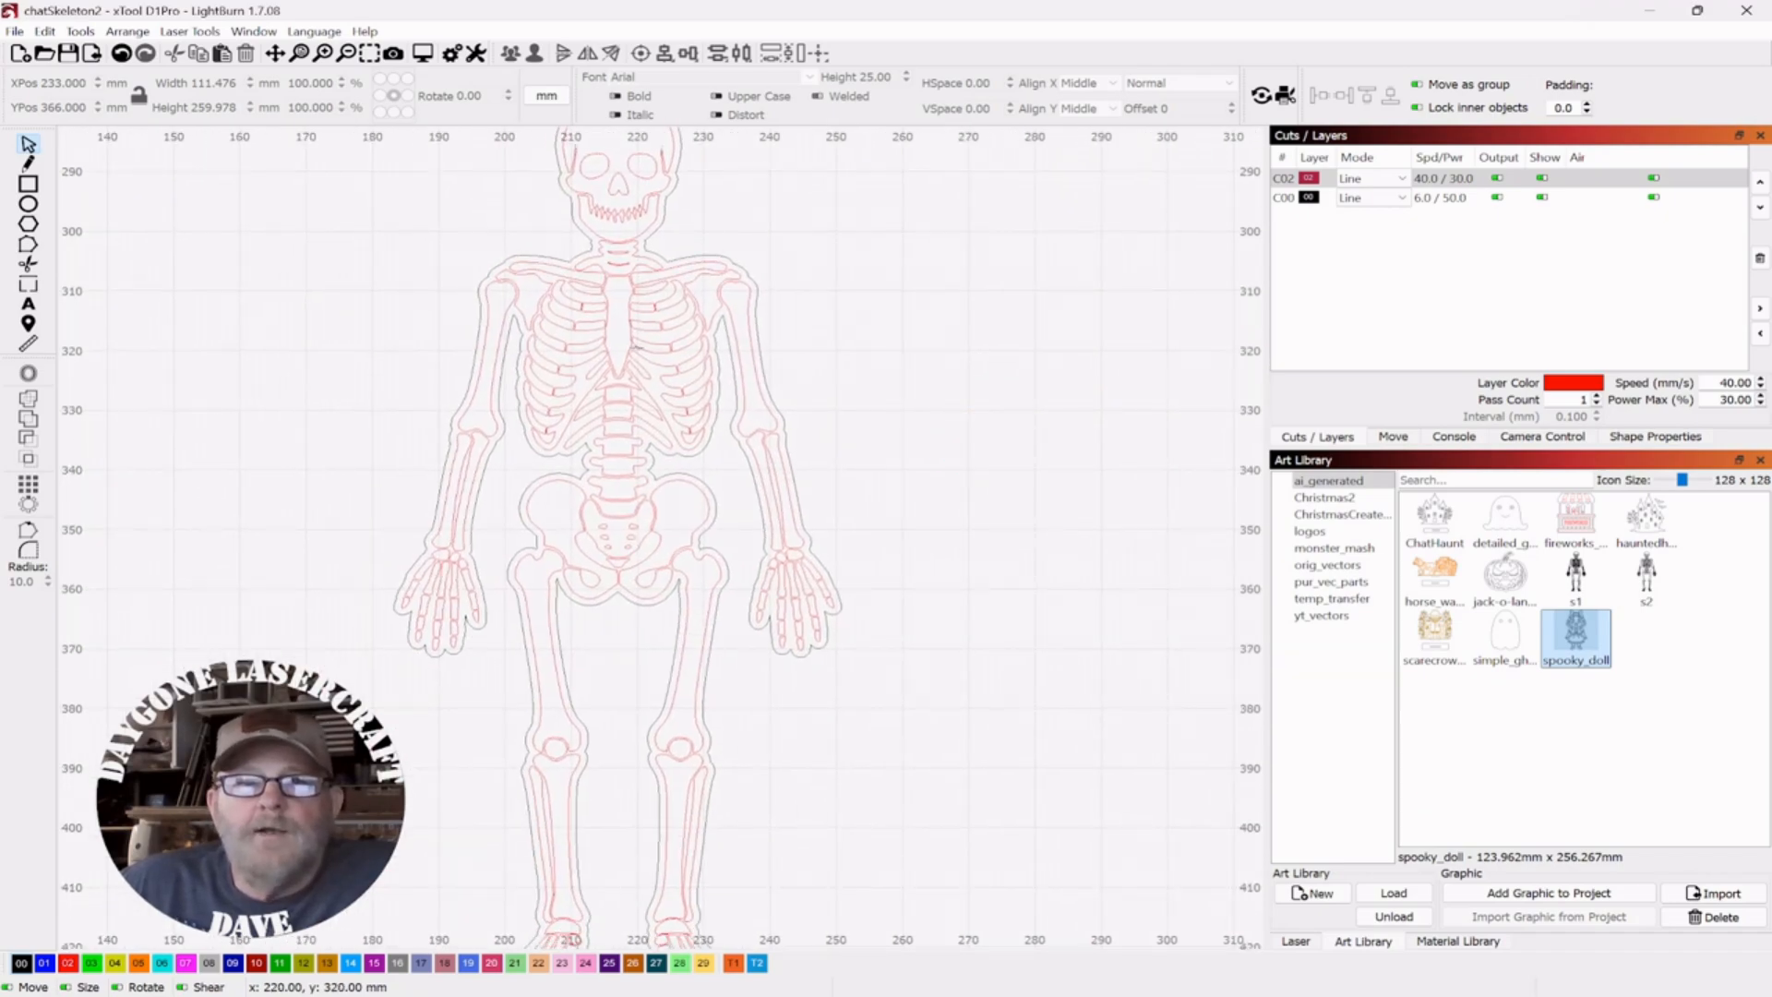
- Add the s2 skeleton, shrink it to the red skeleton's height and line it up beside it
click(627, 340)
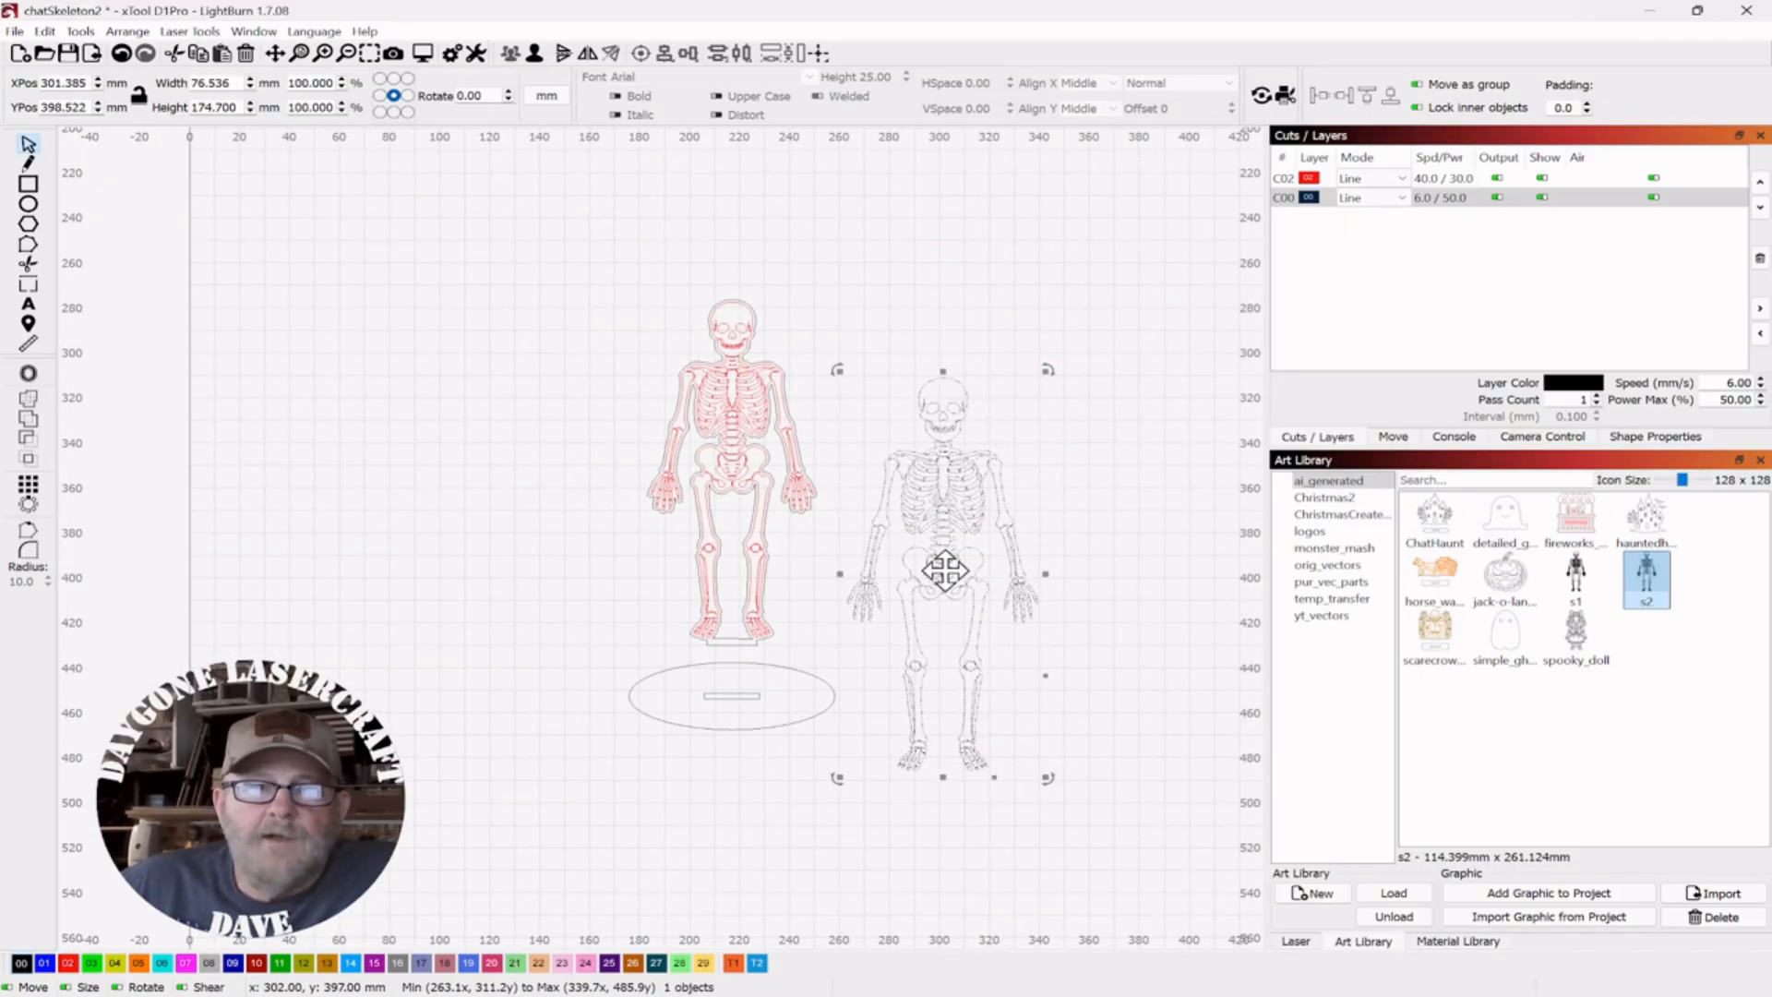
drag(945, 570, 978, 475)
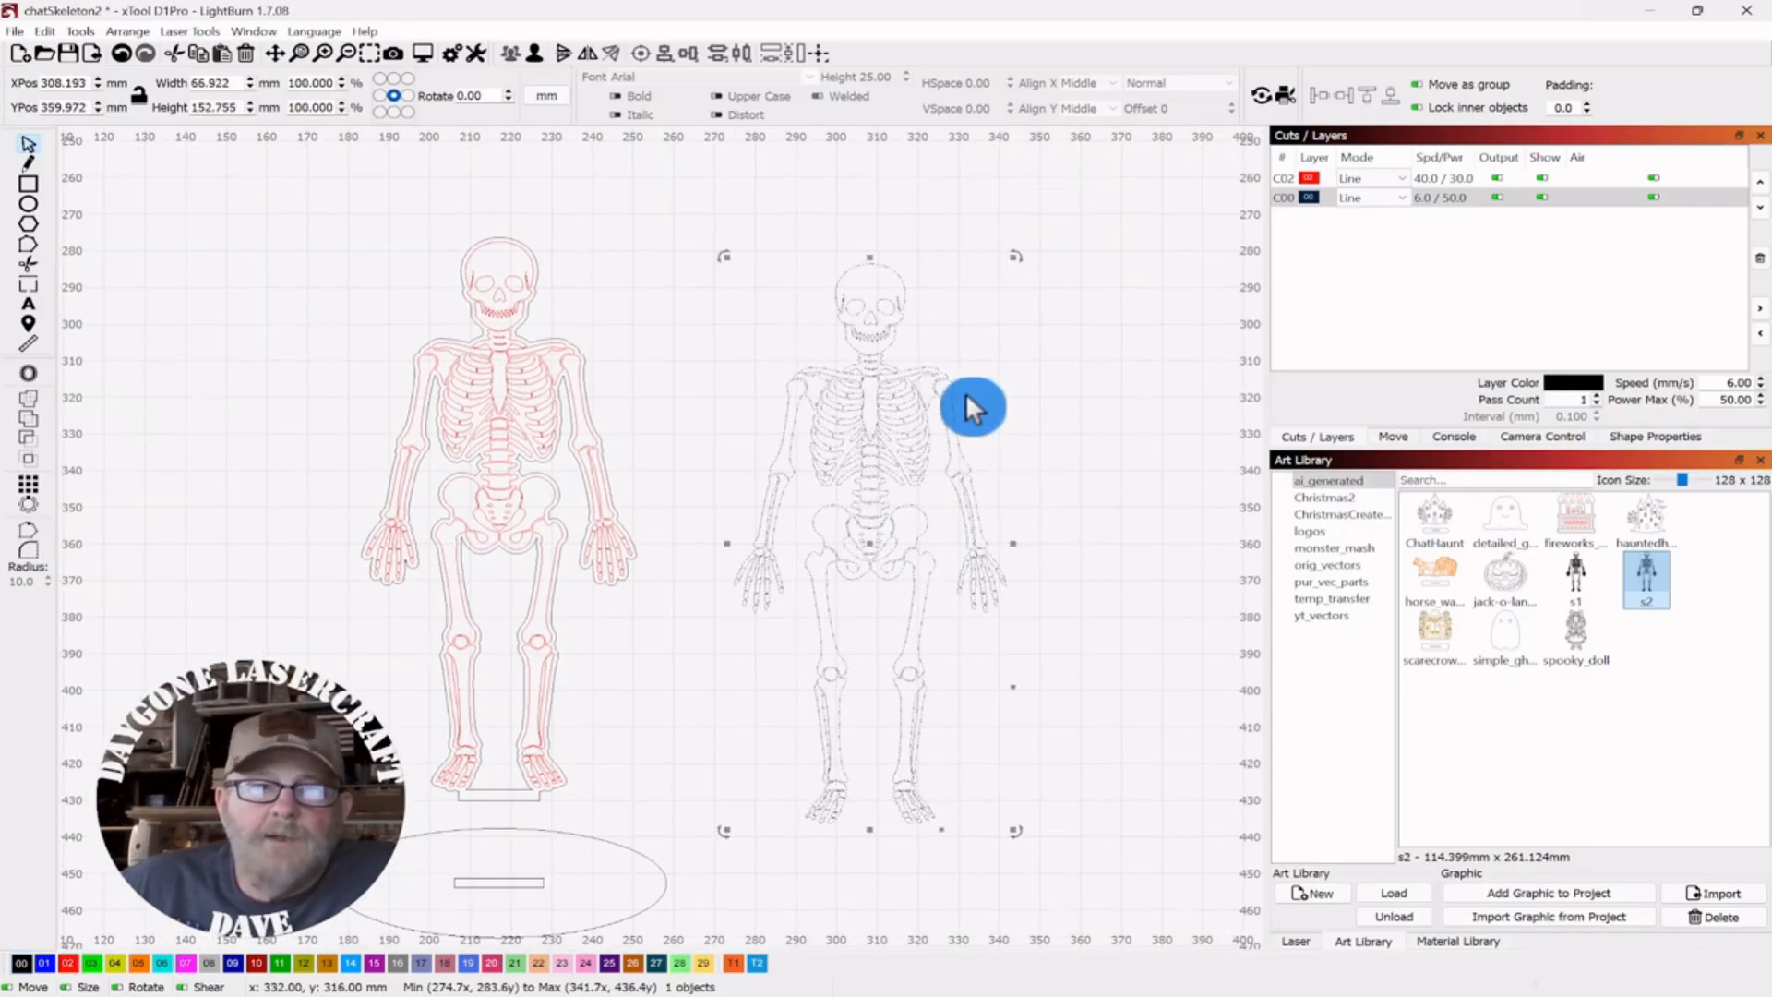
drag(972, 406, 497, 395)
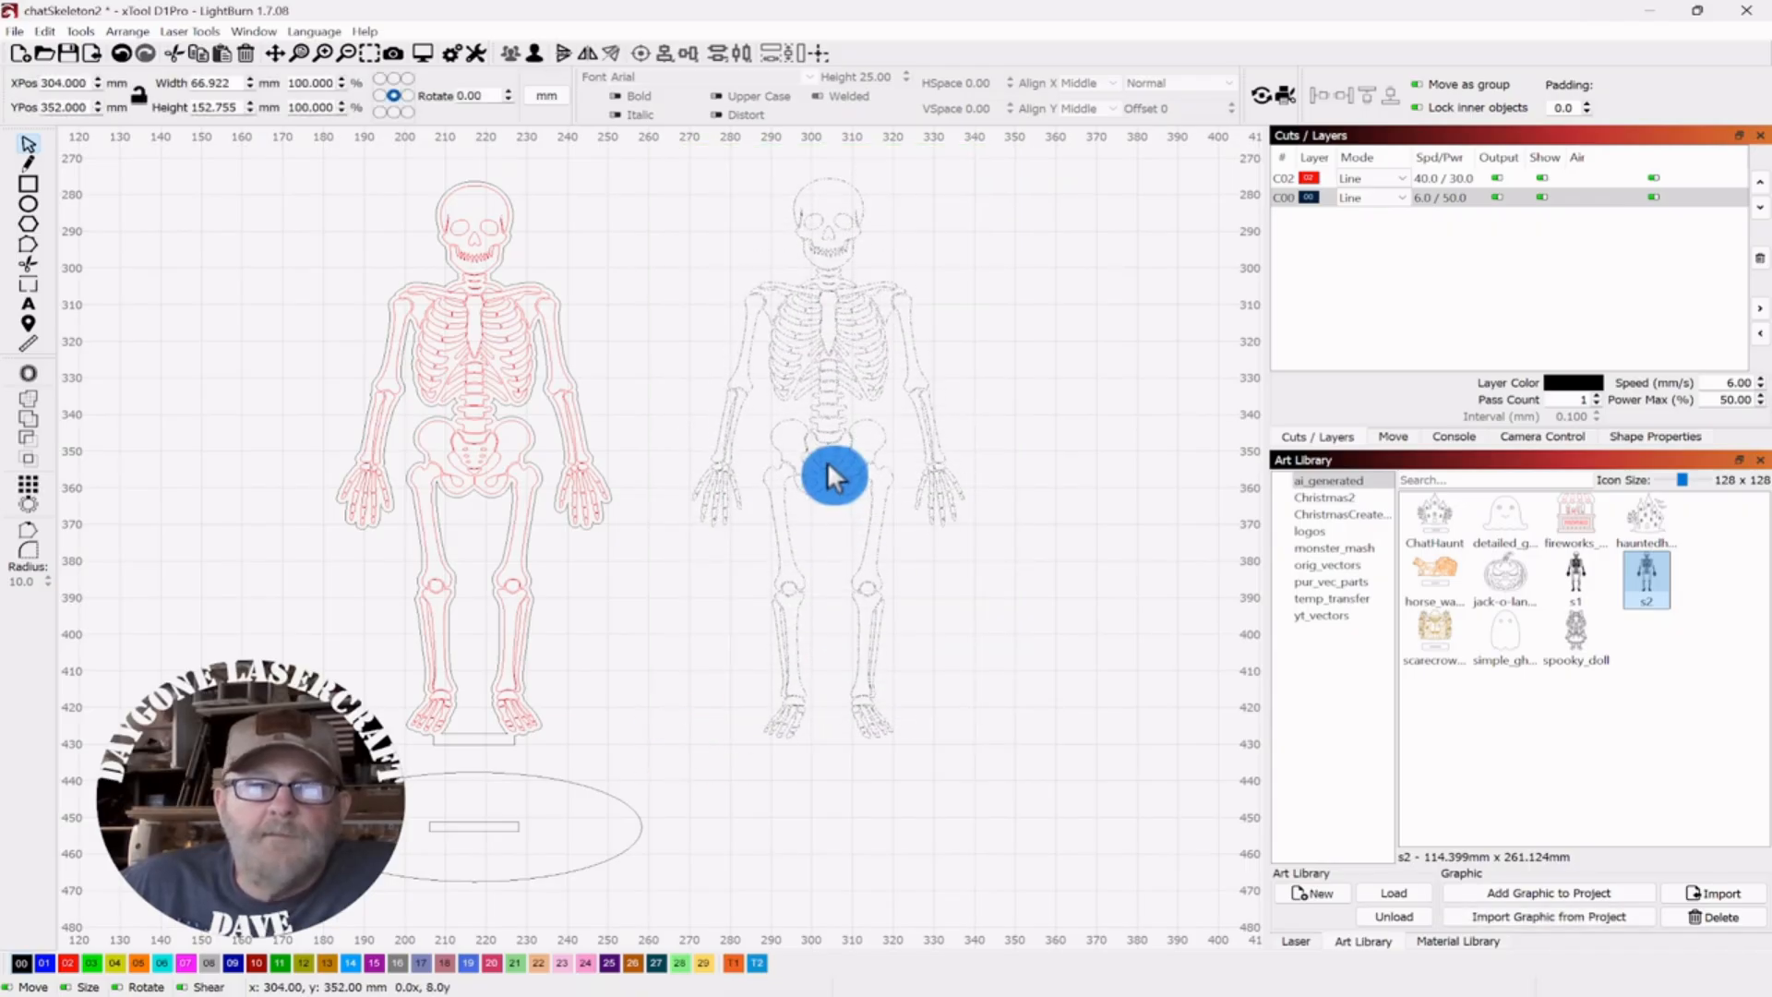
drag(836, 474, 812, 482)
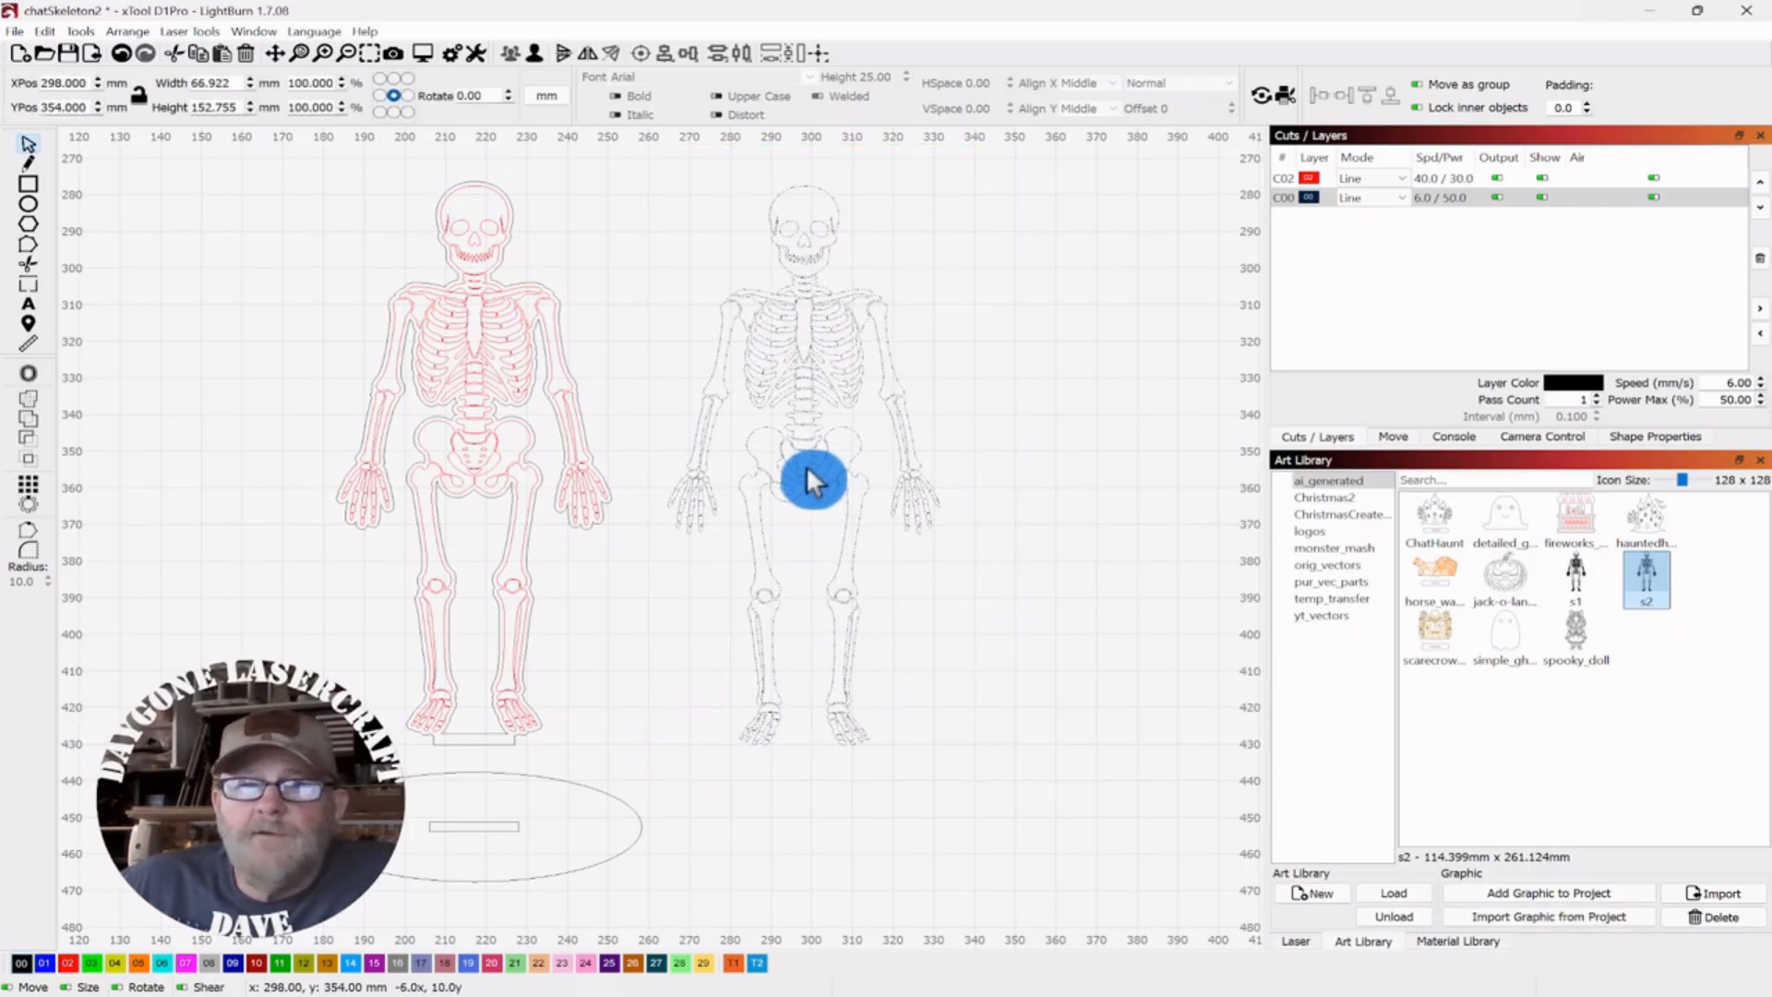
click(810, 480)
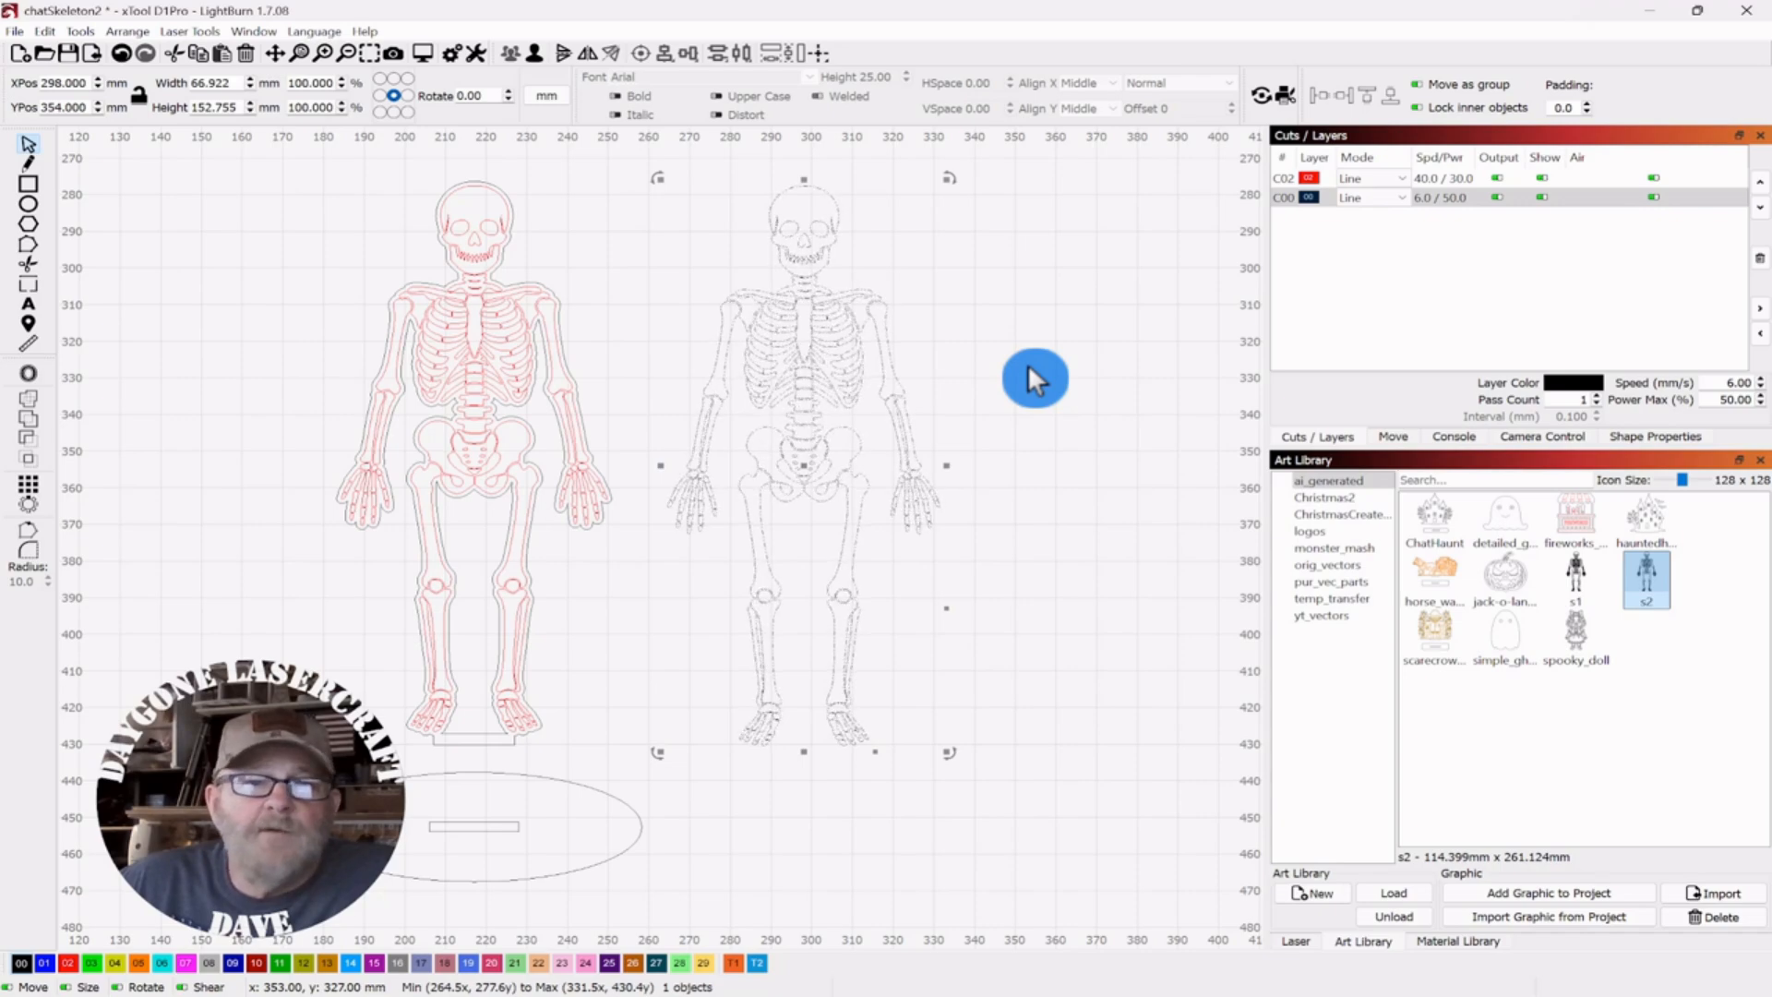
mouse_move(1031, 374)
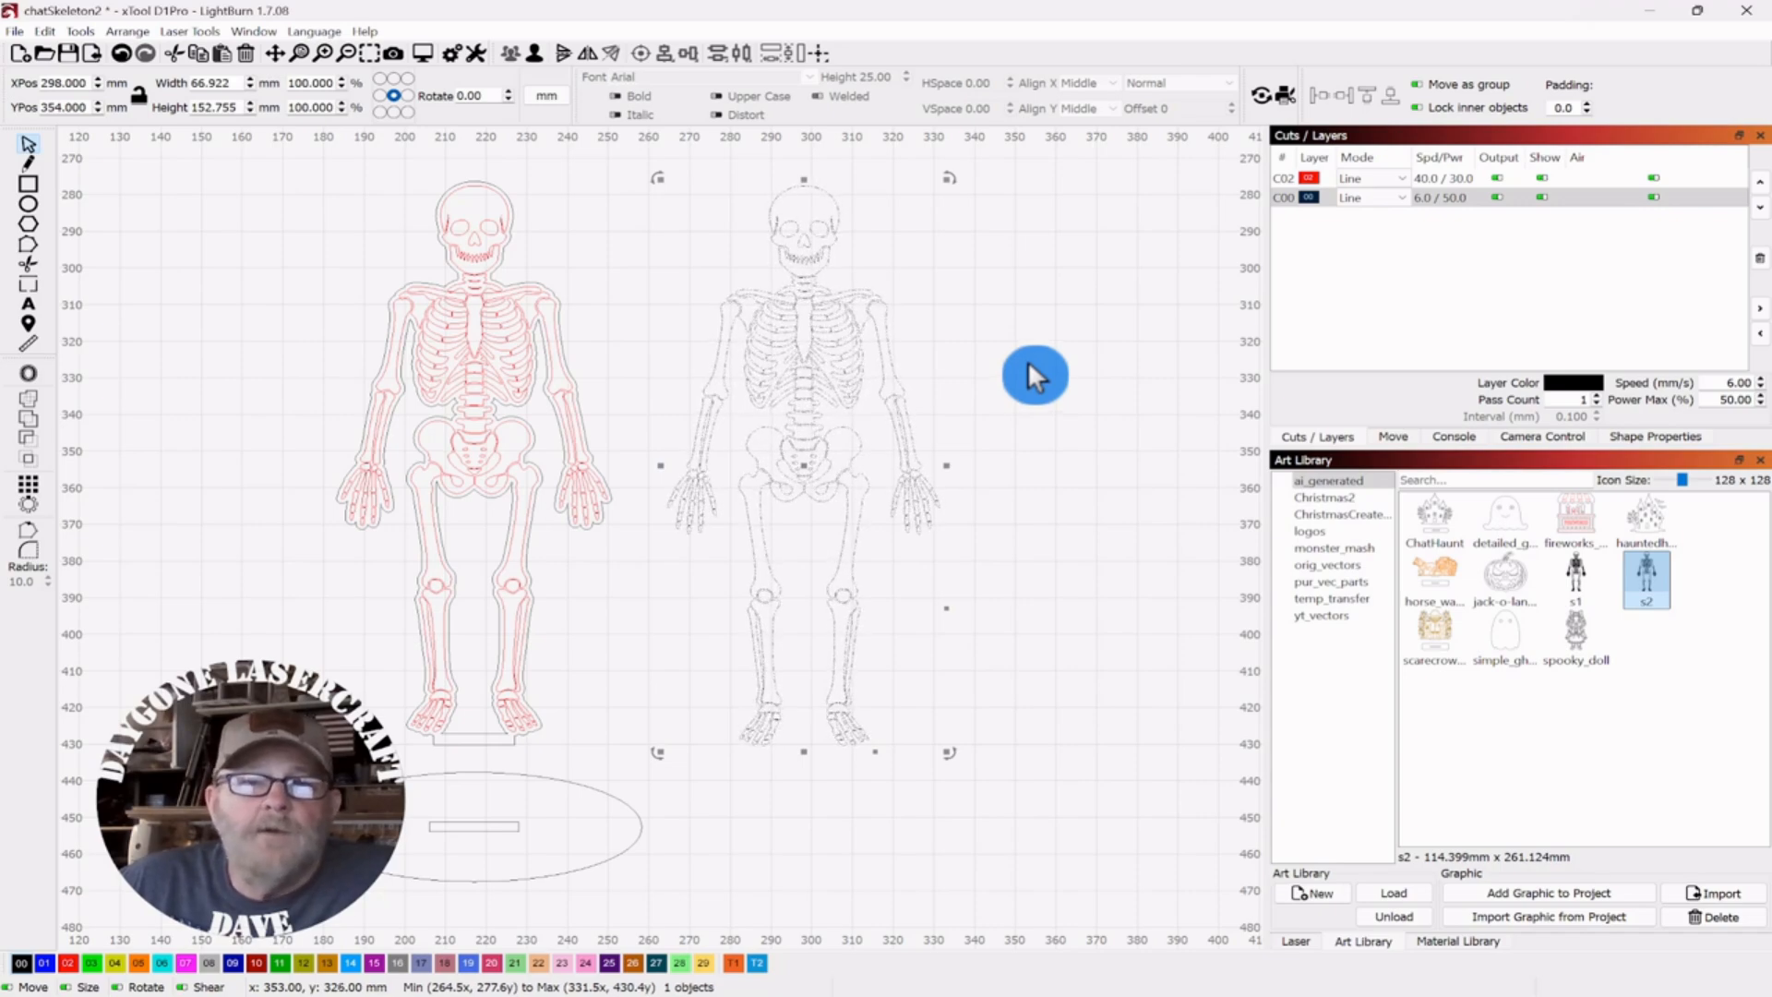